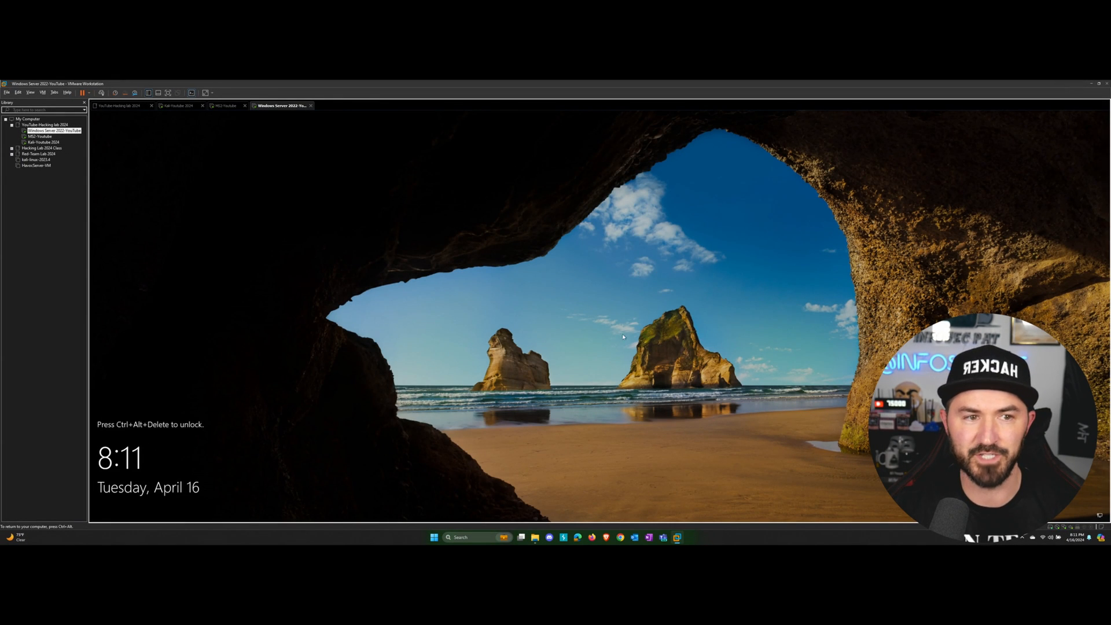
mouse_move(196, 136)
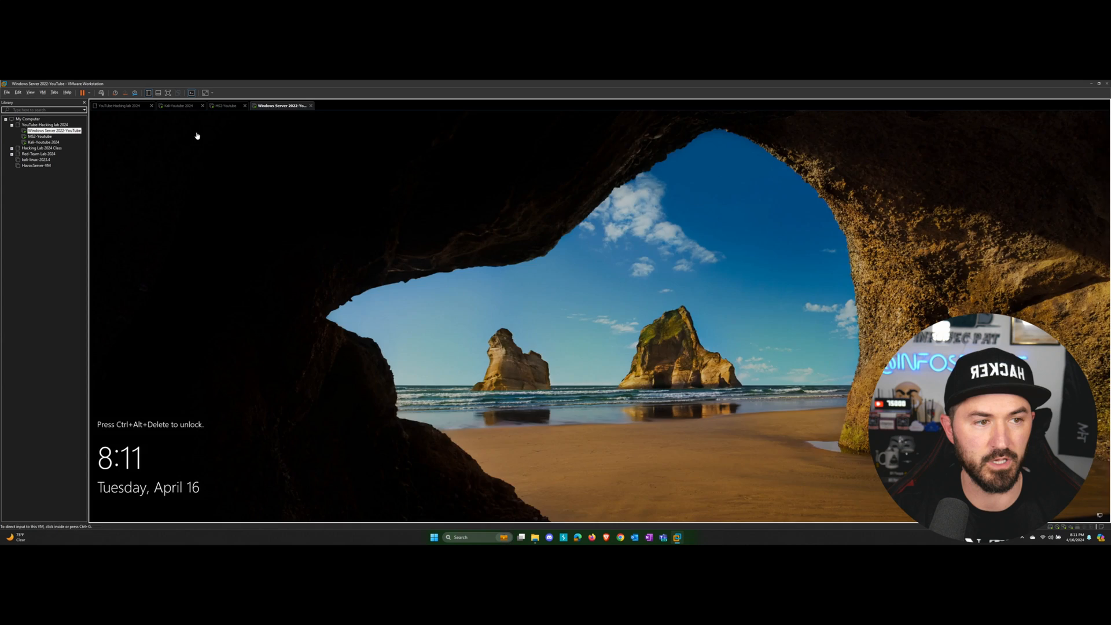
Step: Unlock the VM with Ctrl+Alt+Delete, sign in, and close the display Settings window
key(ctrl+alt+delete)
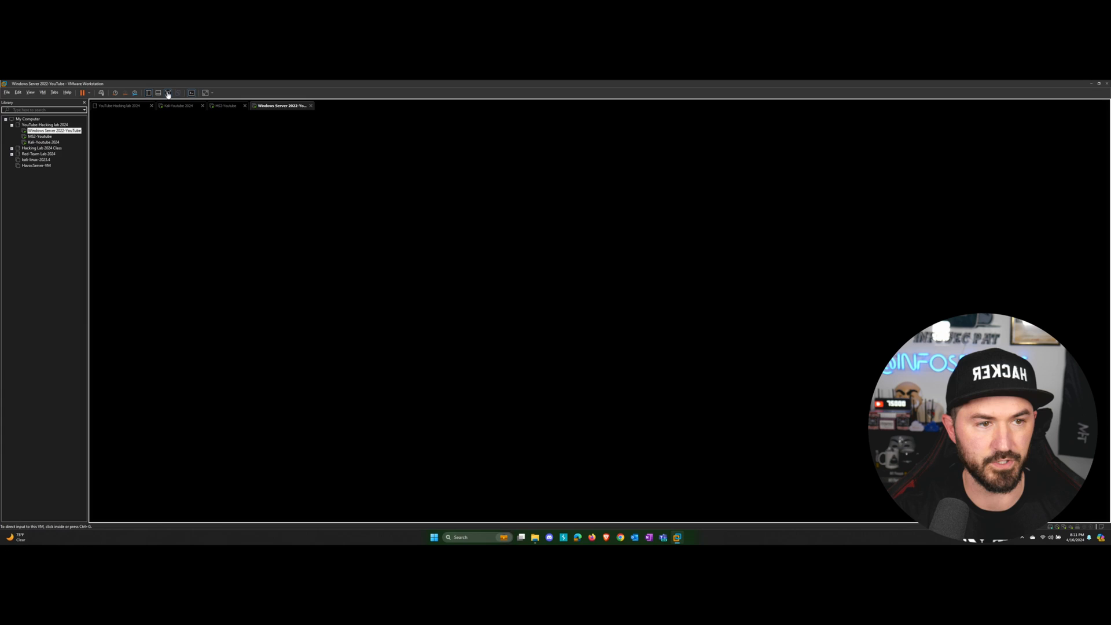
right_click(556, 341)
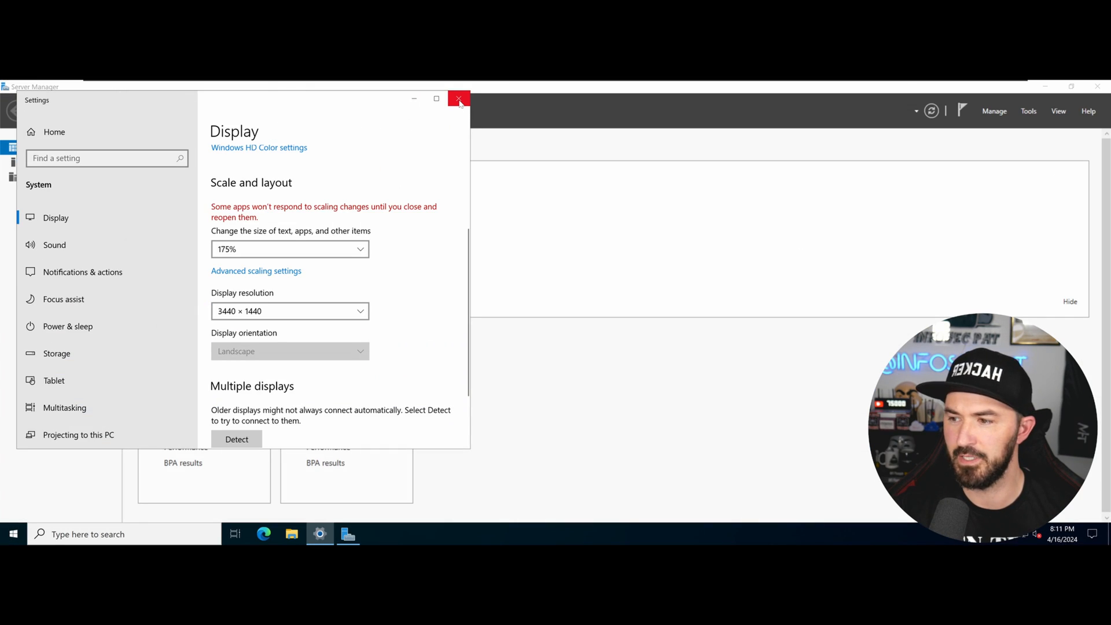
click(458, 99)
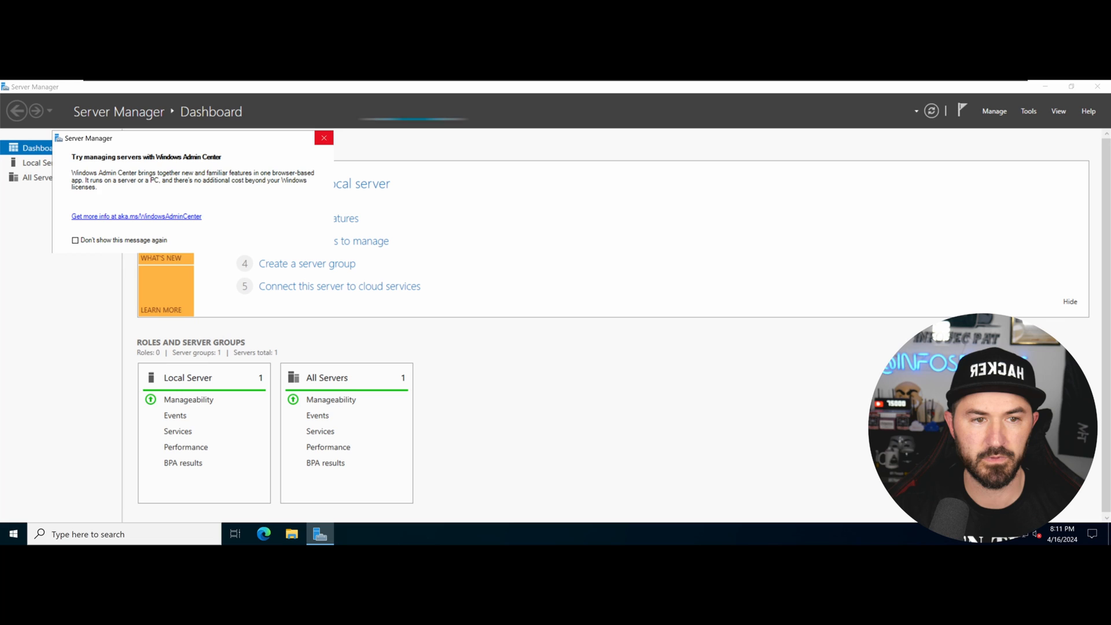
Step: Open the Local Server computer rename dialog, then the display scaling settings
click(324, 138)
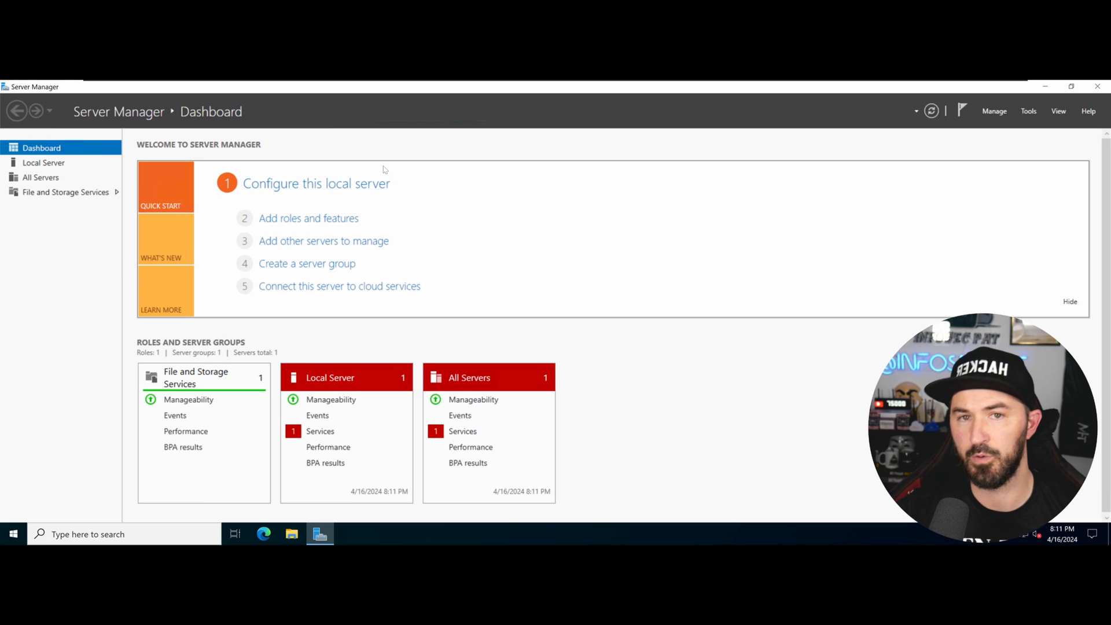
click(43, 162)
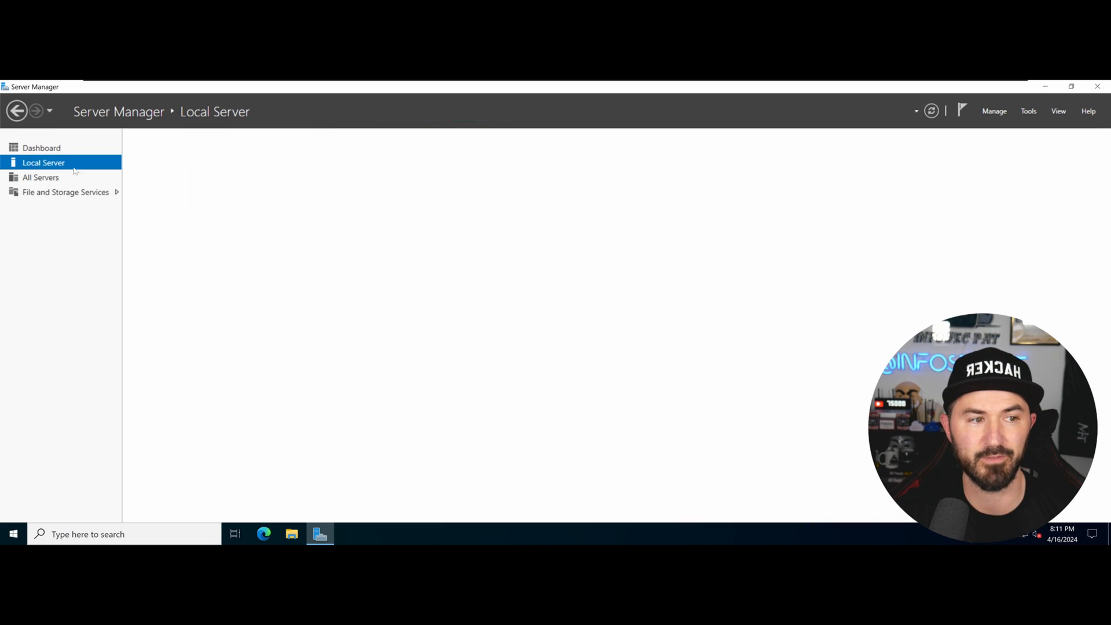
click(43, 162)
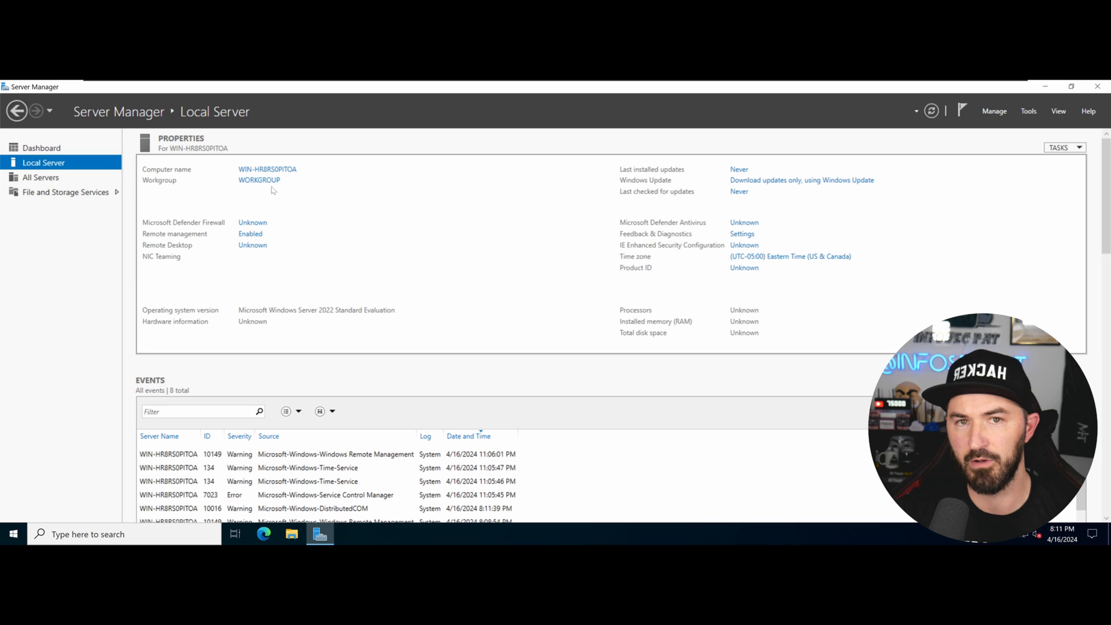
click(267, 168)
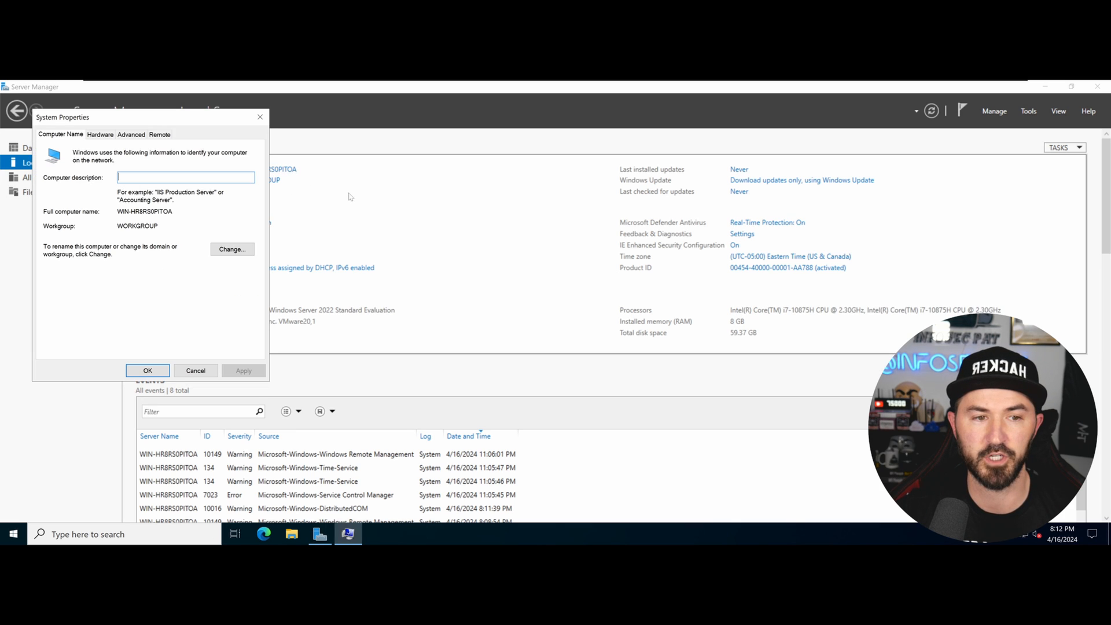
click(231, 249)
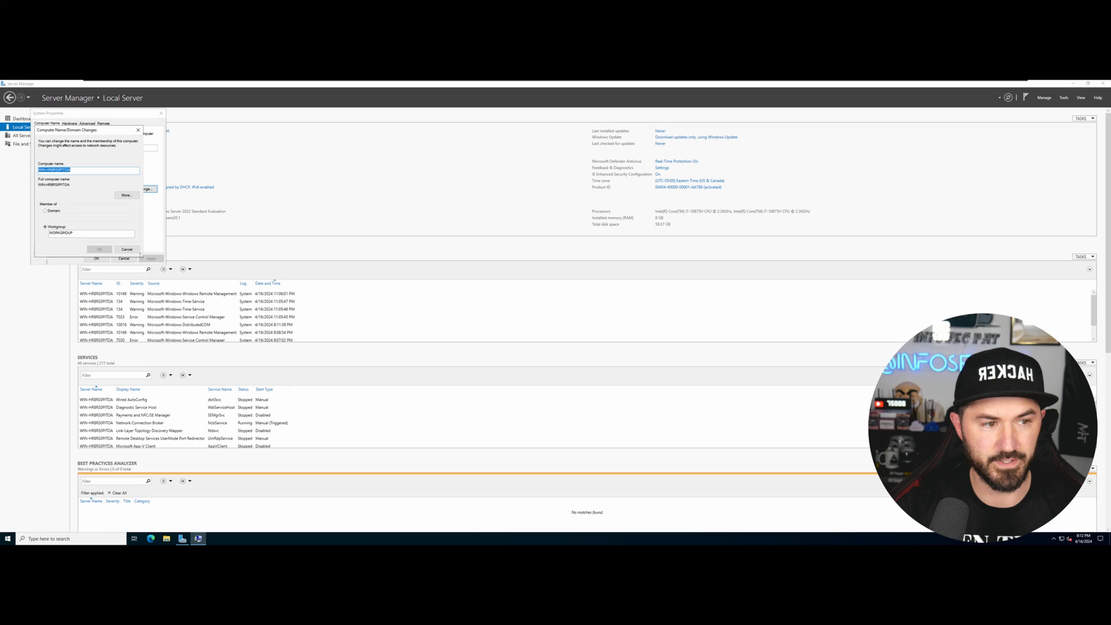
click(127, 249)
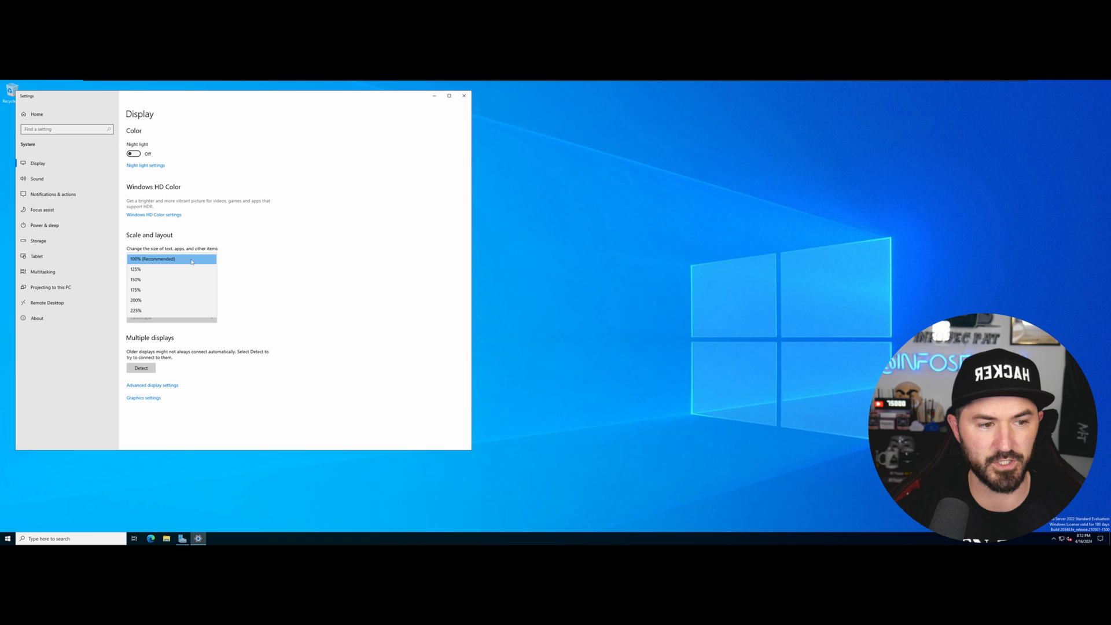
Step: Set scaling to 100%, rename the computer DC01-VM, and choose Restart Later
click(135, 290)
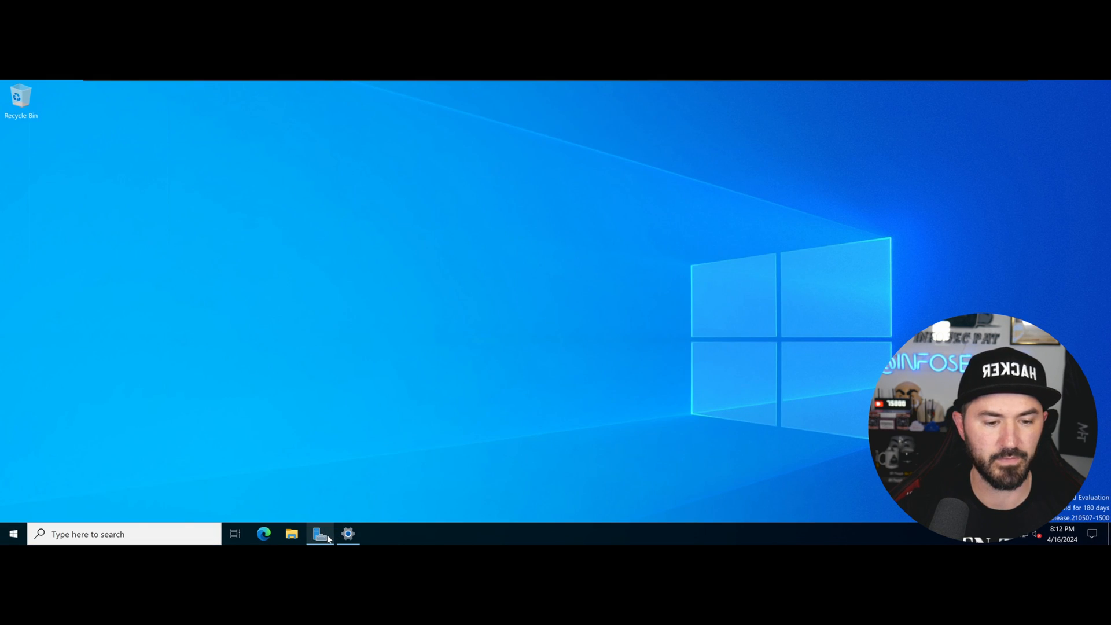
click(319, 534)
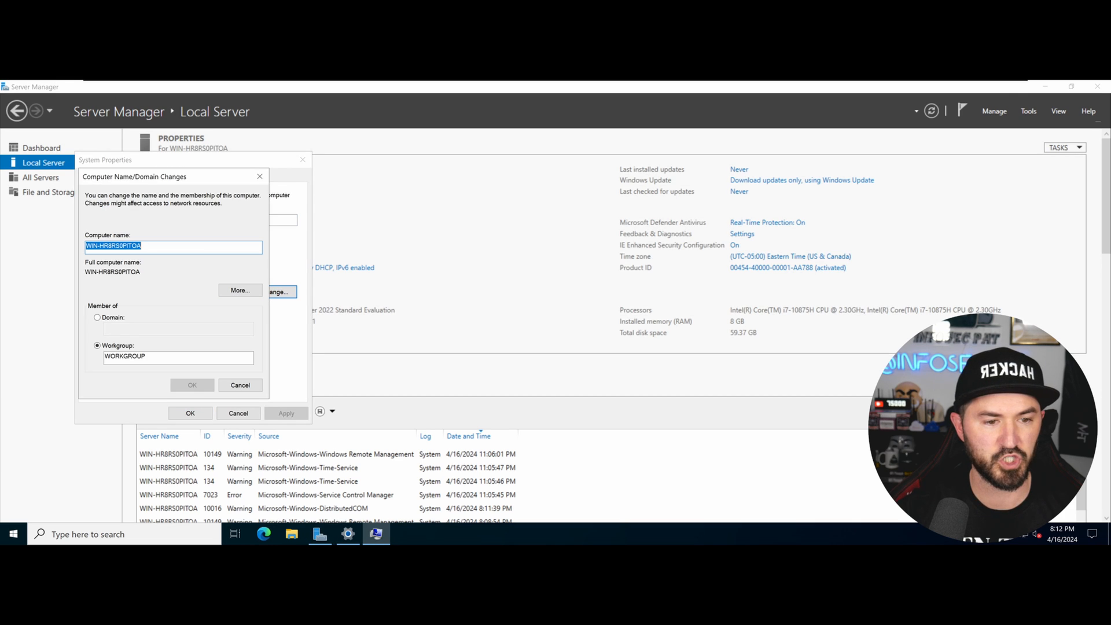
text(DC01)
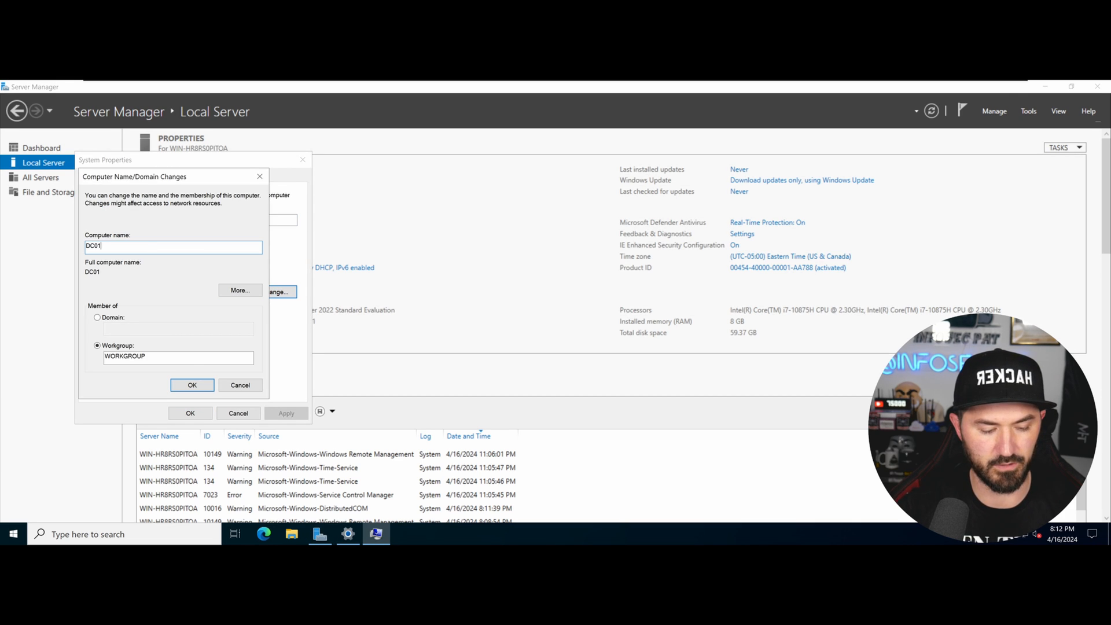
text(-VM)
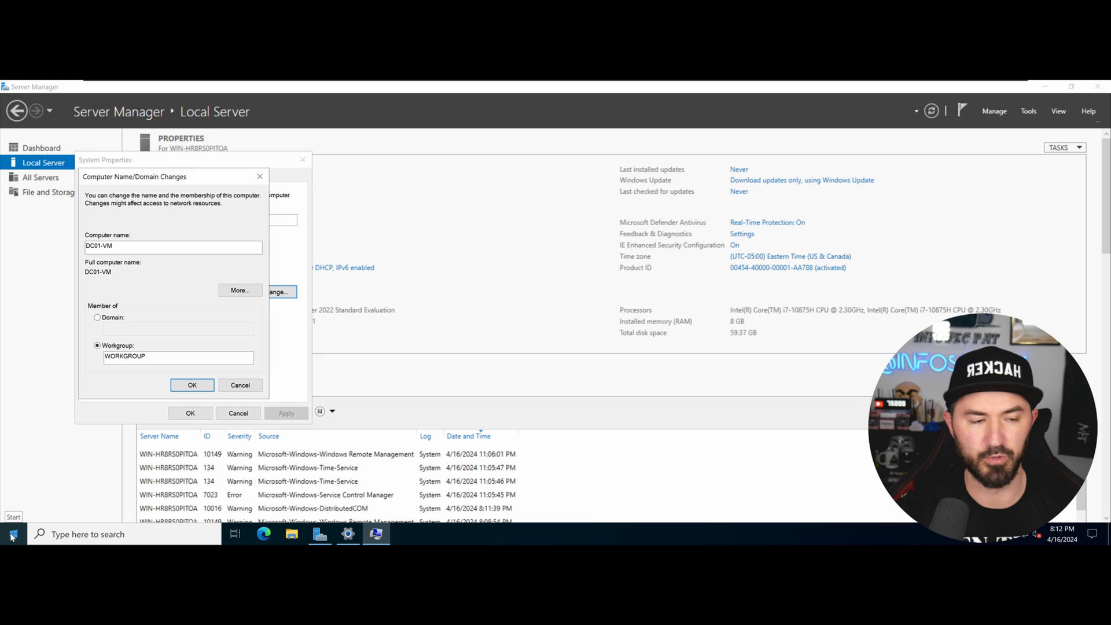
click(192, 384)
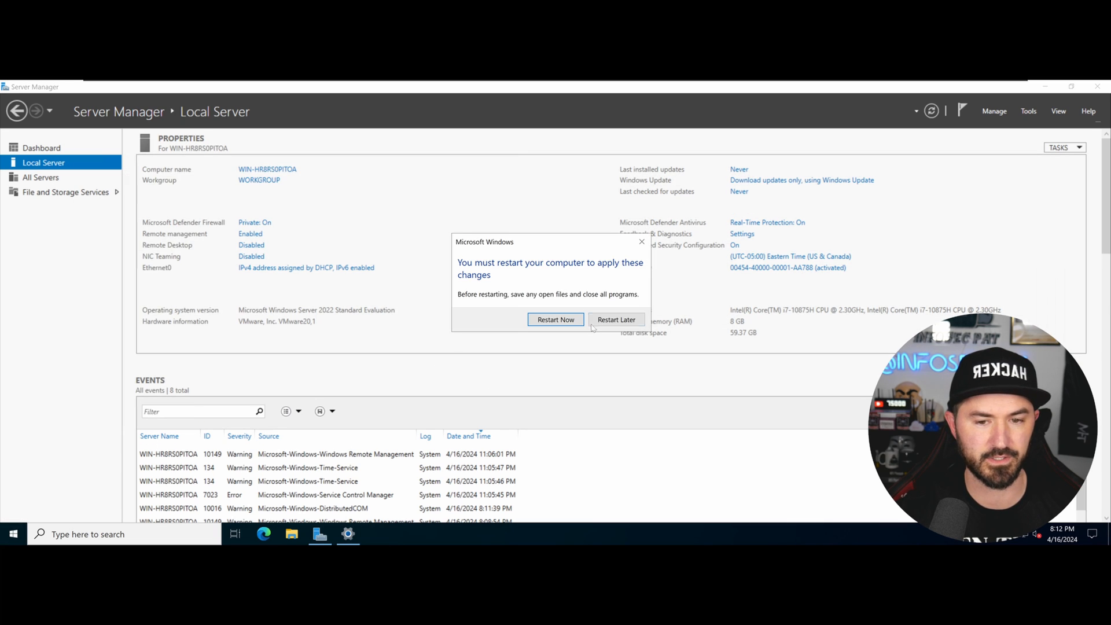
click(615, 319)
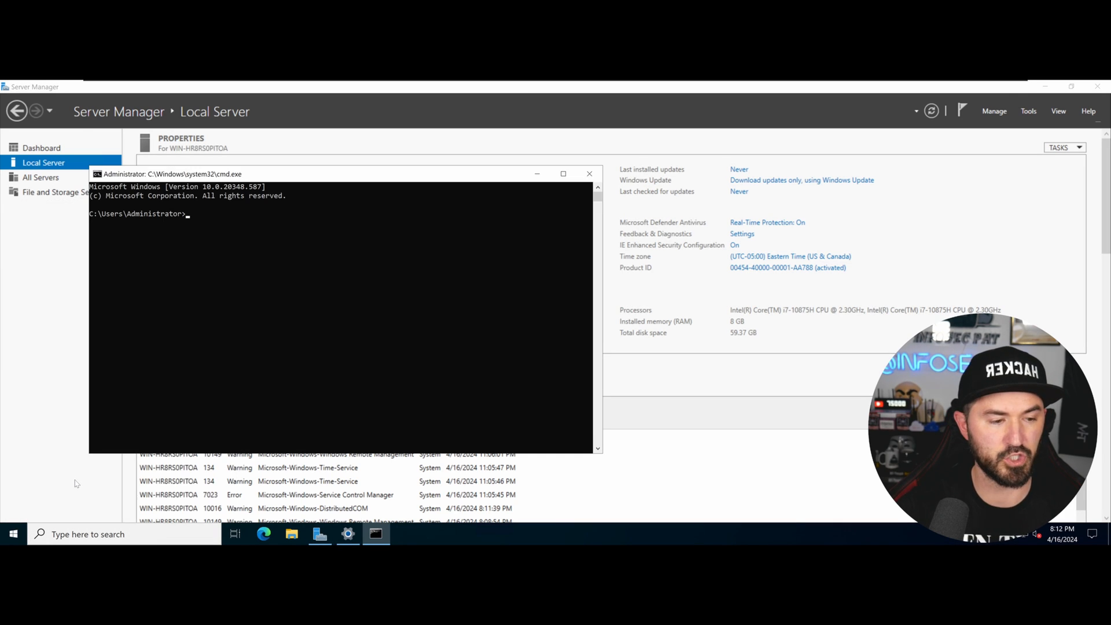
Step: Run ipconfig to show IP 192.168.100.138, mask 255.255.255.0, gateway 192.168.100.2
text(ipconfig)
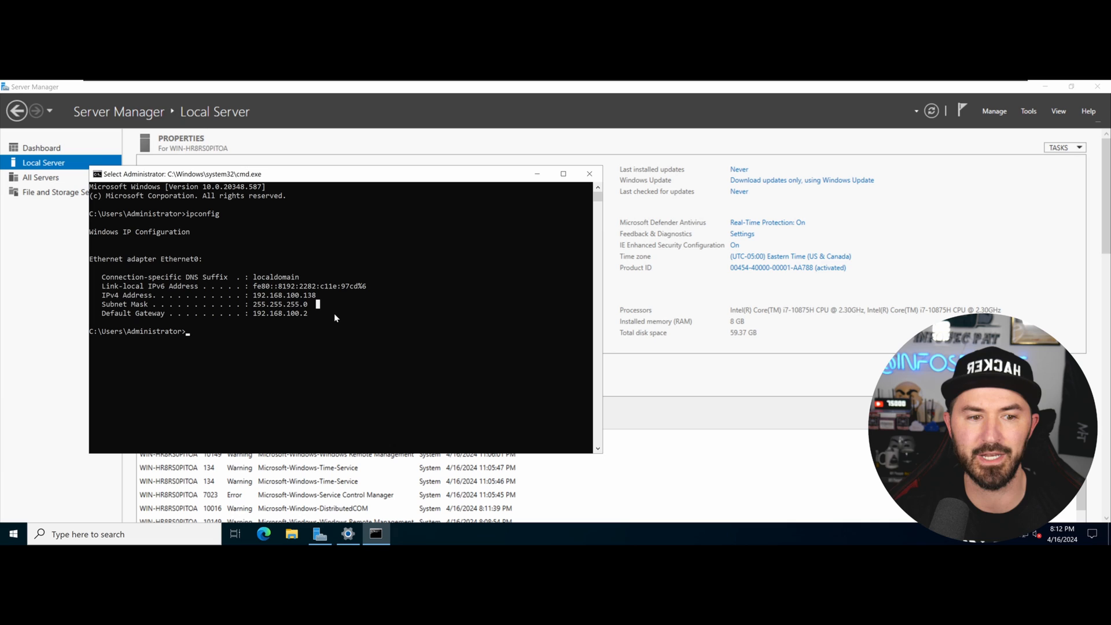
mouse_move(344, 326)
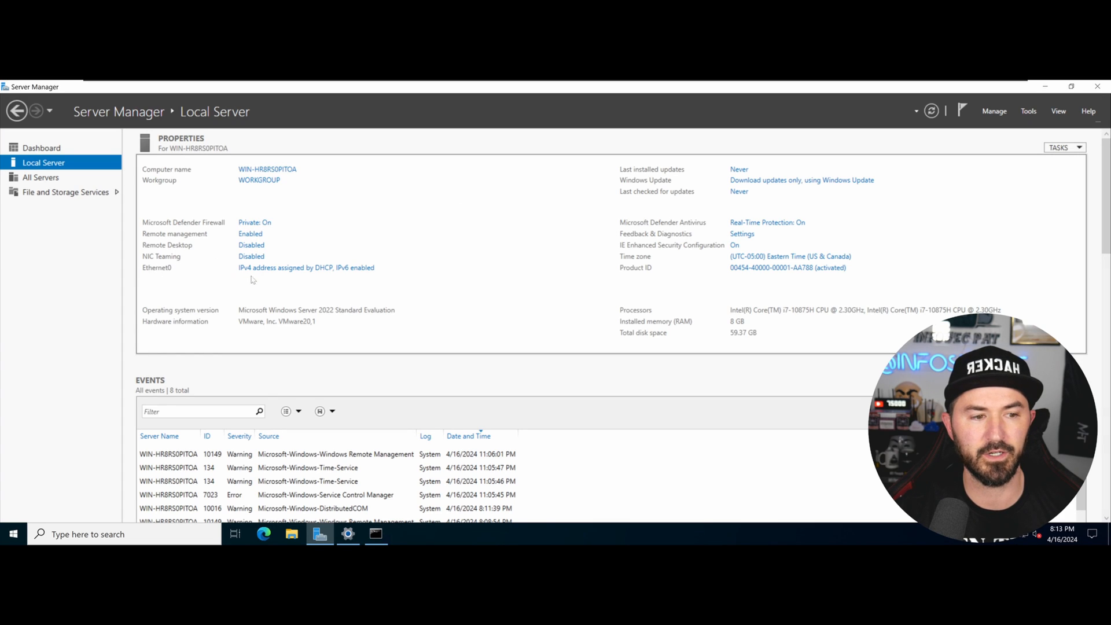
mouse_move(305, 268)
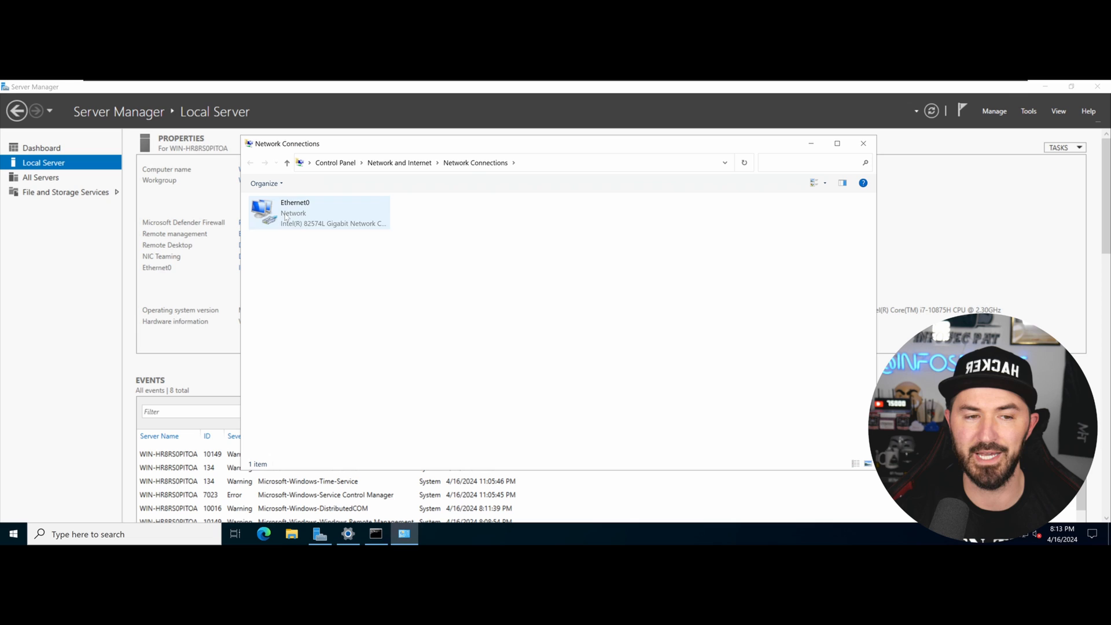
Step: Give Ethernet0 static IP 192.168.100.138, mask 255.255.255.0, gateway 192.168.100.2
click(319, 213)
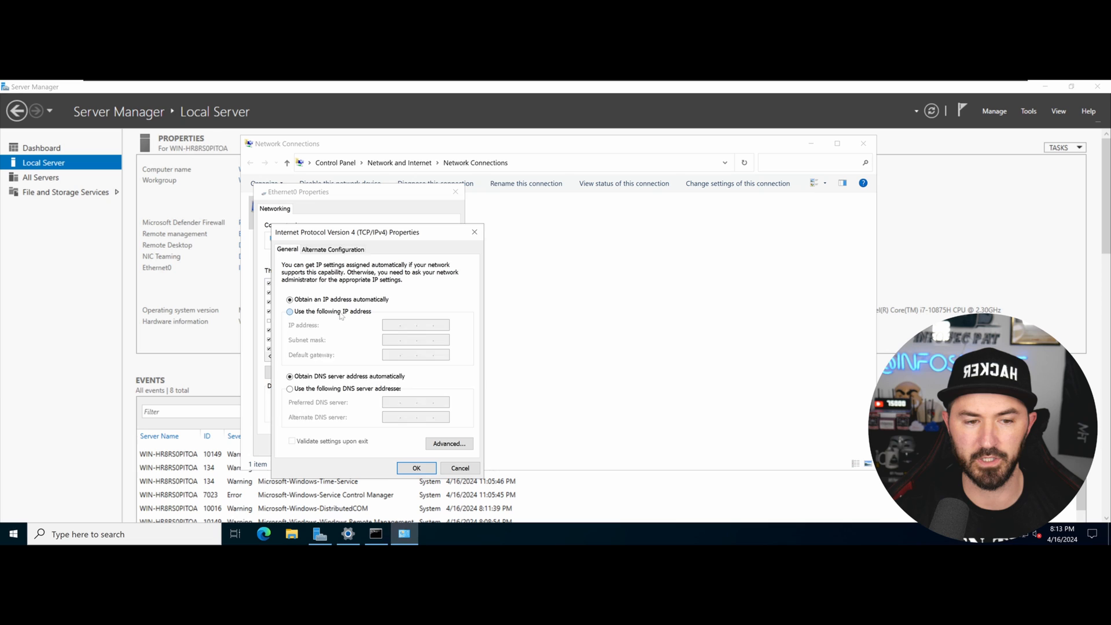
click(290, 311)
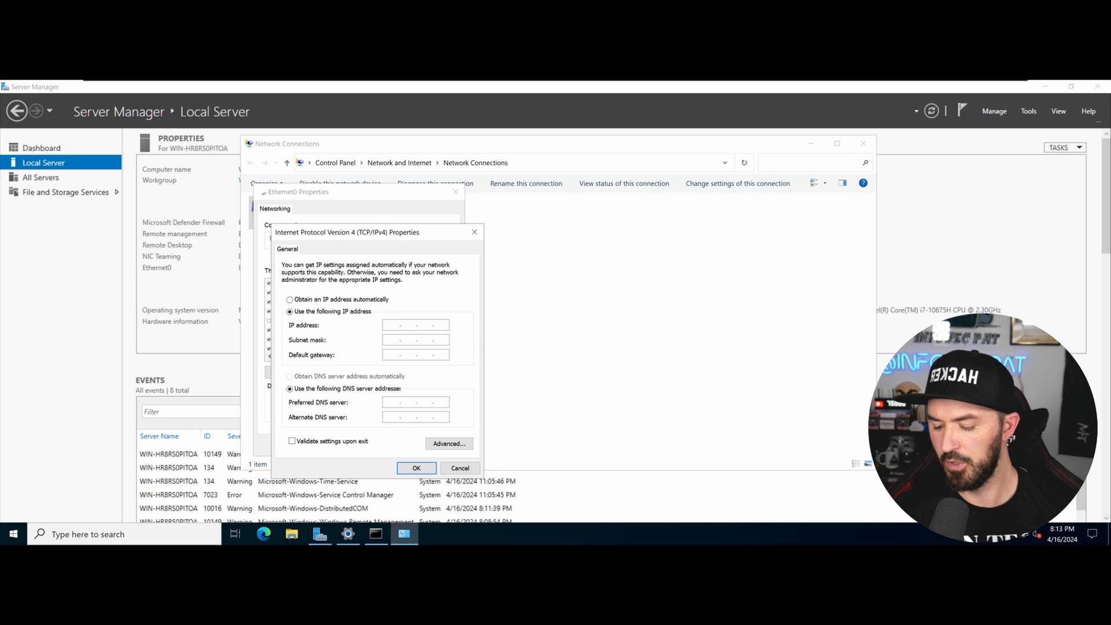
text(192.168.1.)
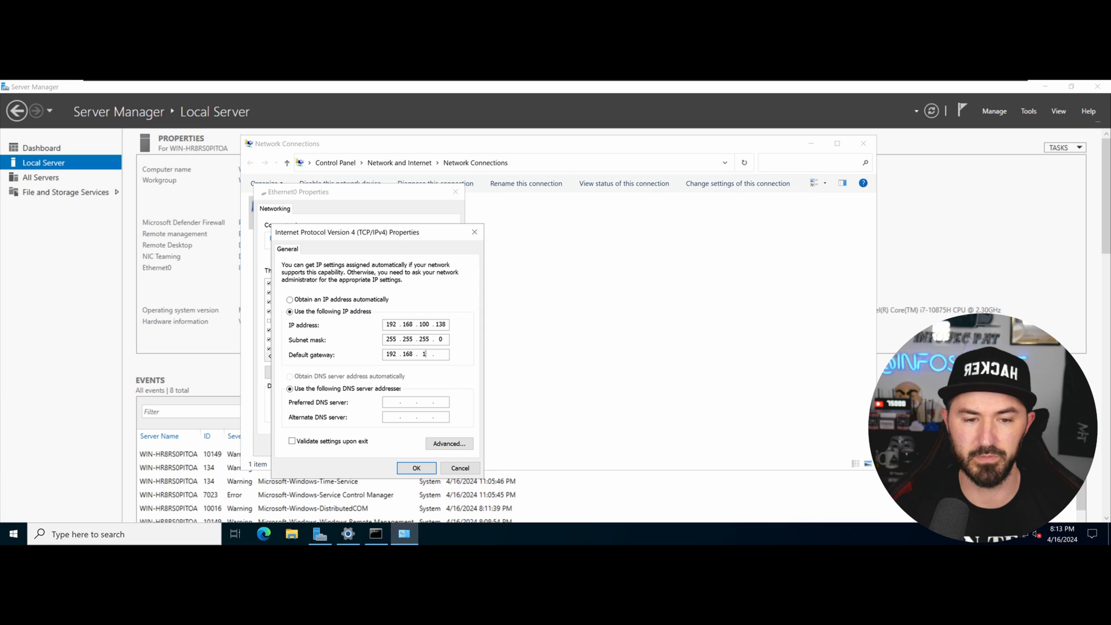
text(2)
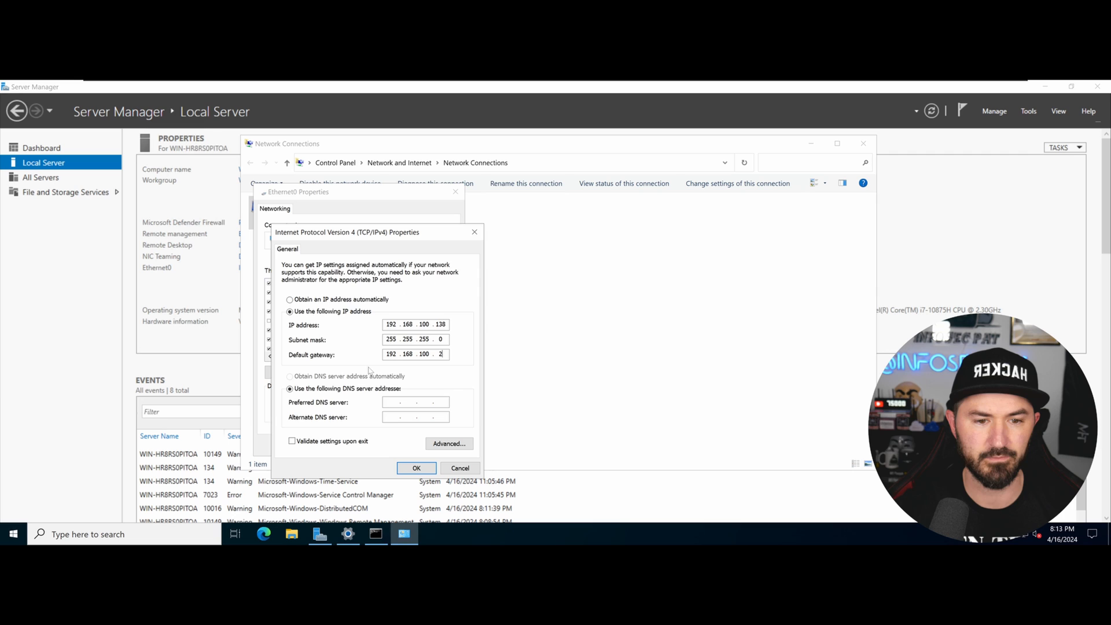
Step: Set DNS server 8.8.8.8, apply the IPv4 settings, and close Network Connections
click(415, 401)
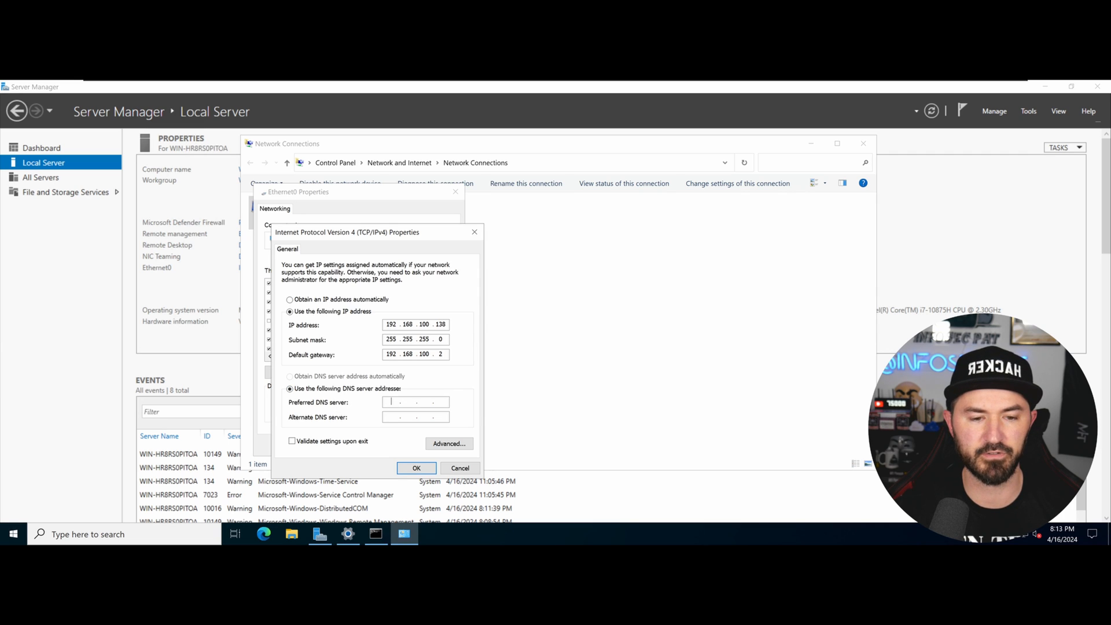
click(416, 467)
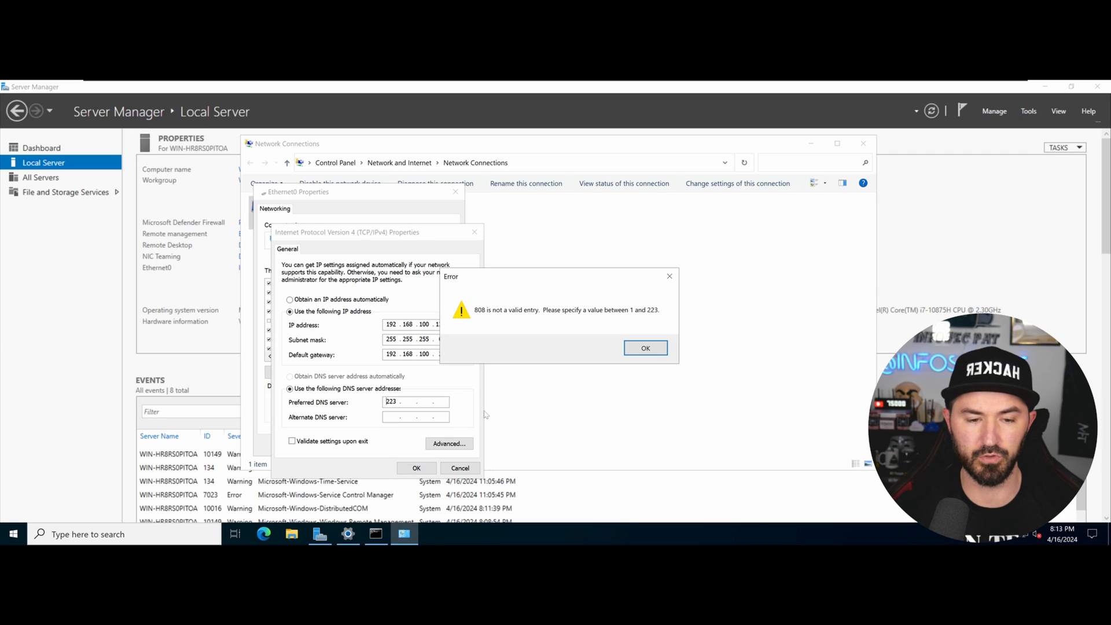
click(644, 348)
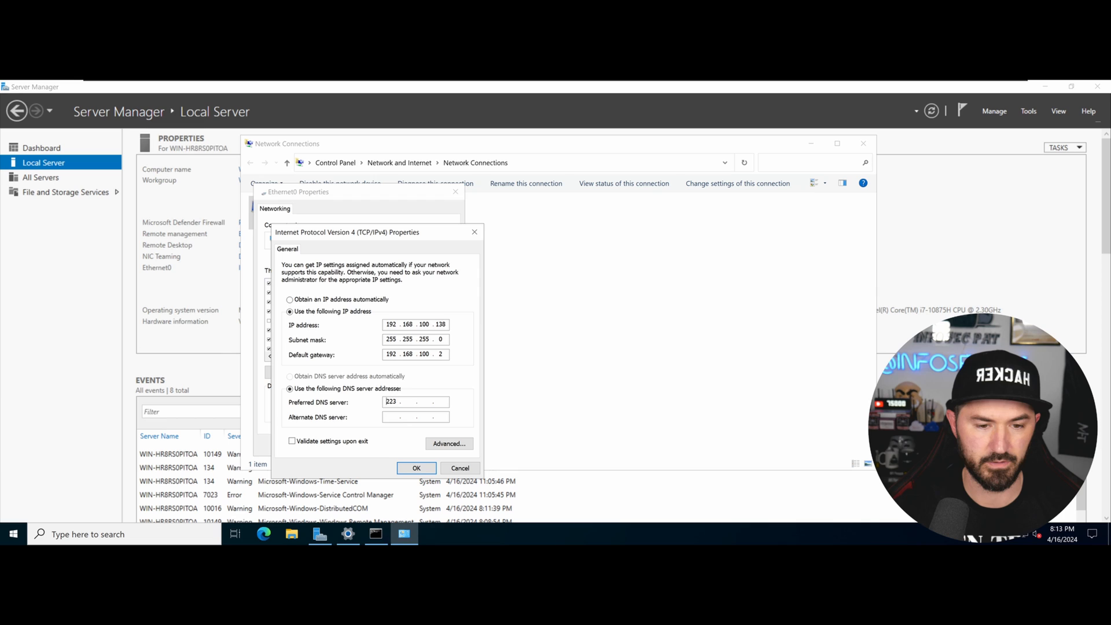
text(8.8)
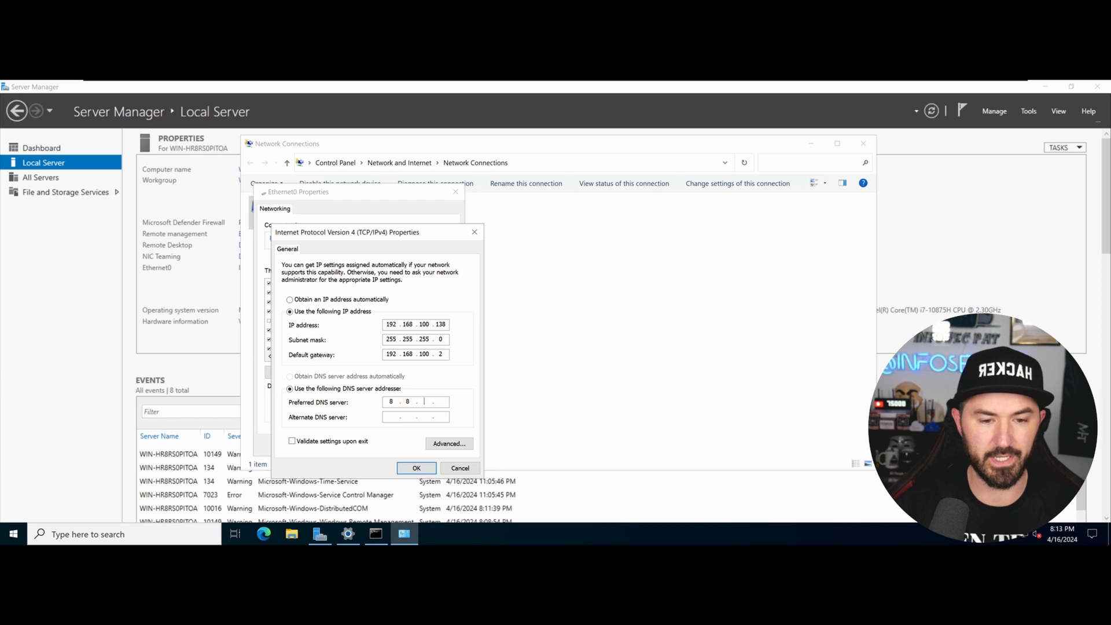
text(8.8)
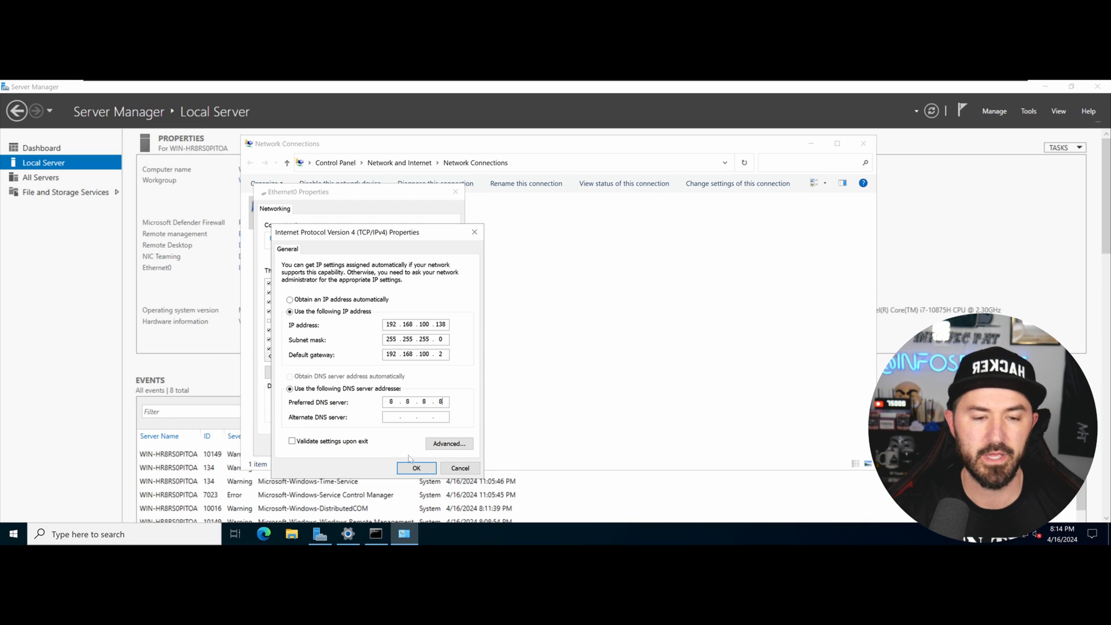
click(416, 467)
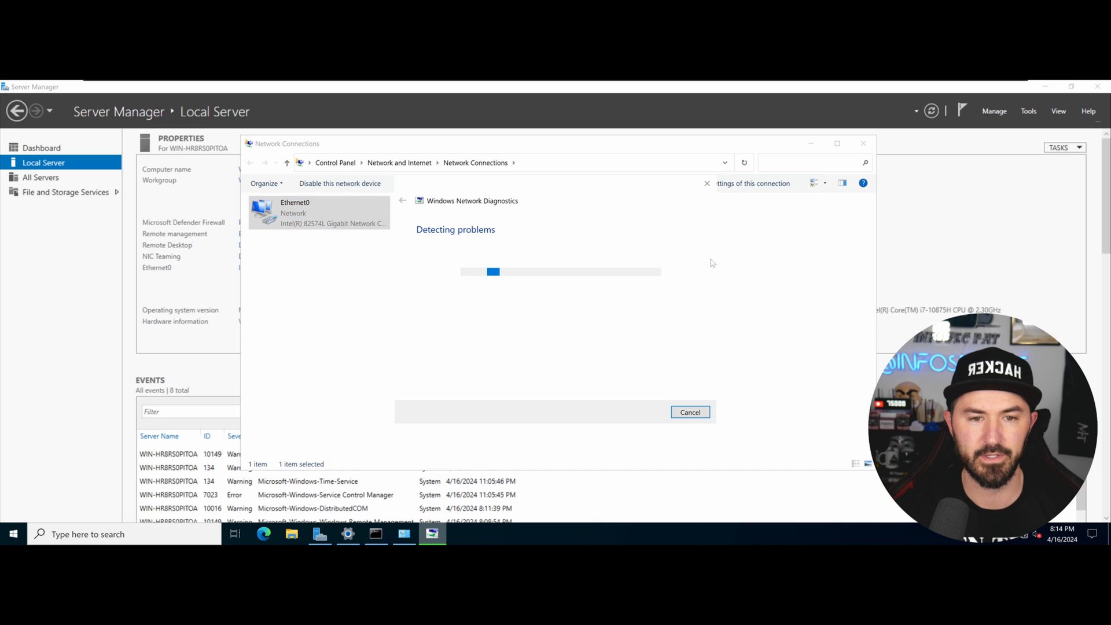
click(688, 411)
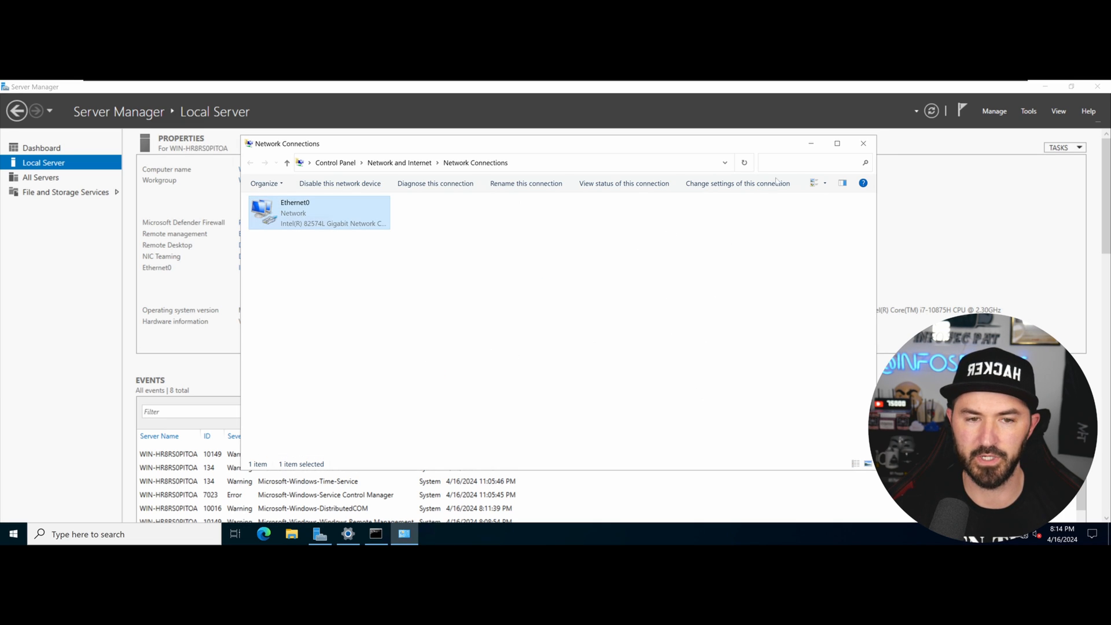
click(861, 143)
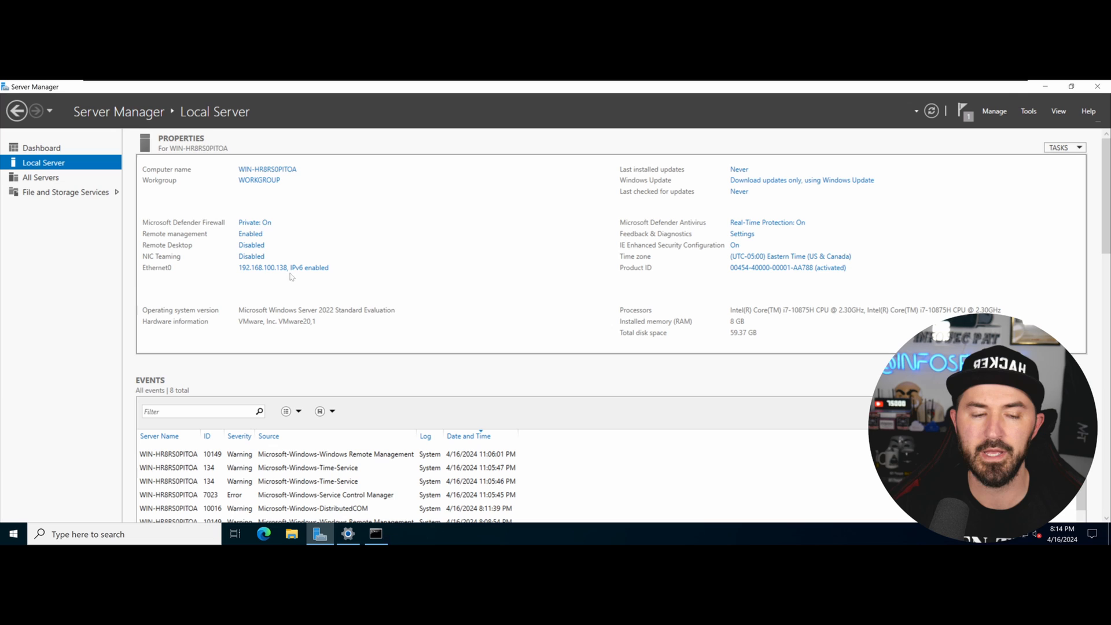
mouse_move(282, 267)
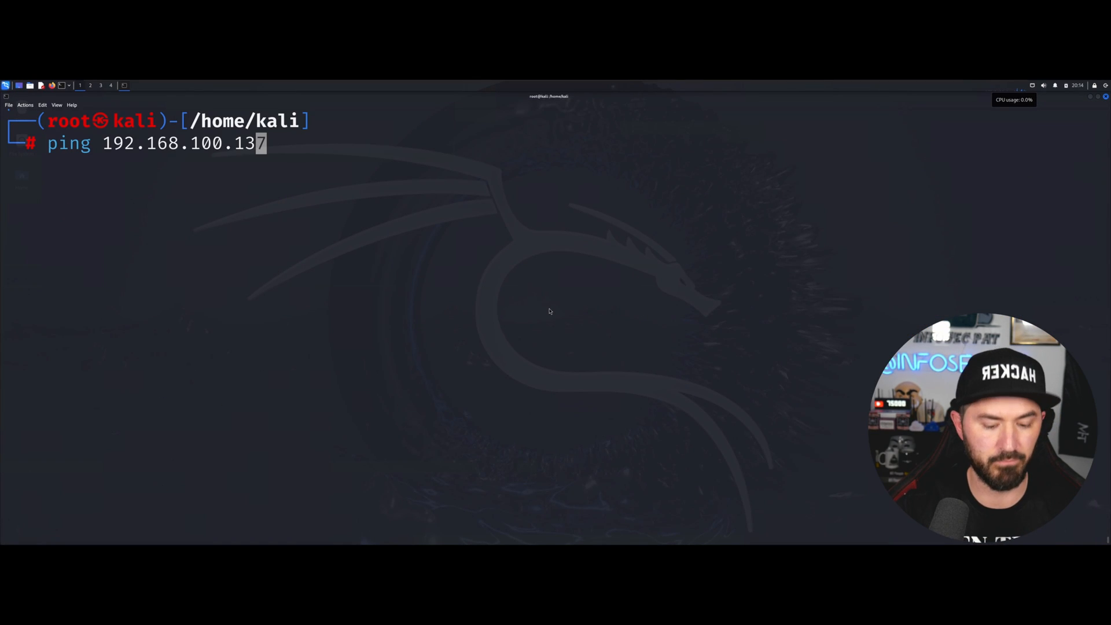
Step: Ping 192.168.100.138 from Kali and stop it after no replies arrive
key(Return)
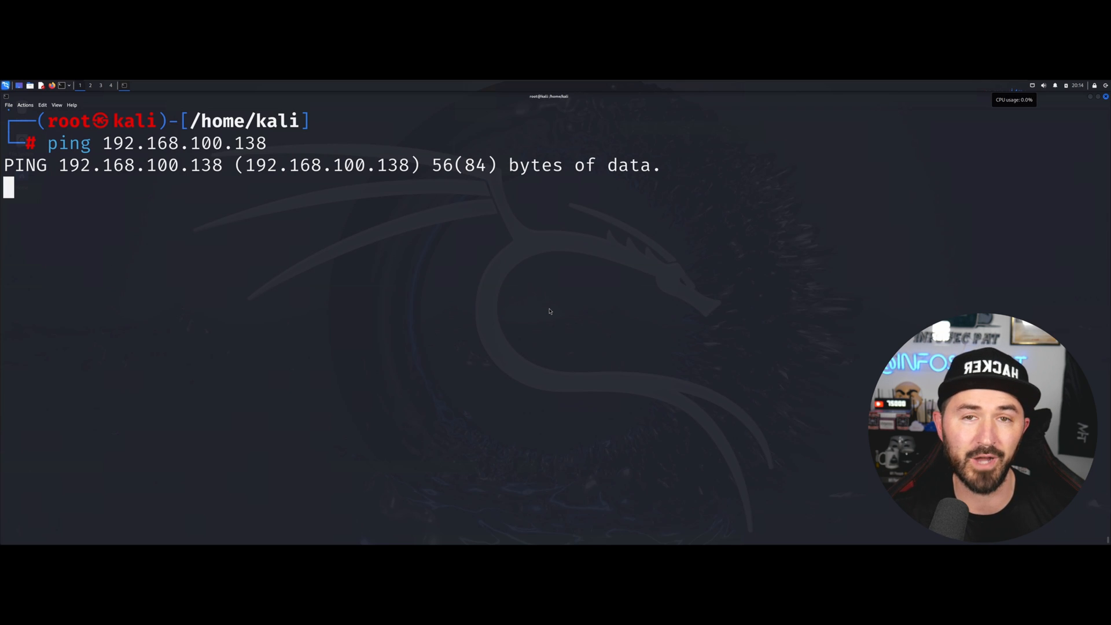
mouse_move(543, 305)
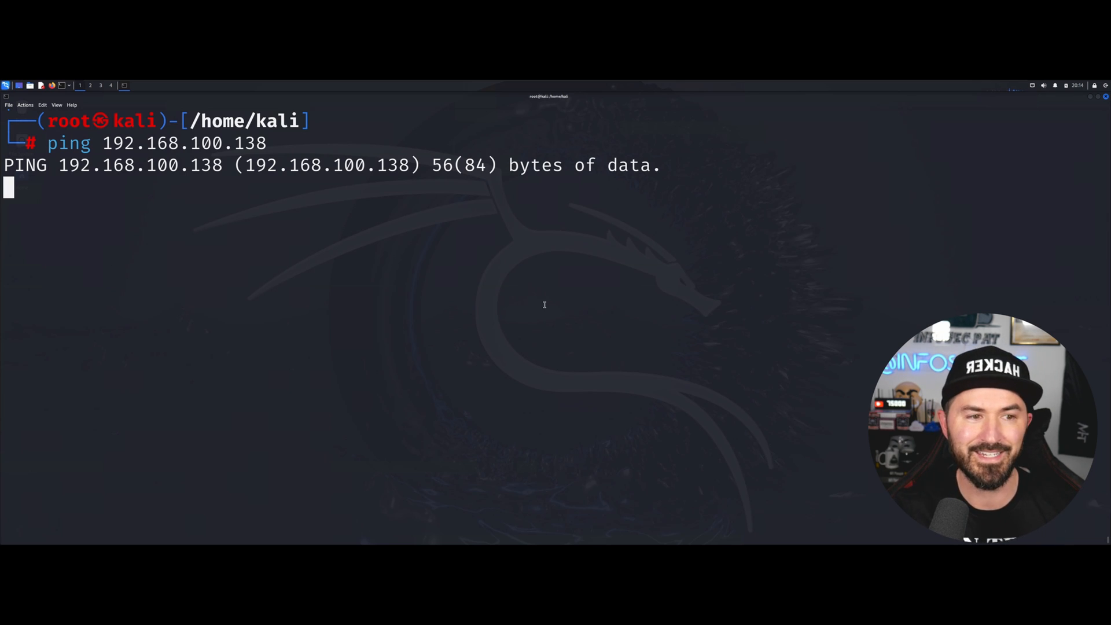
key(ctrl+c)
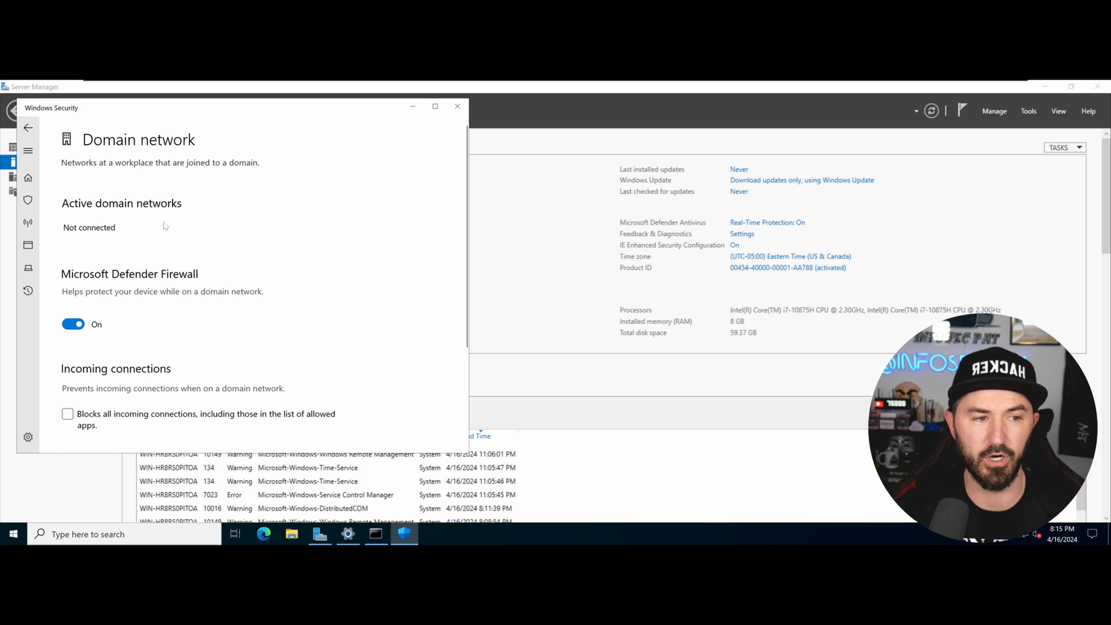
Step: Turn Defender Firewall off for Domain, Private and Public networks, then close Windows Security
click(72, 324)
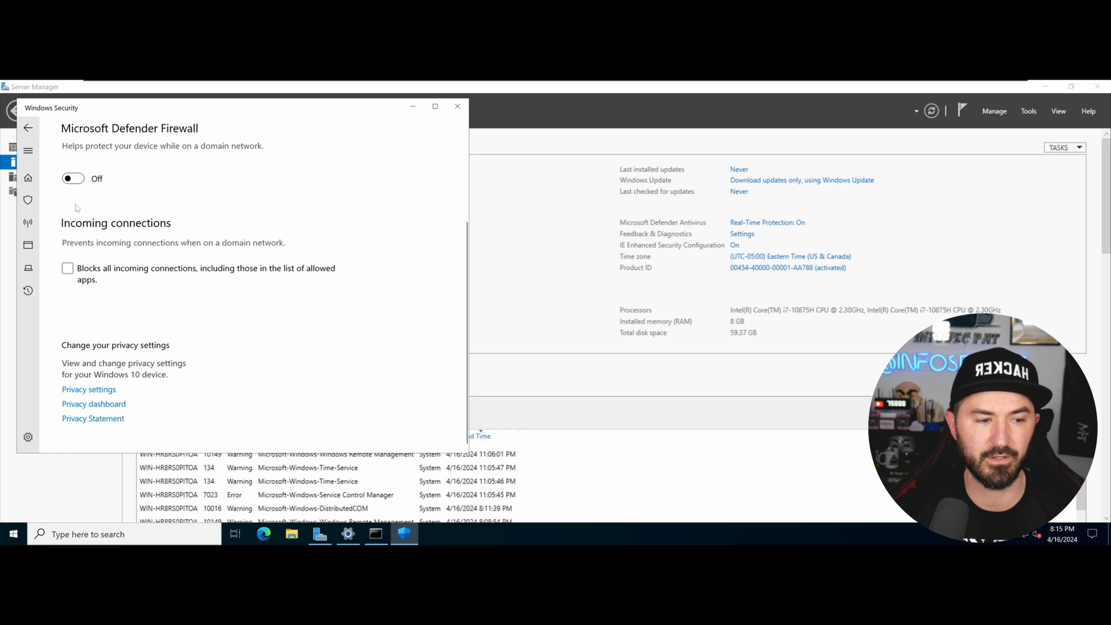
click(27, 128)
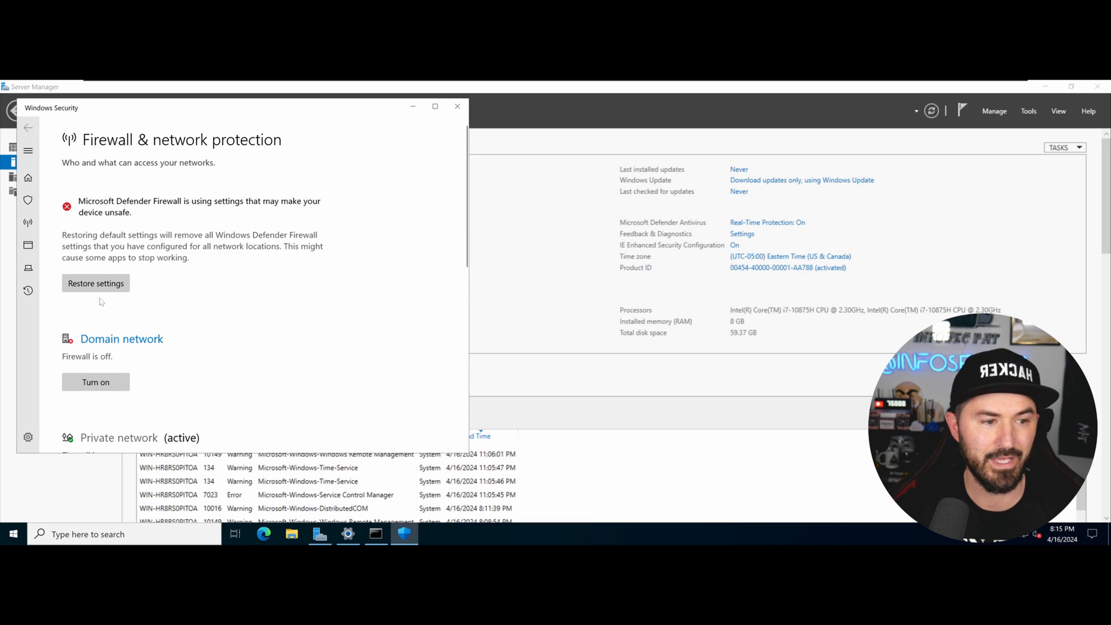
click(119, 437)
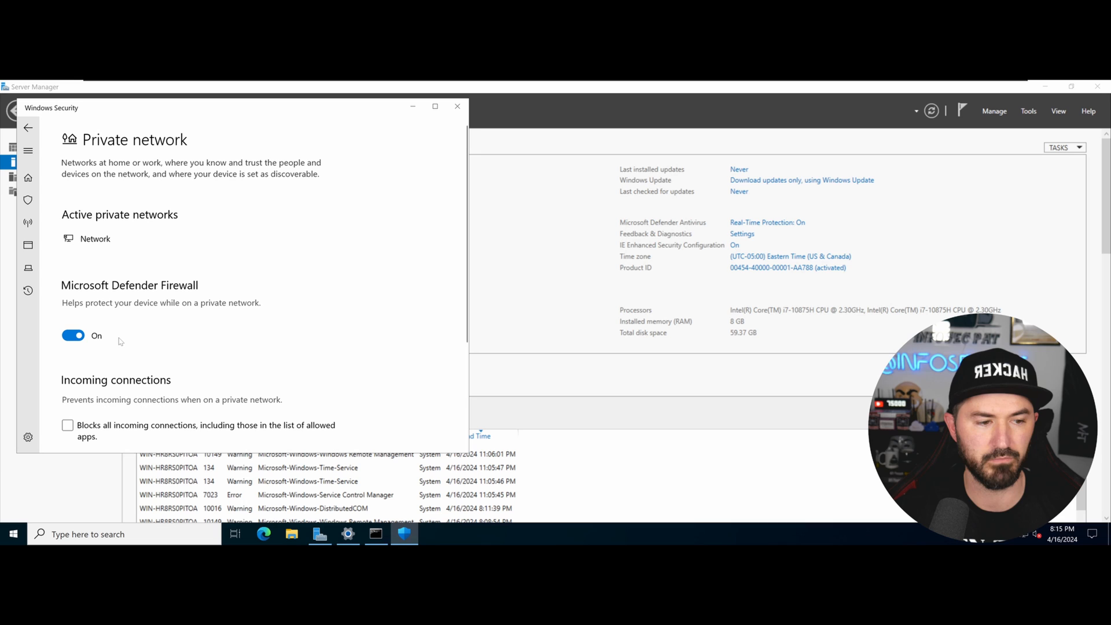
click(73, 335)
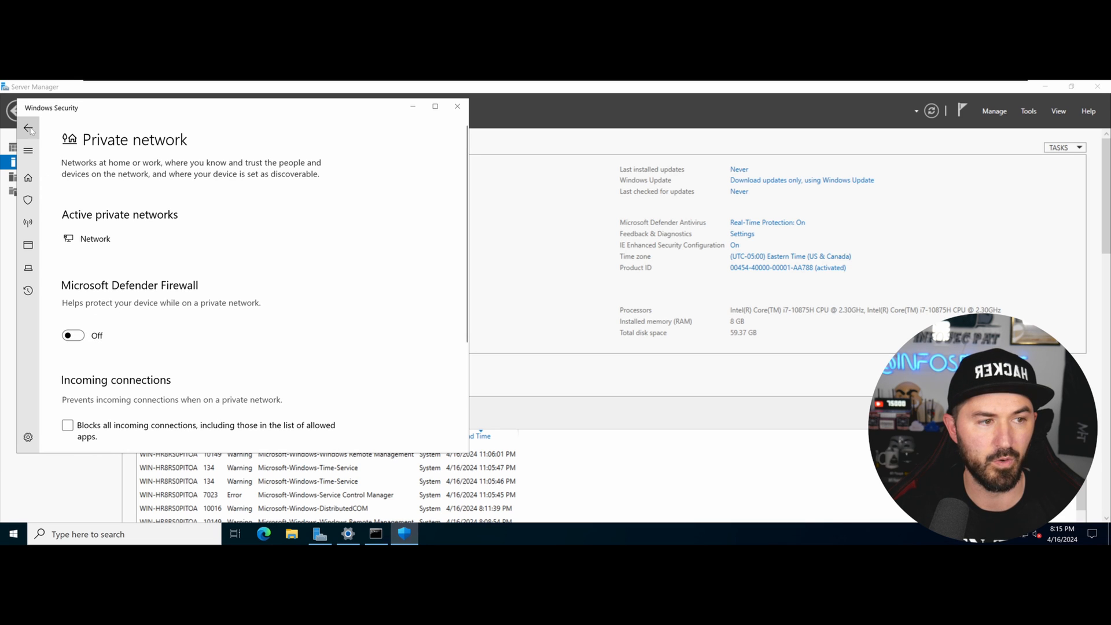
click(28, 128)
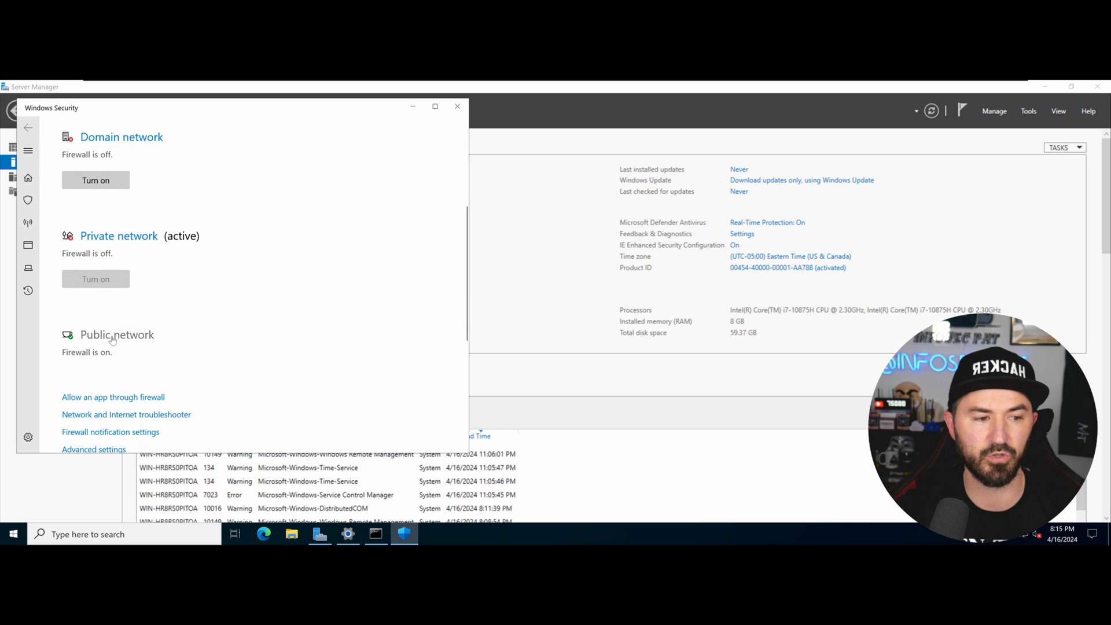
click(117, 335)
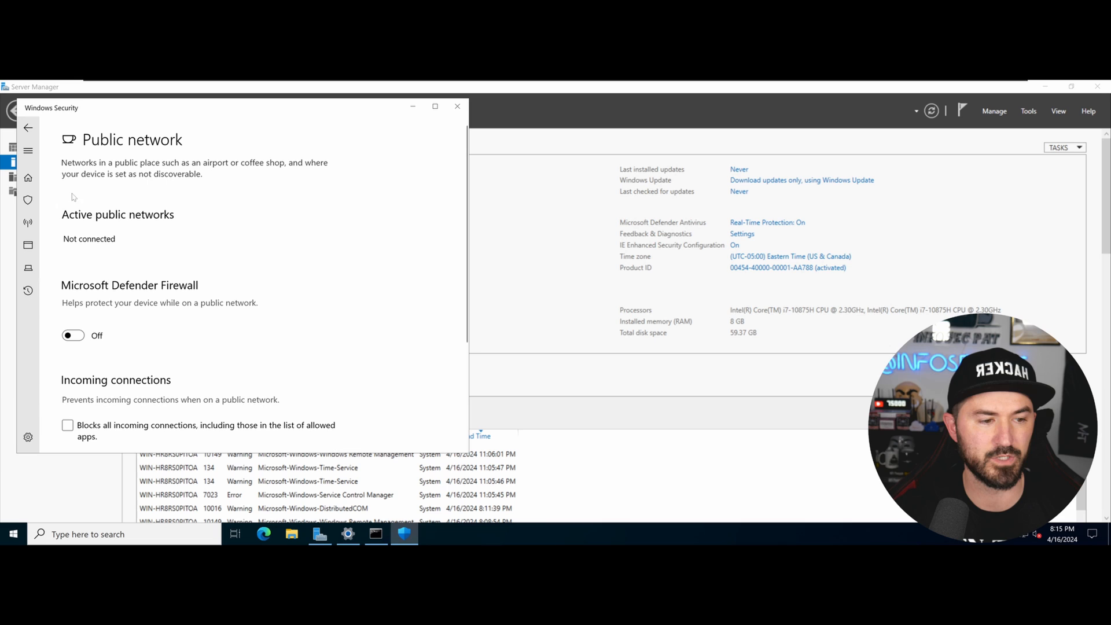
click(28, 128)
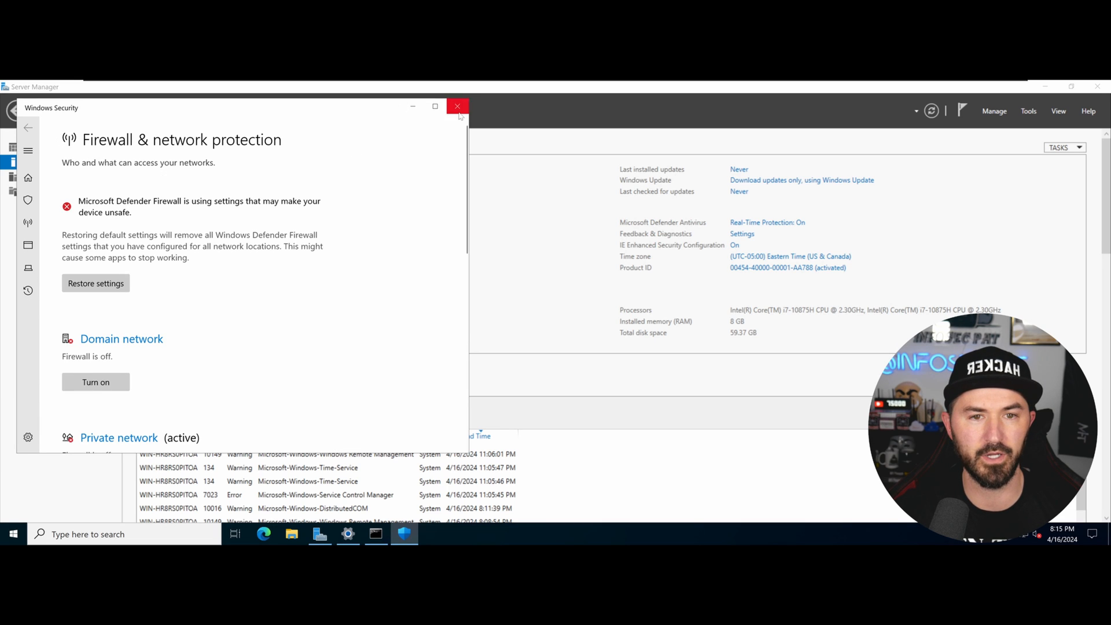
click(457, 107)
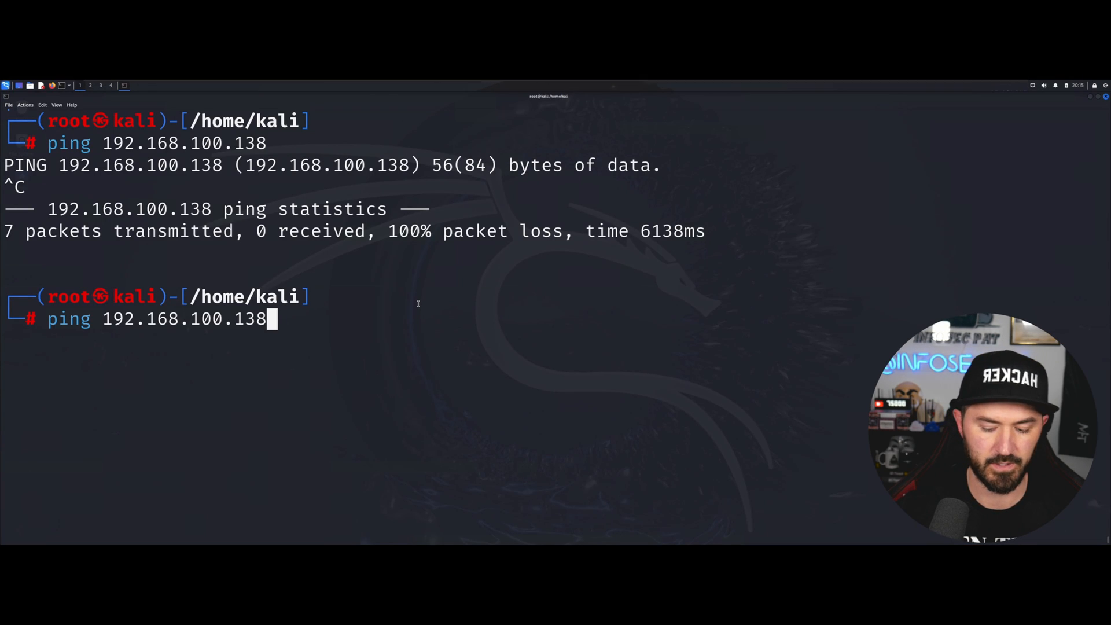
Step: Rerun the ping to 192.168.100.138 and stop it once replies arrive
key(Return)
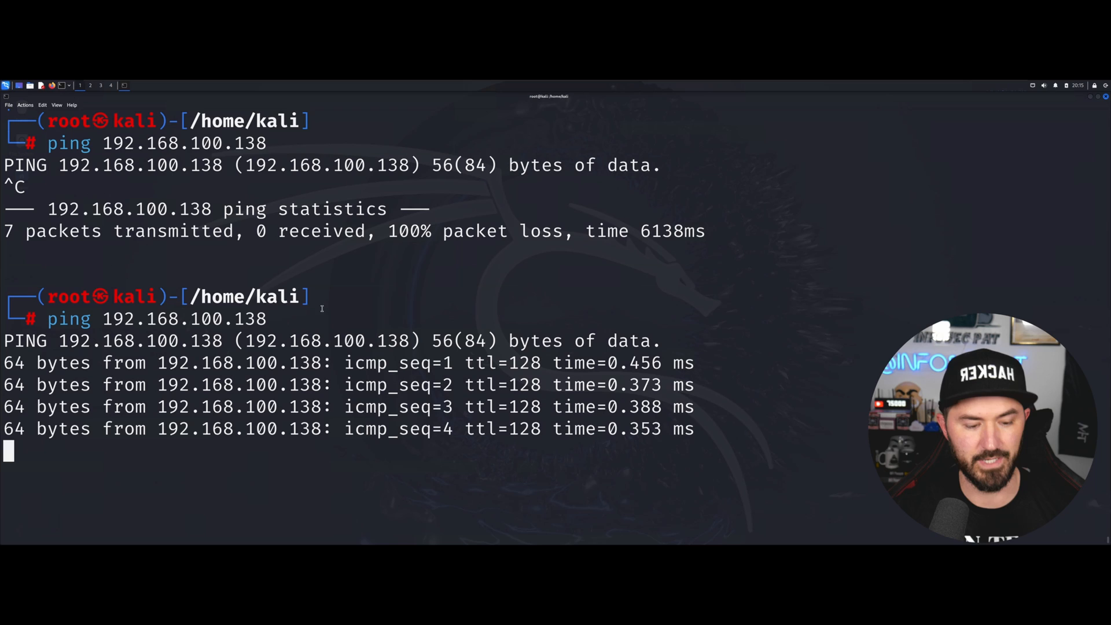
key(ctrl+c)
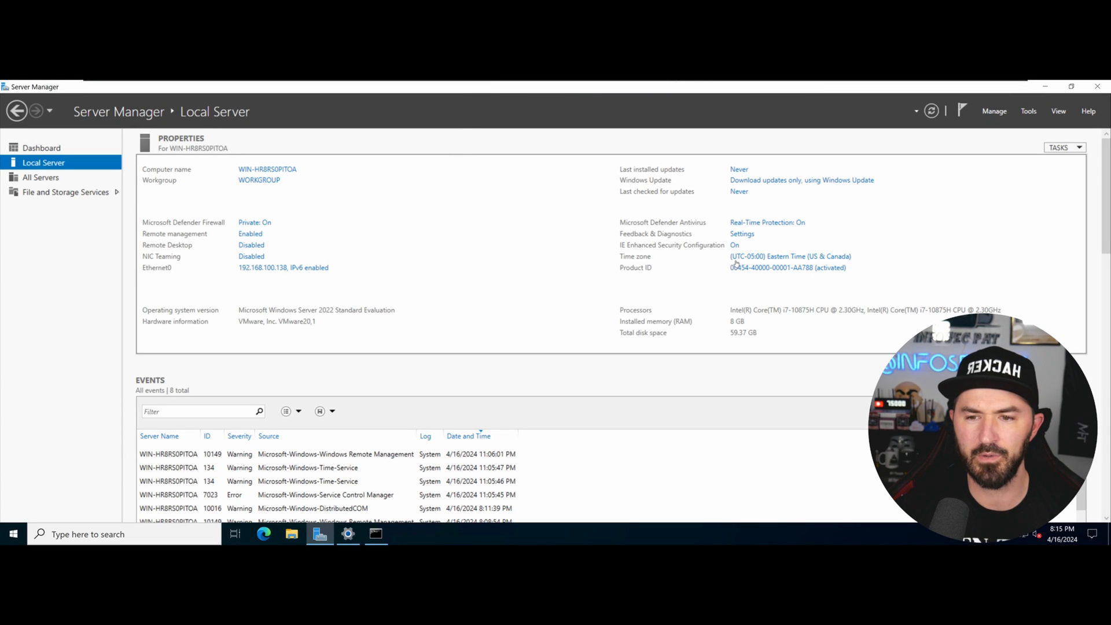
mouse_move(732, 246)
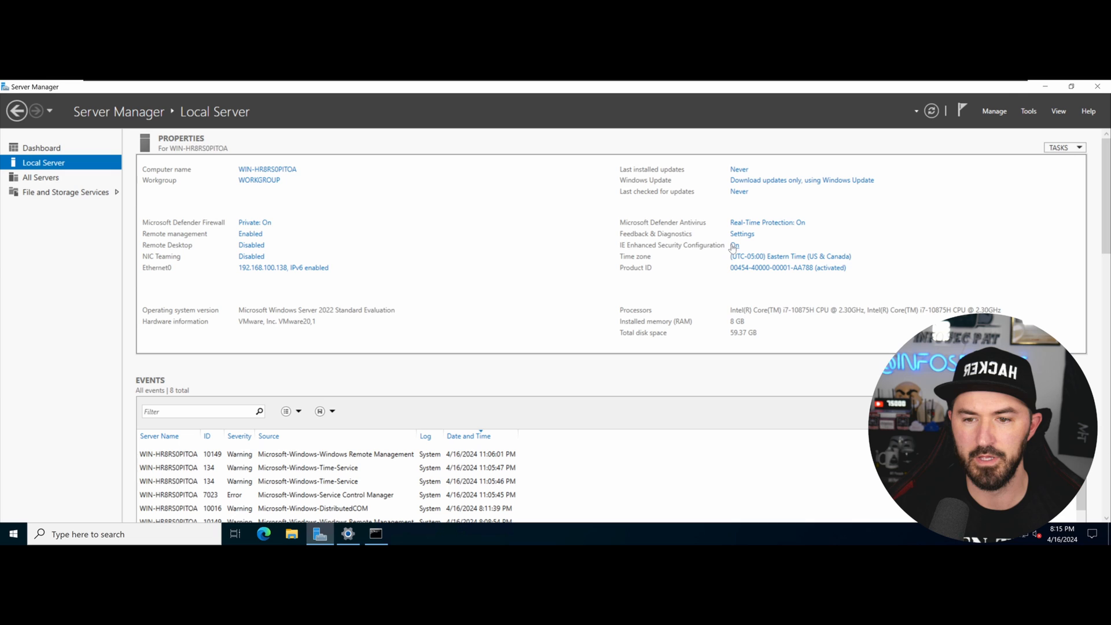
mouse_move(733, 246)
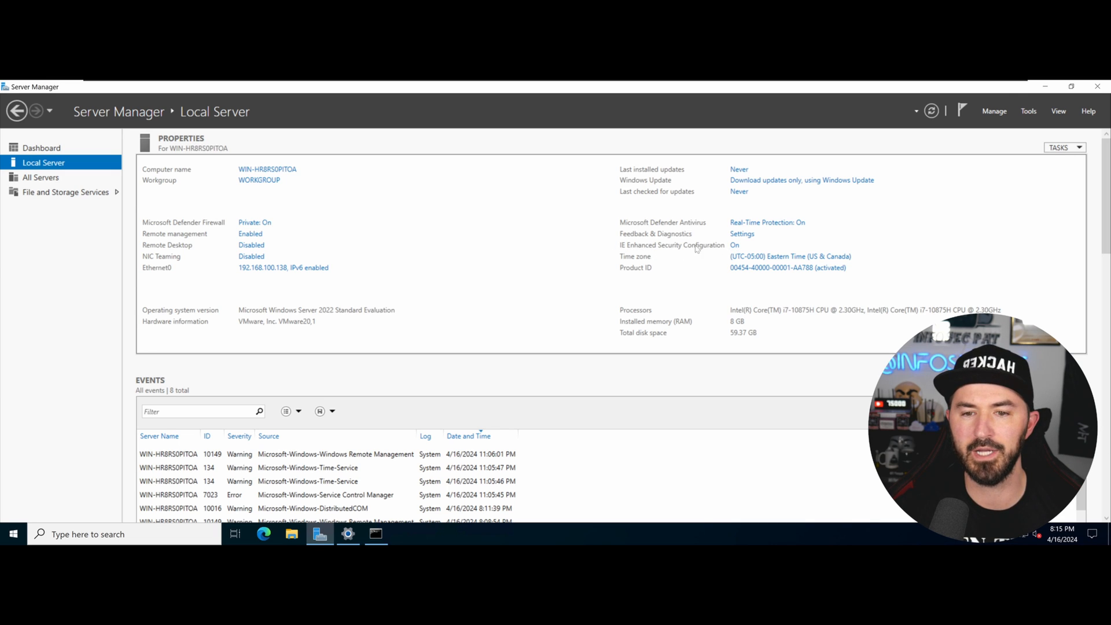
Step: Set IE Enhanced Security Configuration to Off and confirm with OK
click(735, 244)
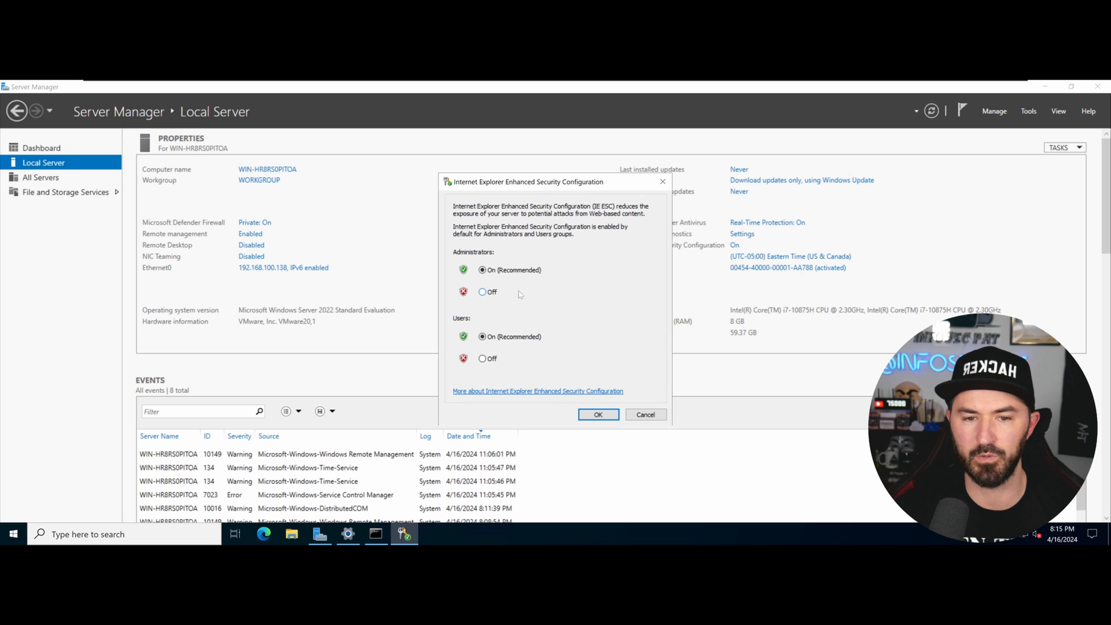
click(482, 291)
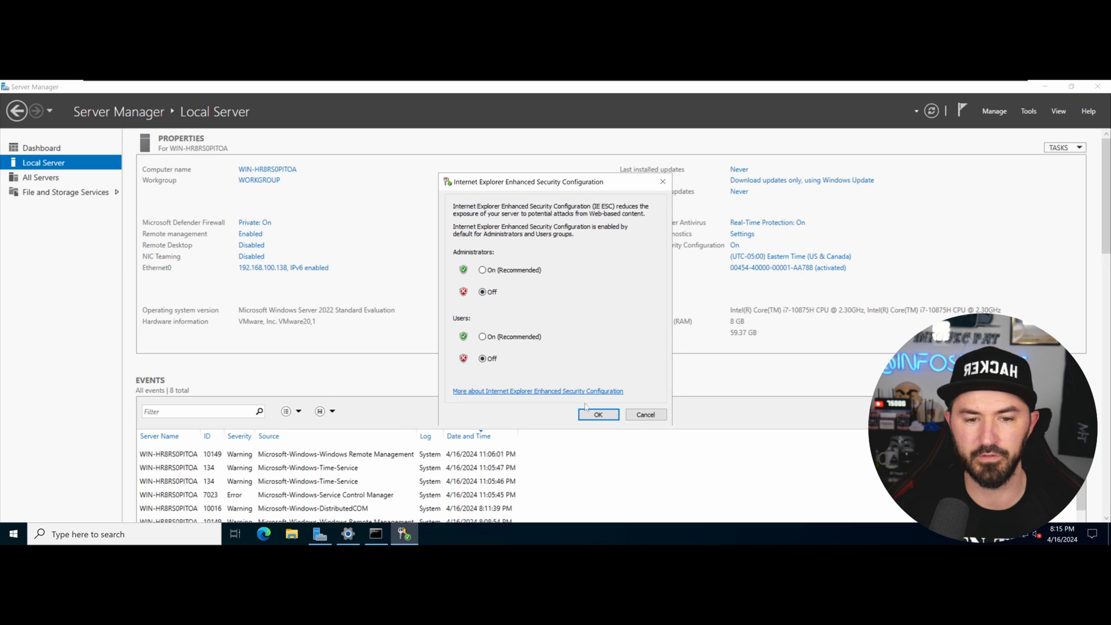
click(597, 414)
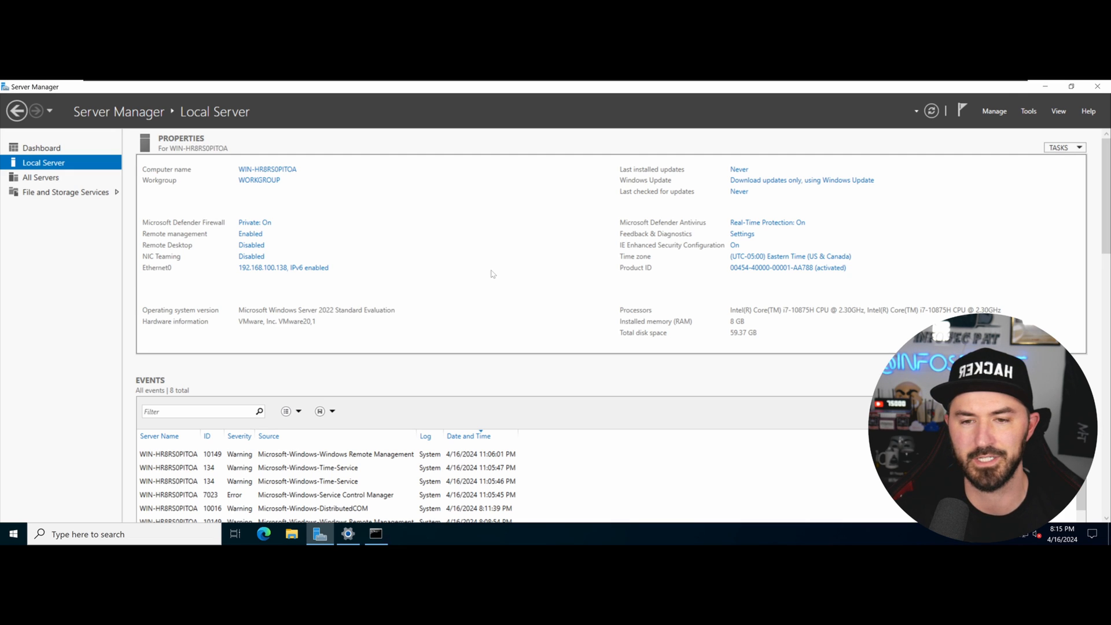
mouse_move(527, 304)
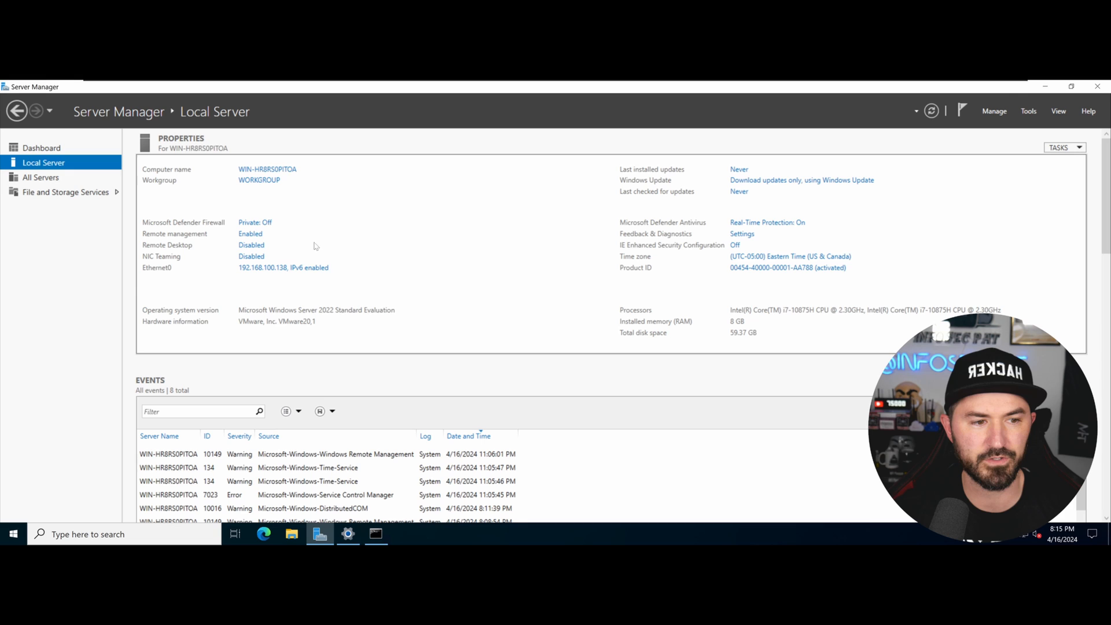
mouse_move(588, 253)
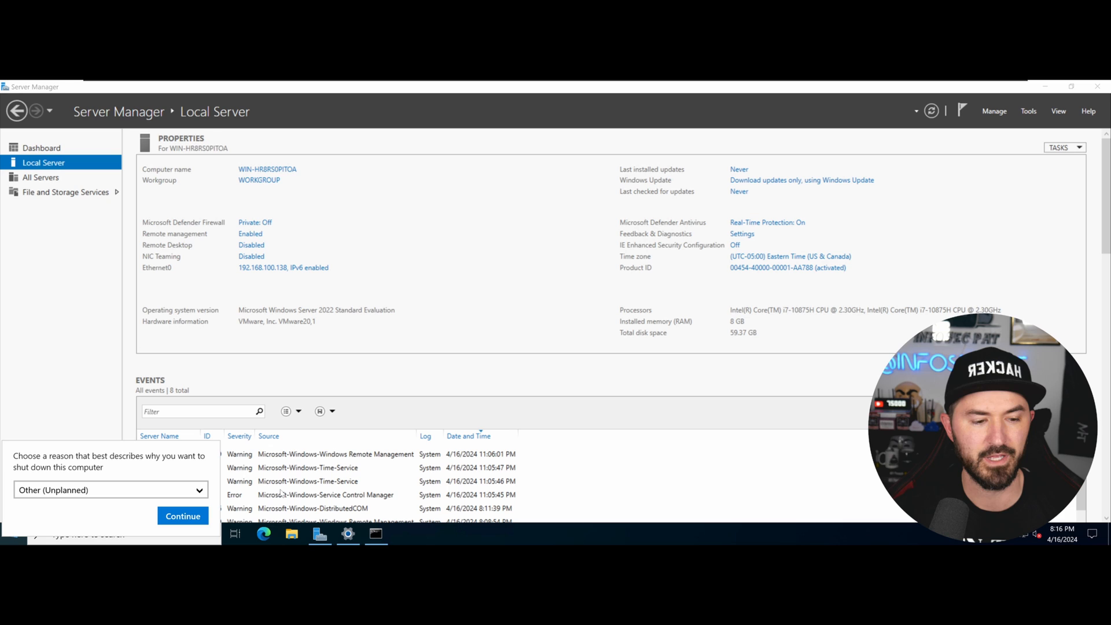
Step: Confirm the server restart, dismiss Windows Admin Center, and view DC01-VM's Local Server properties
click(182, 516)
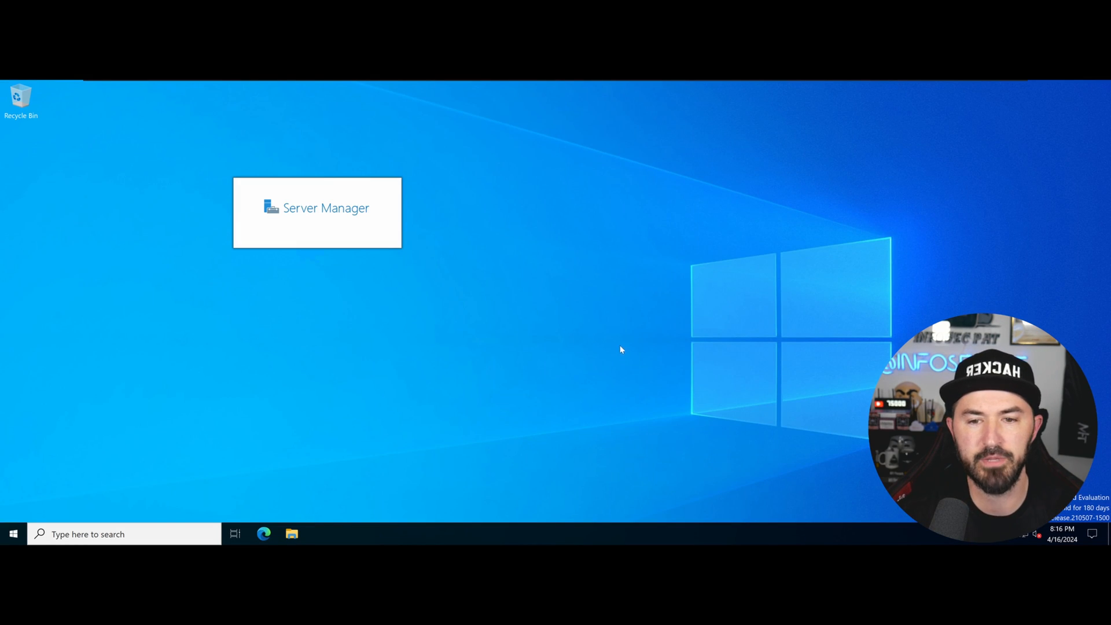
click(316, 207)
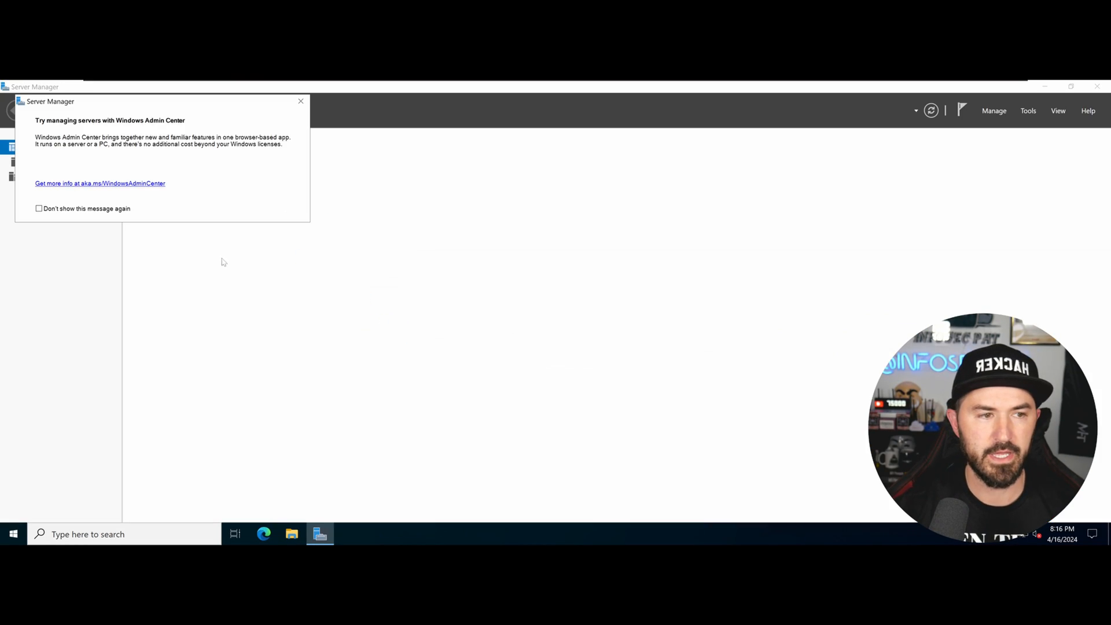
click(300, 101)
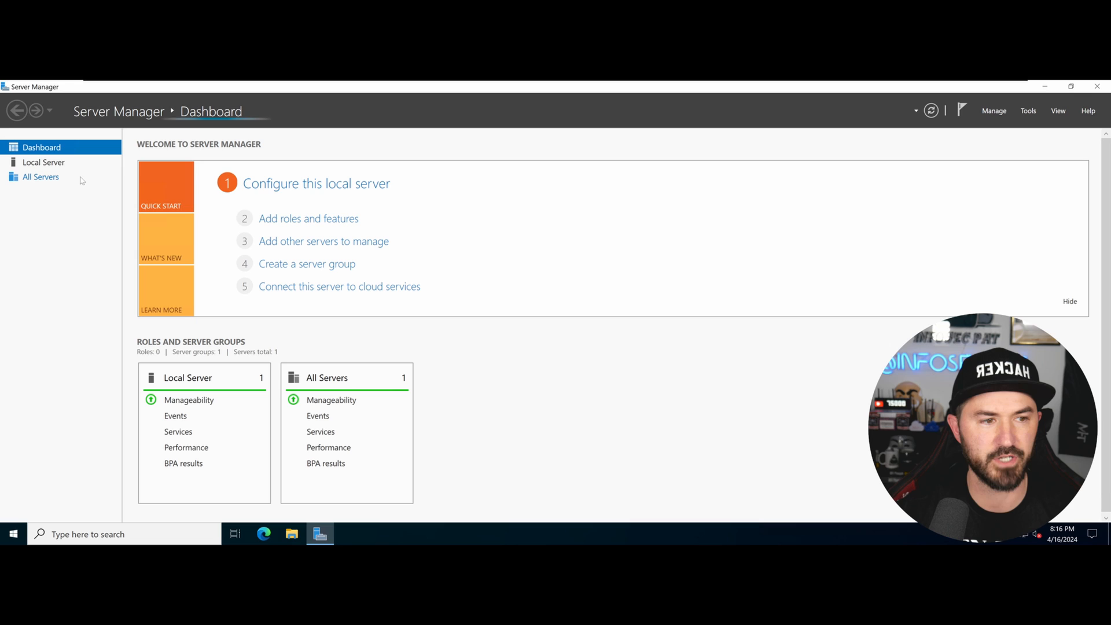
click(44, 161)
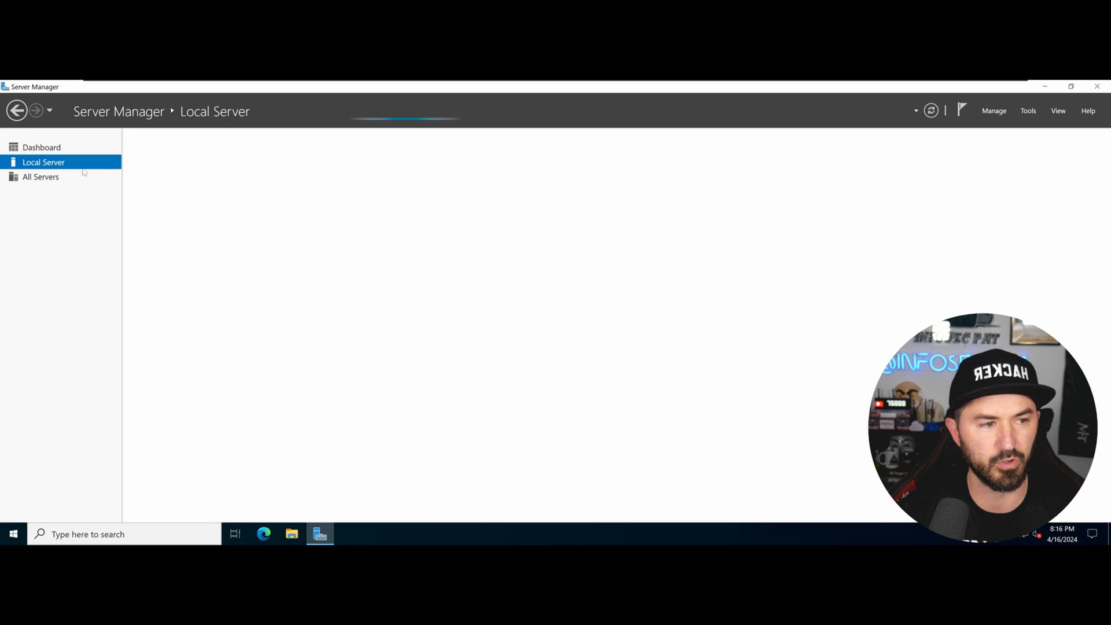
click(44, 162)
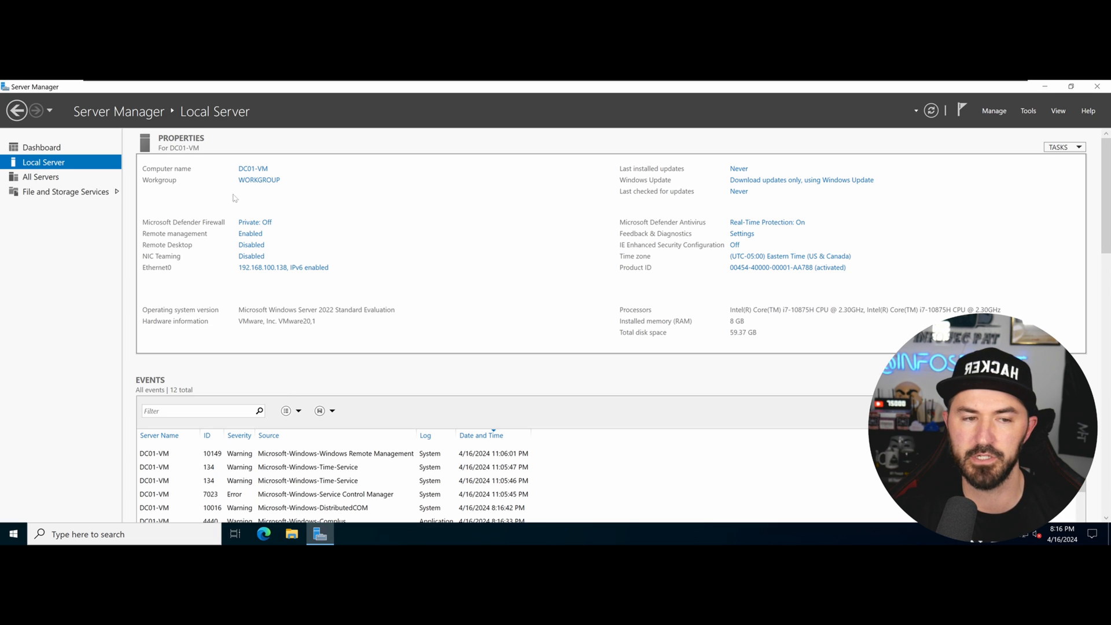
mouse_move(239, 267)
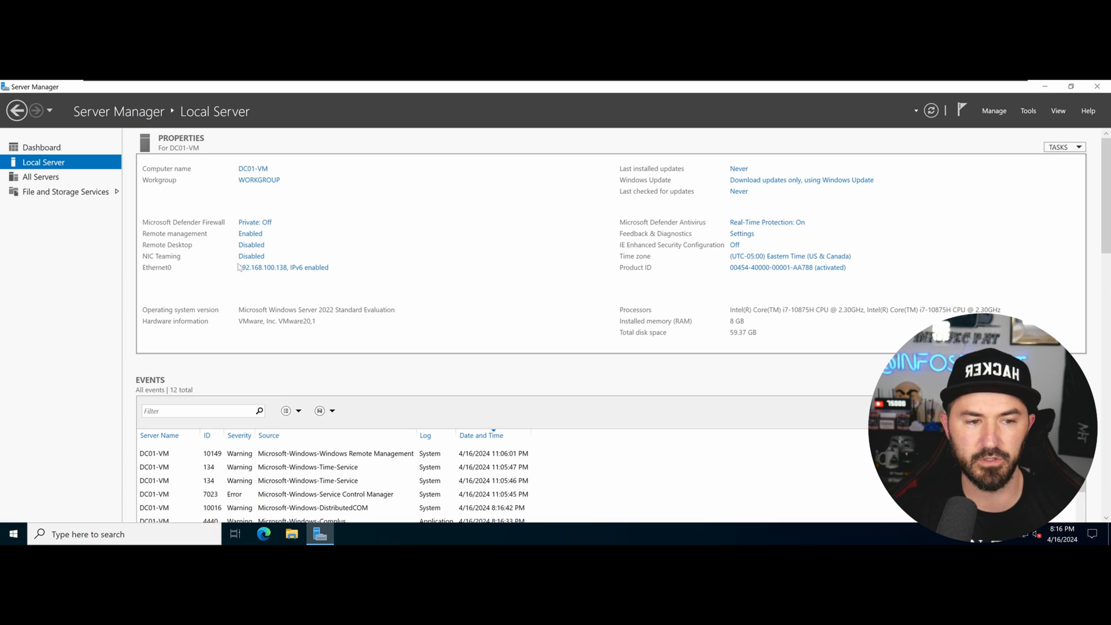
mouse_move(361, 265)
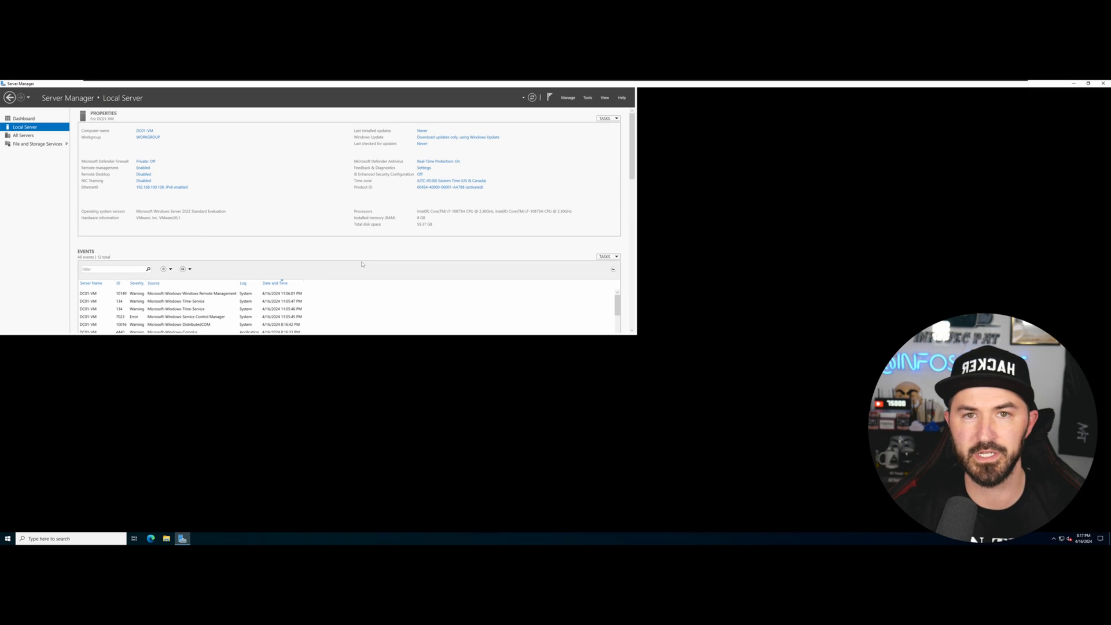
Step: Set Windows display scaling to 200% and bring Server Manager back on screen
click(1073, 82)
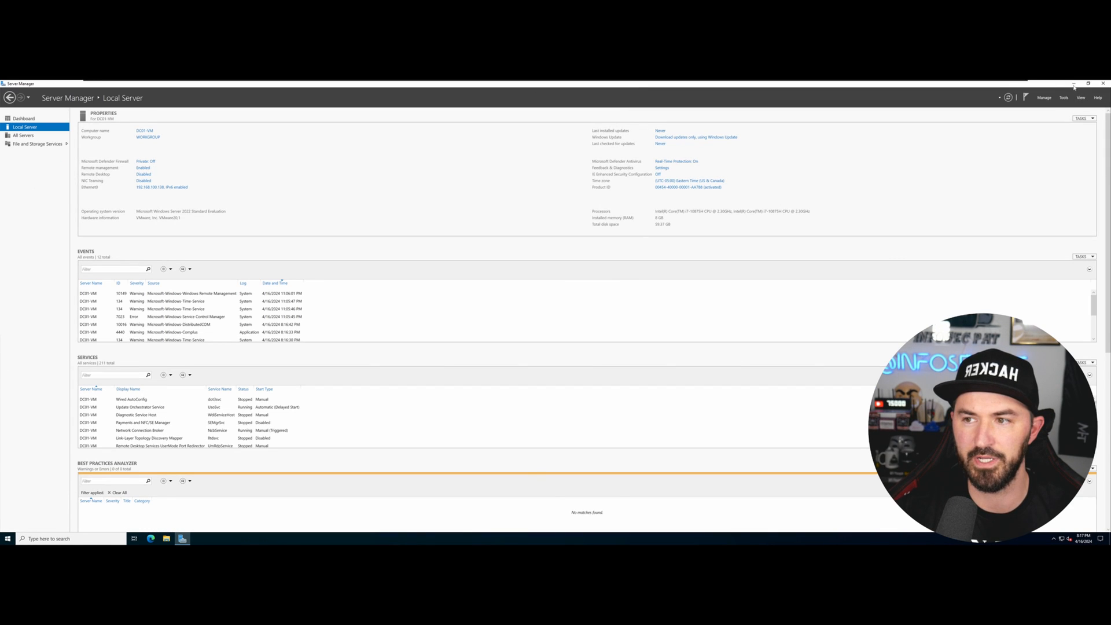
right_click(613, 297)
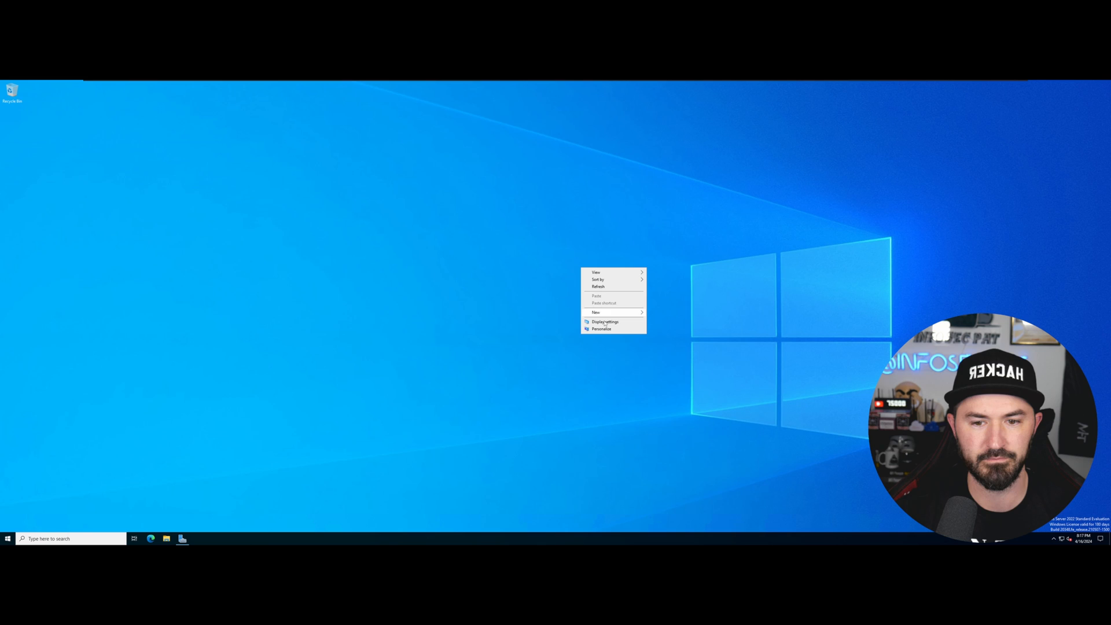
click(603, 322)
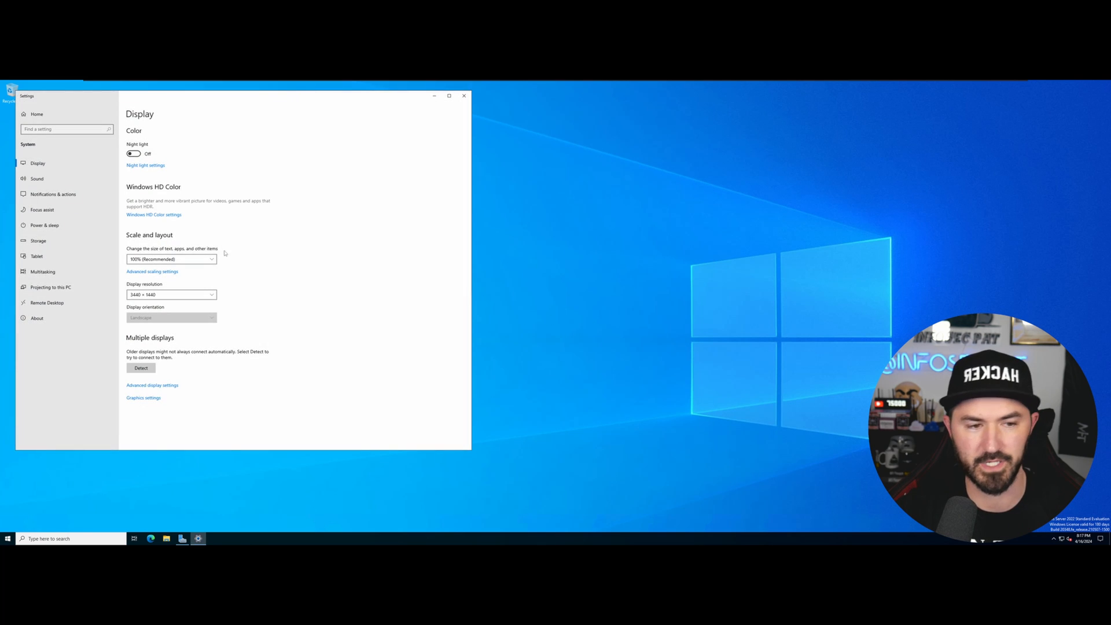
click(170, 259)
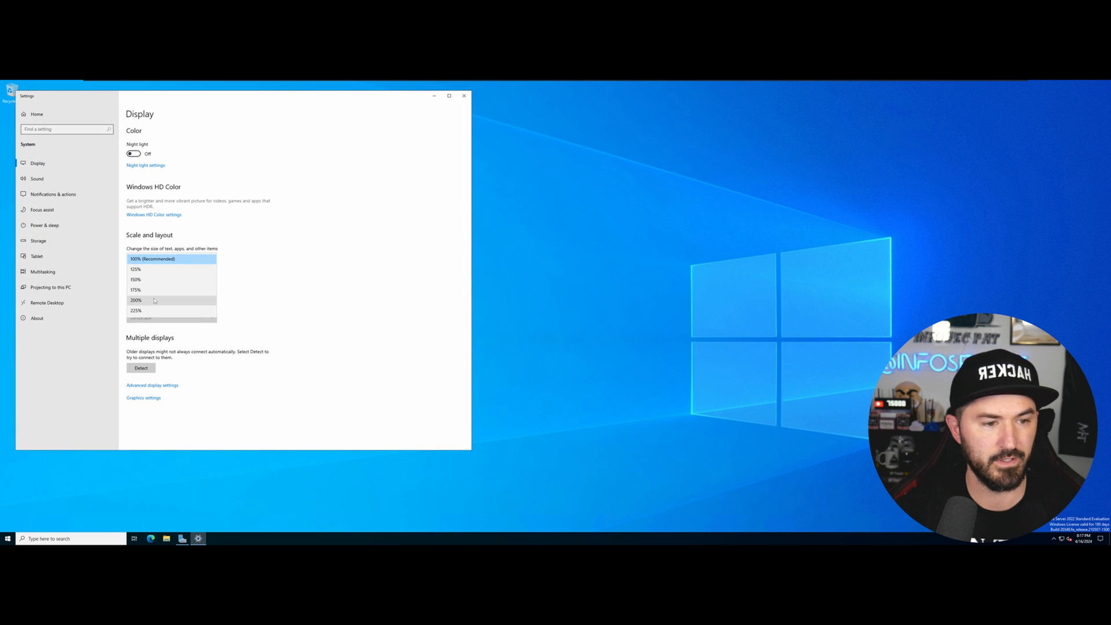
click(135, 300)
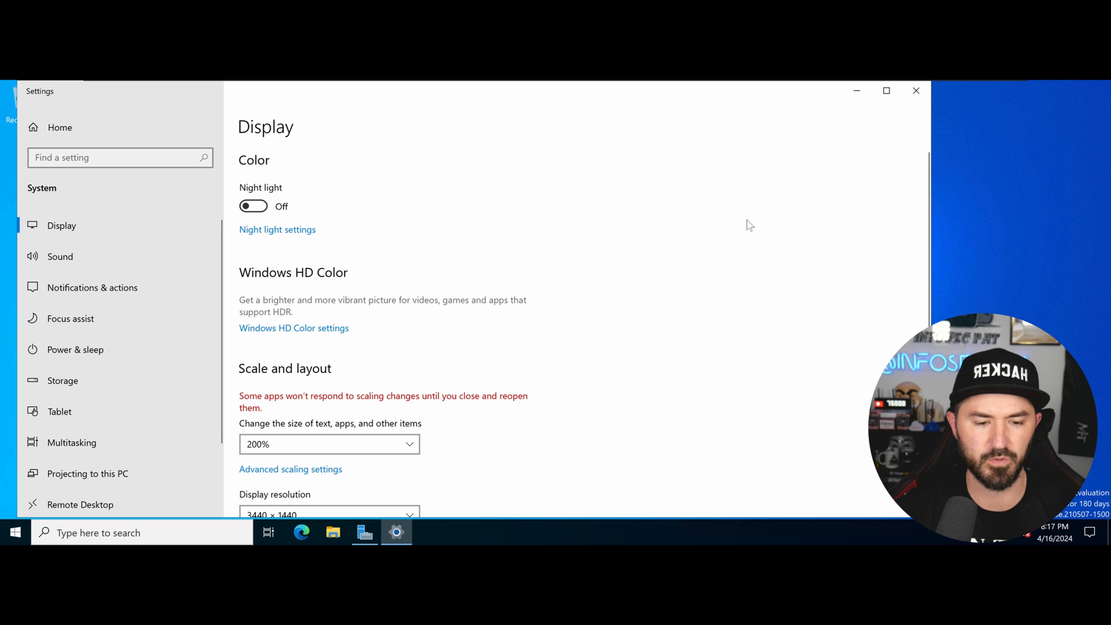
click(915, 90)
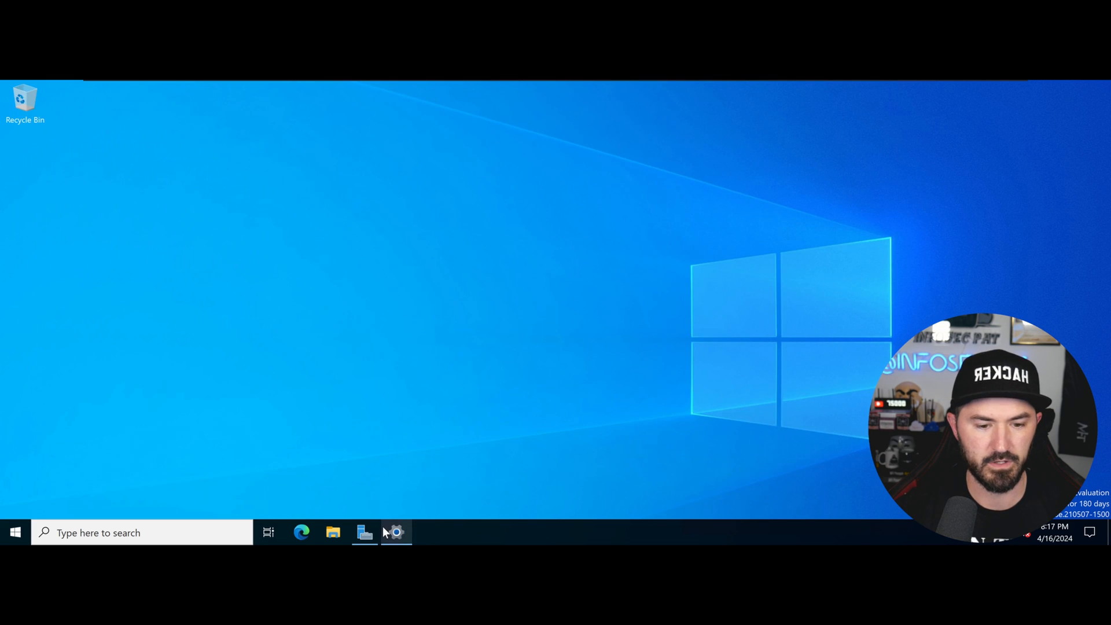
click(364, 532)
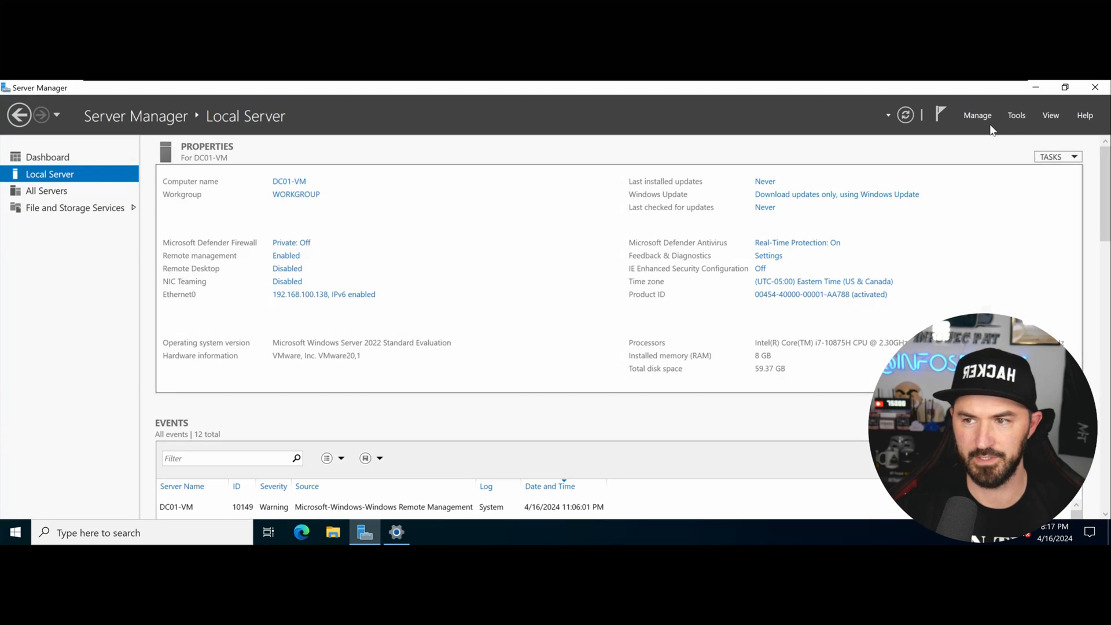
mouse_move(976, 114)
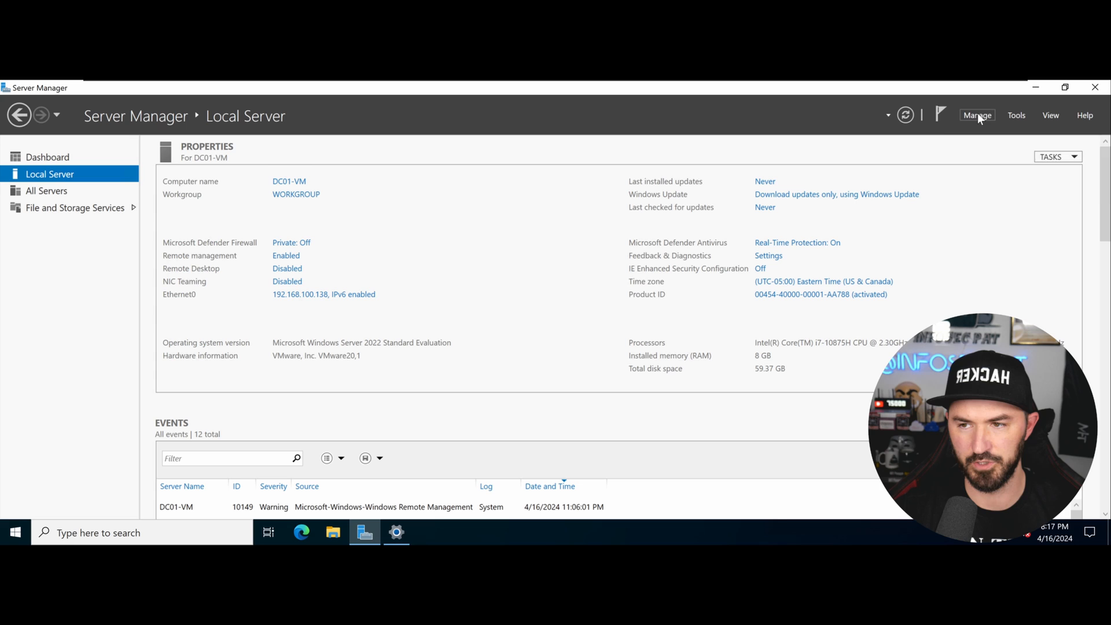
Step: Start Add Roles and Features with role-based installation on DC01-VM
click(975, 115)
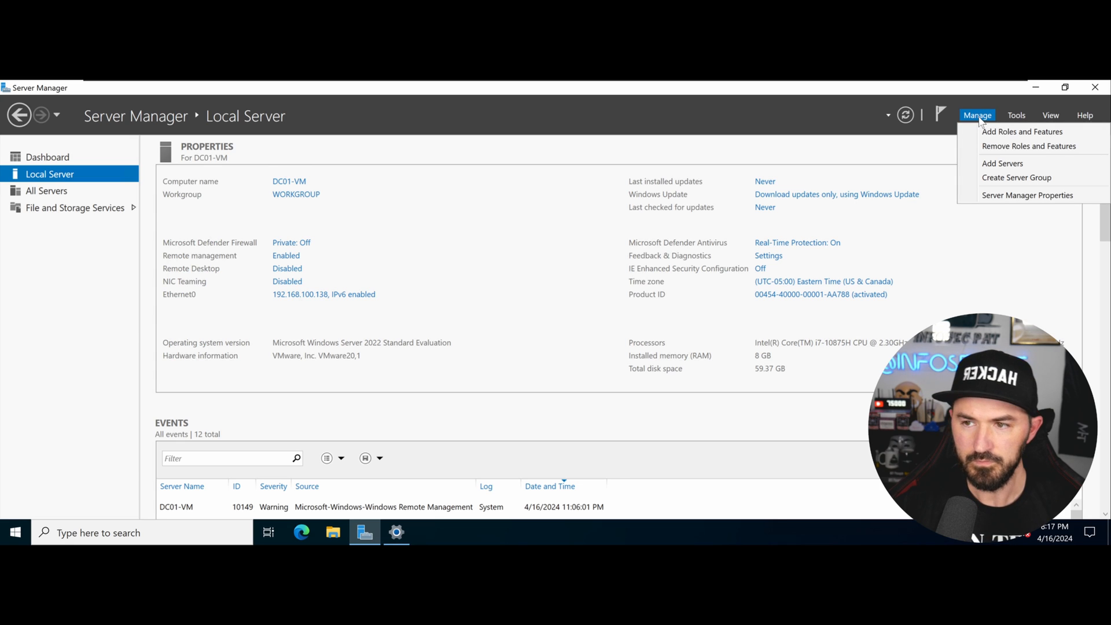
mouse_move(1022, 132)
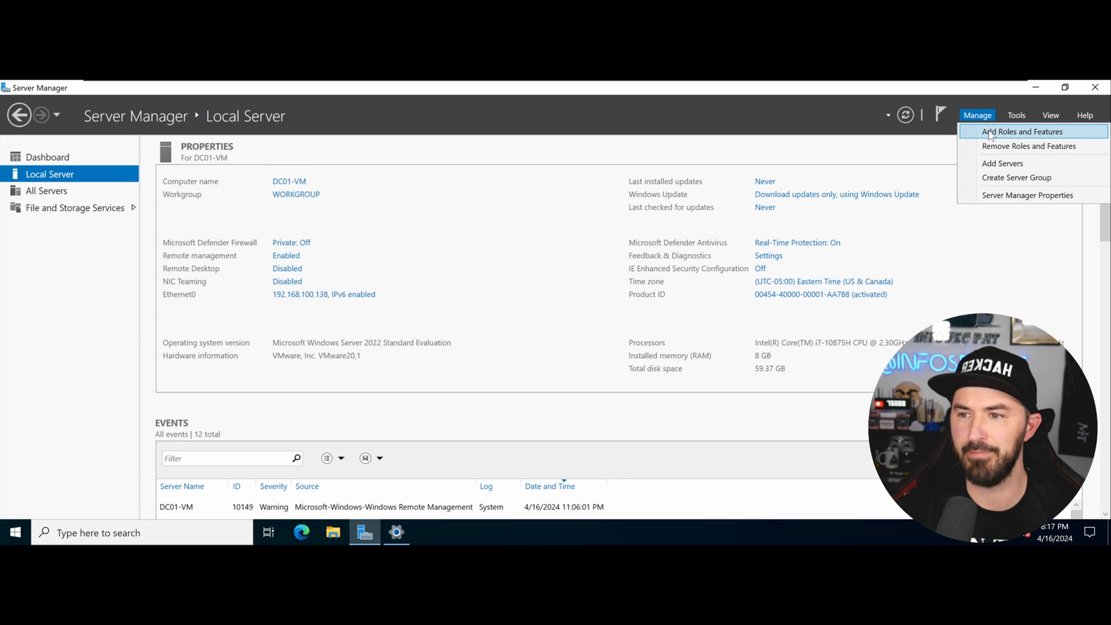
click(1020, 131)
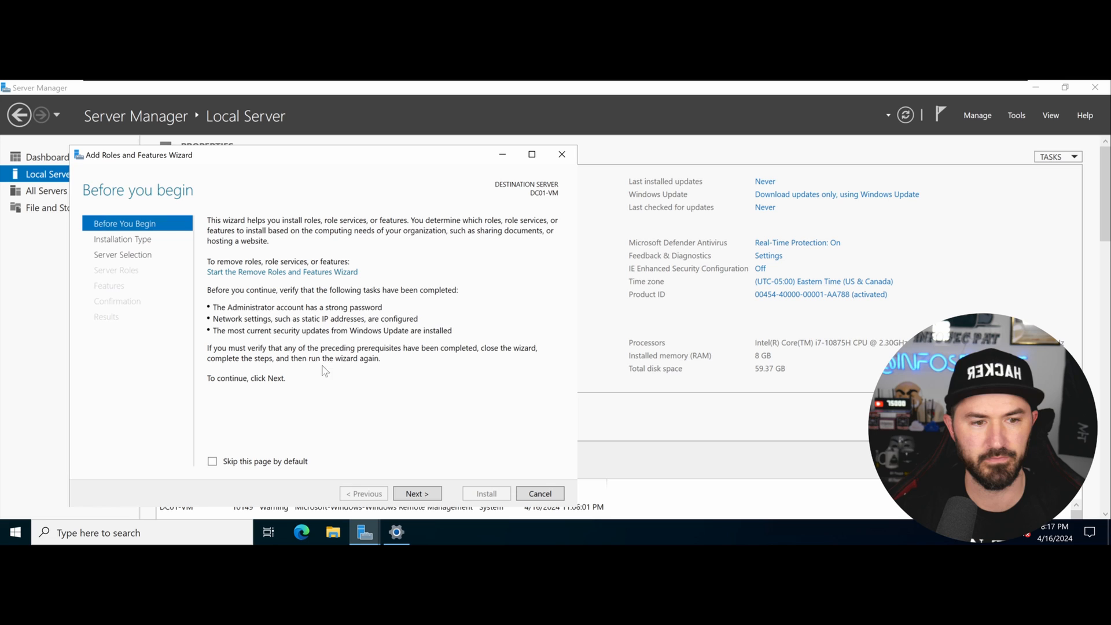
click(416, 492)
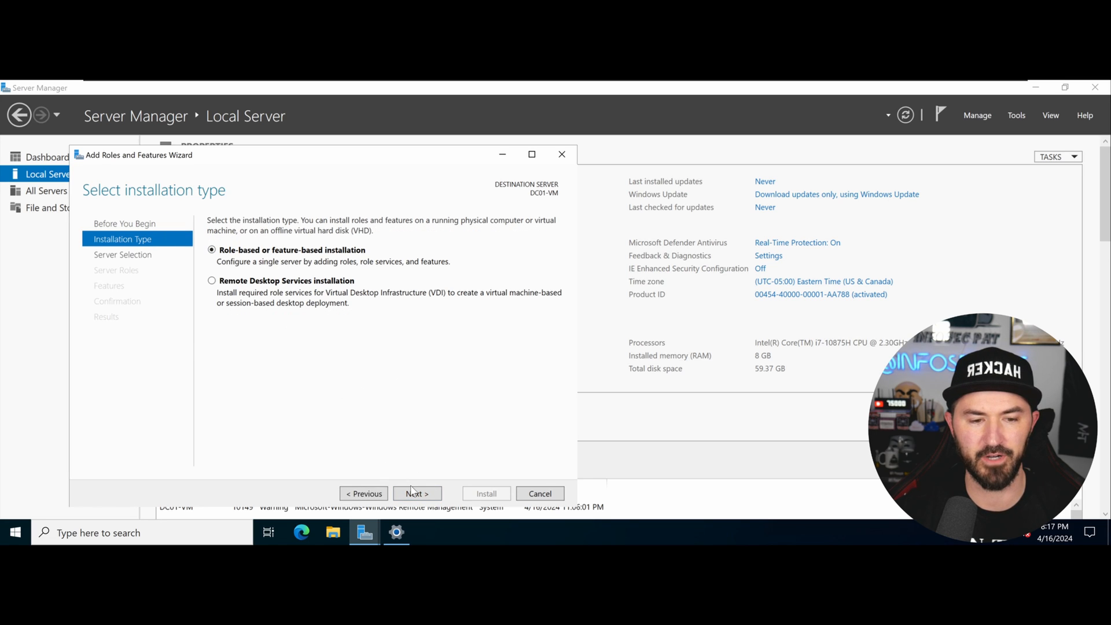
click(417, 493)
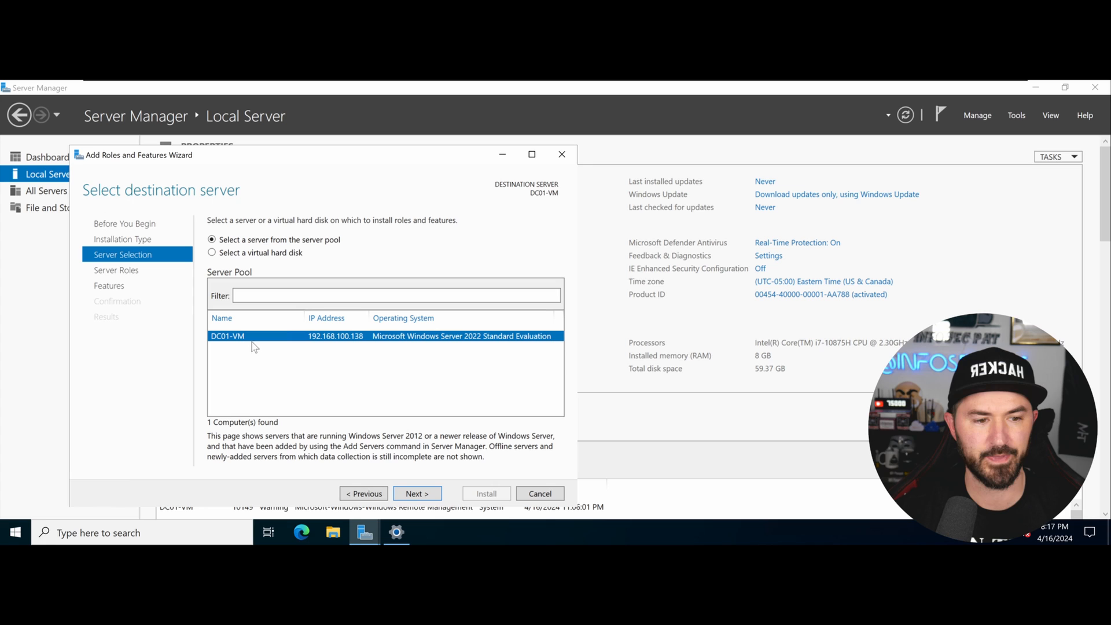
click(417, 493)
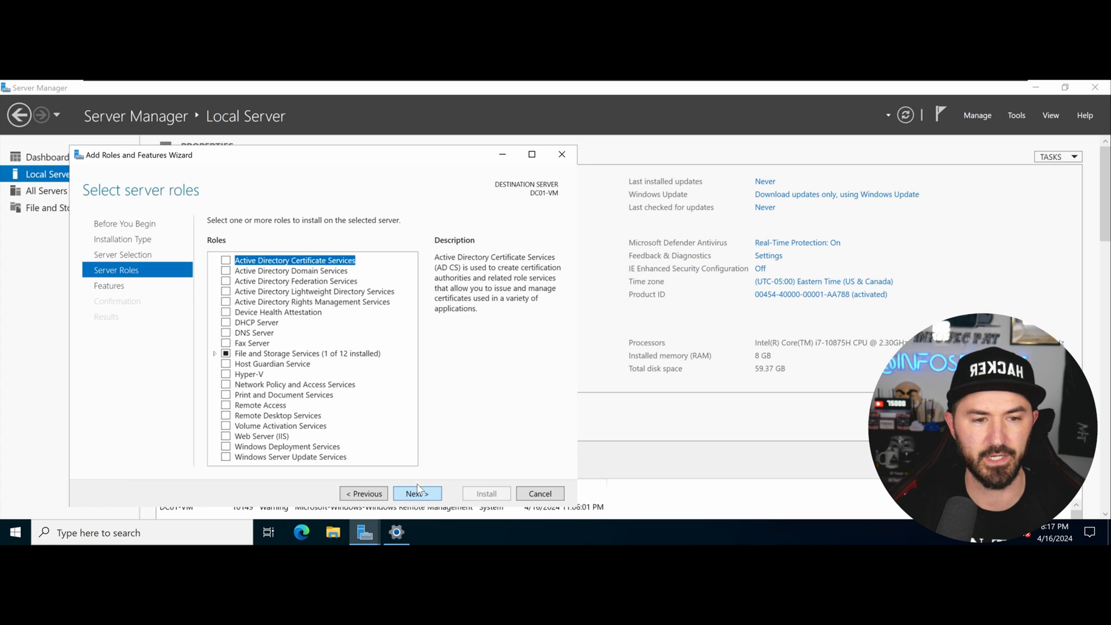
mouse_move(215, 277)
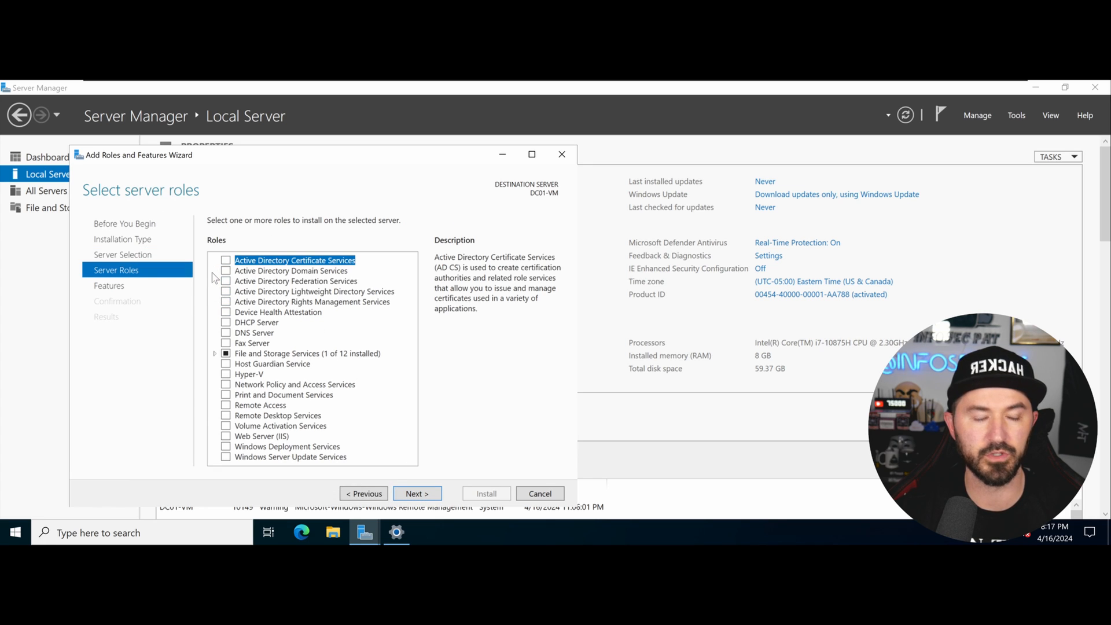
Step: Install Active Directory Domain Services with its management features and begin domain controller promotion
click(227, 270)
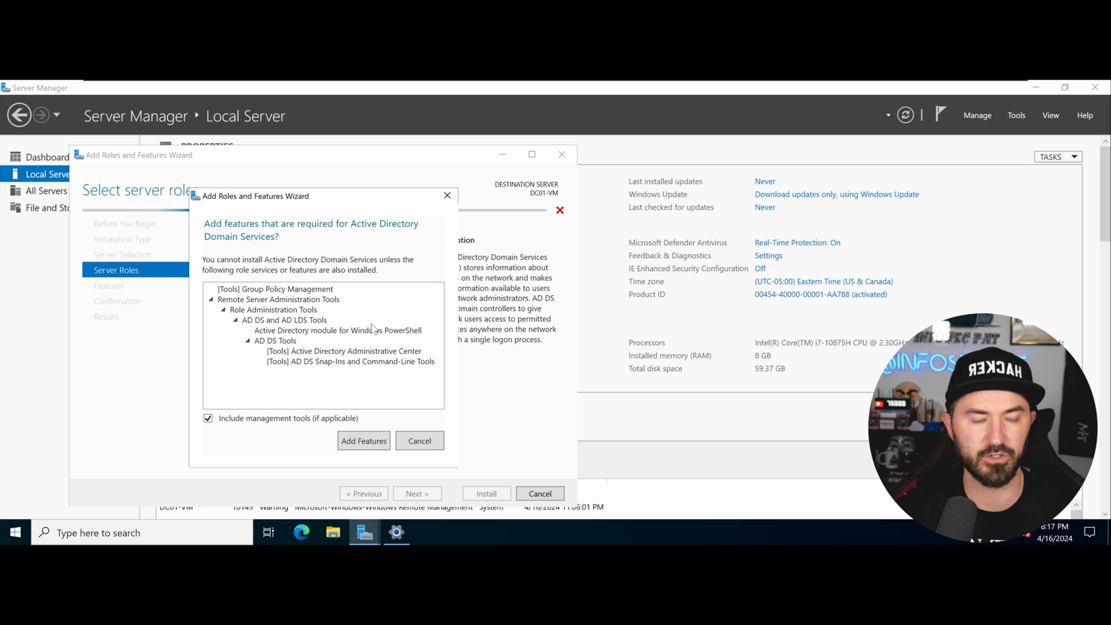
click(364, 439)
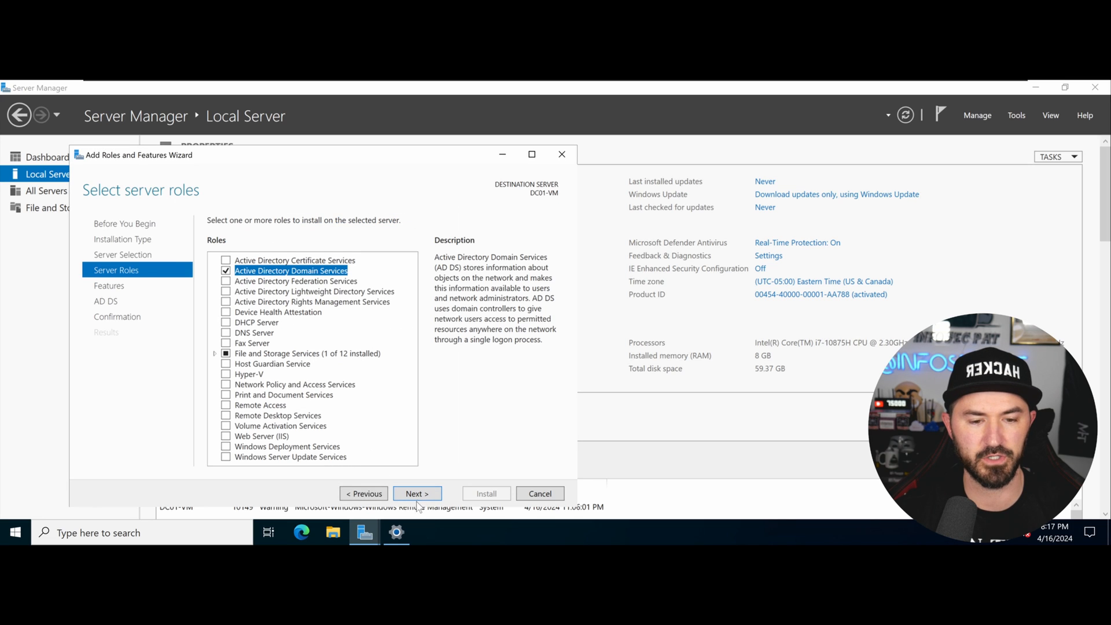
click(416, 493)
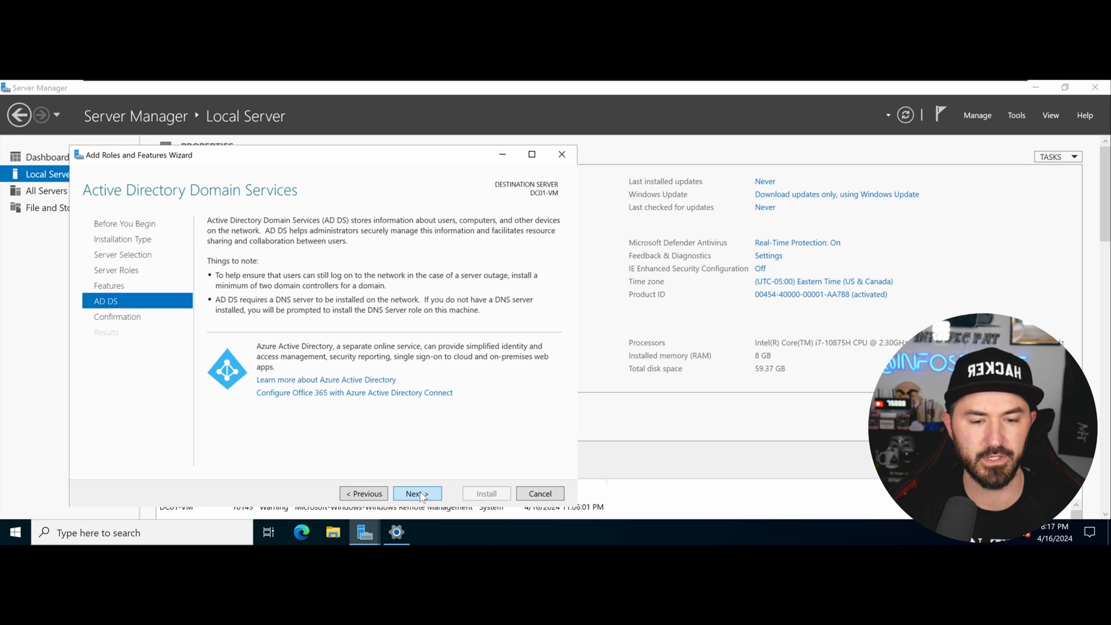
click(417, 493)
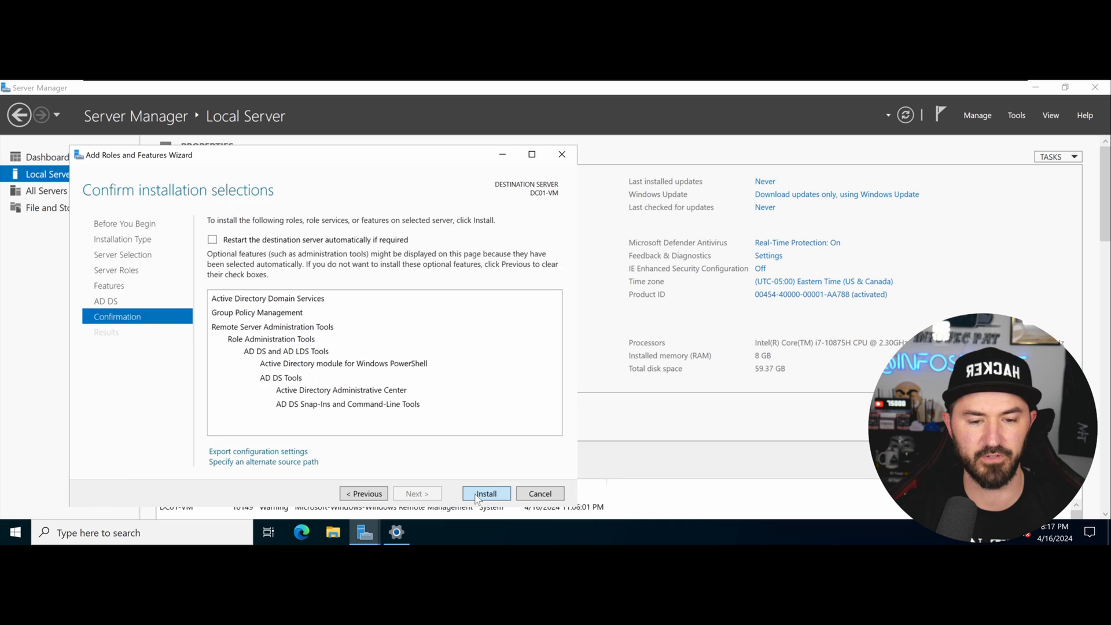
click(486, 493)
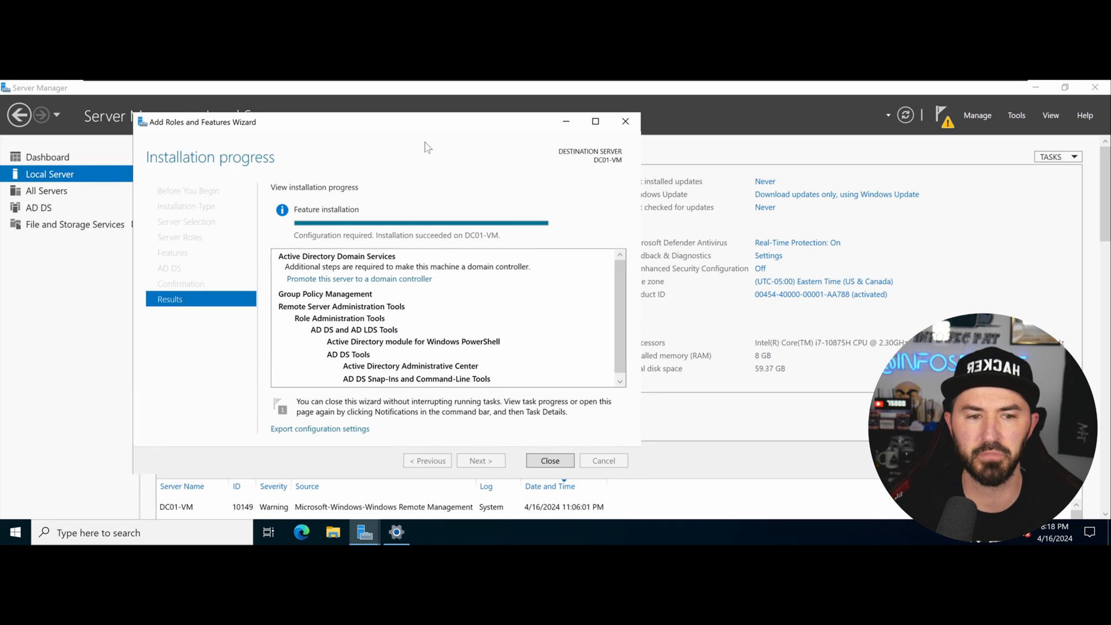
mouse_move(404, 190)
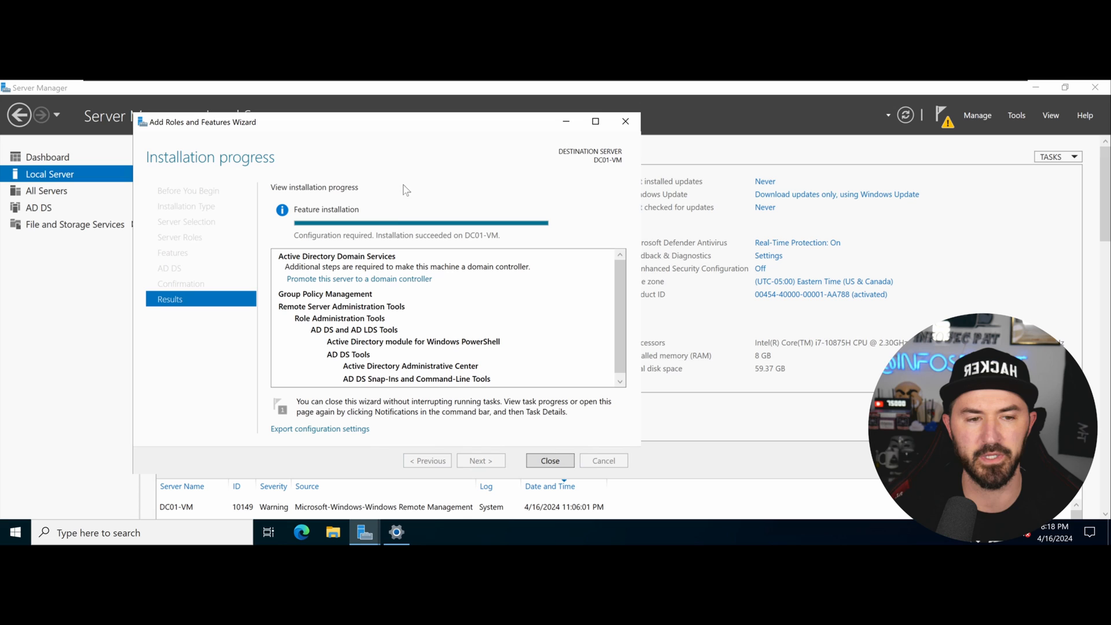
mouse_move(447, 243)
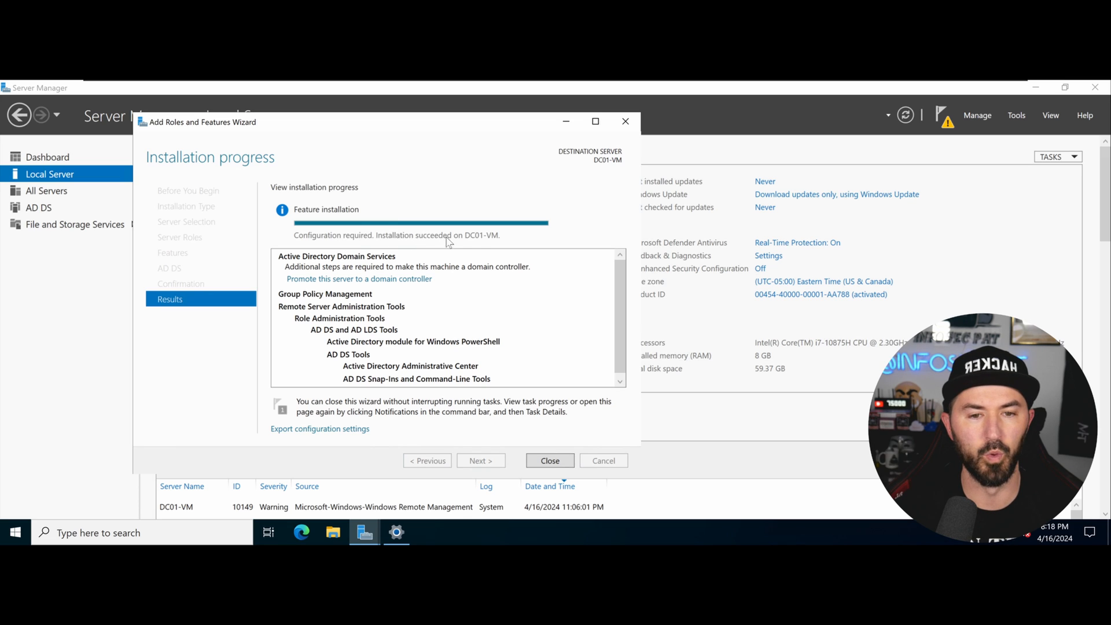
mouse_move(372, 260)
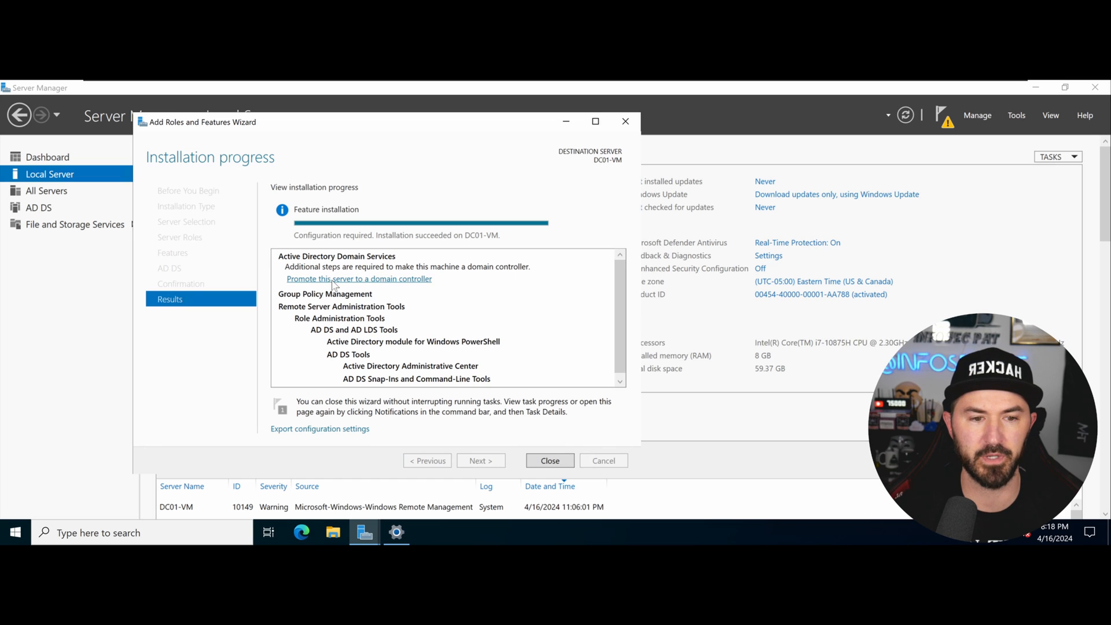
click(359, 279)
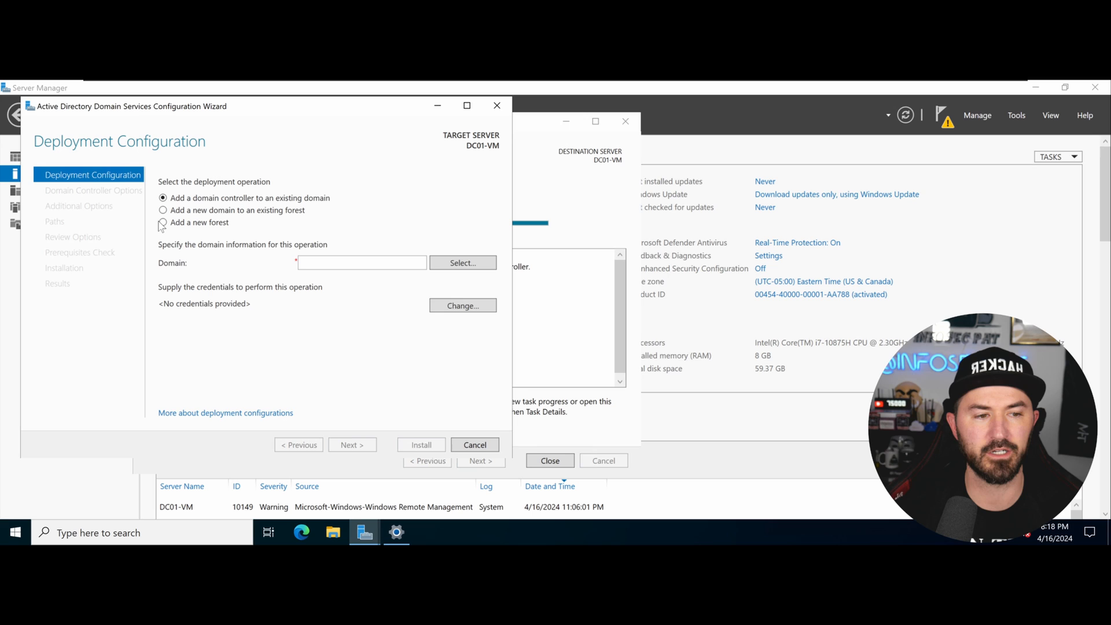
Step: Add a new forest with root domain name youtube.local
click(163, 222)
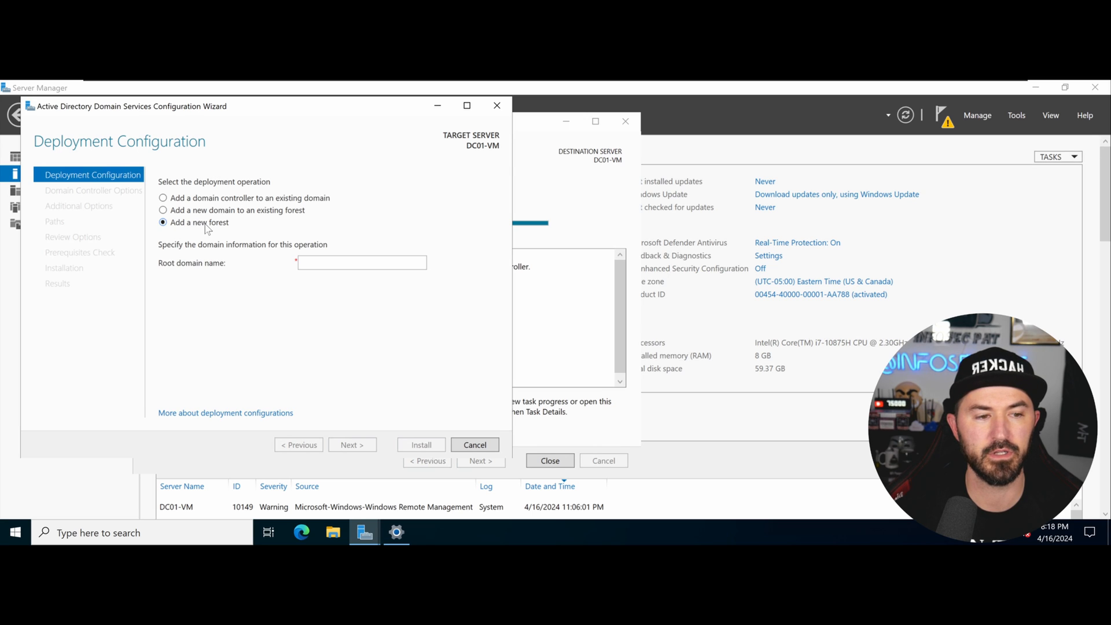
mouse_move(310, 250)
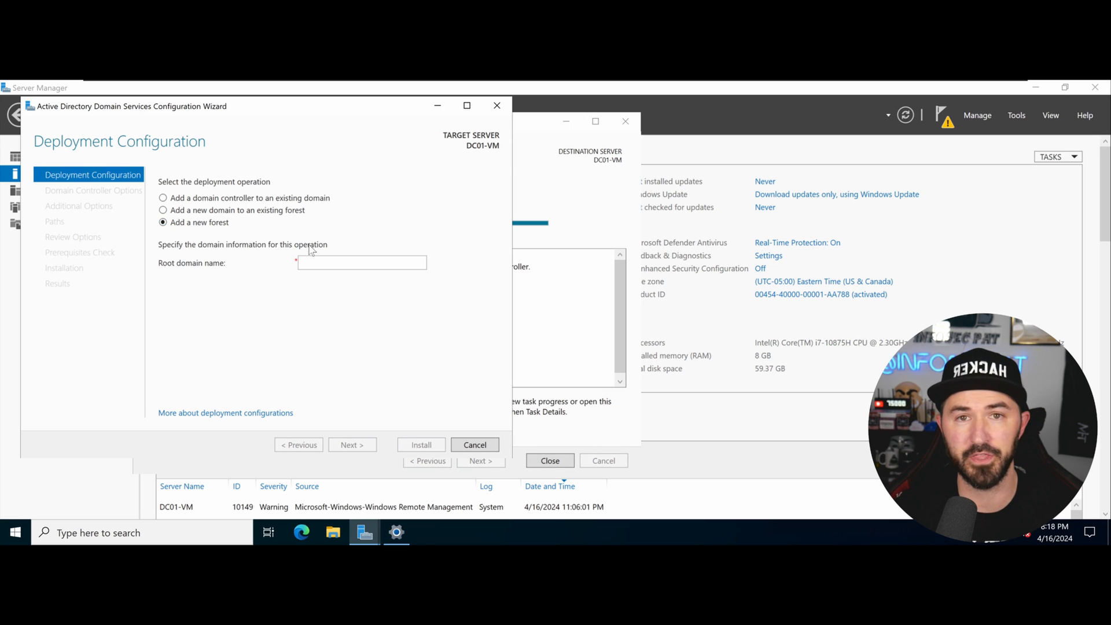
click(361, 263)
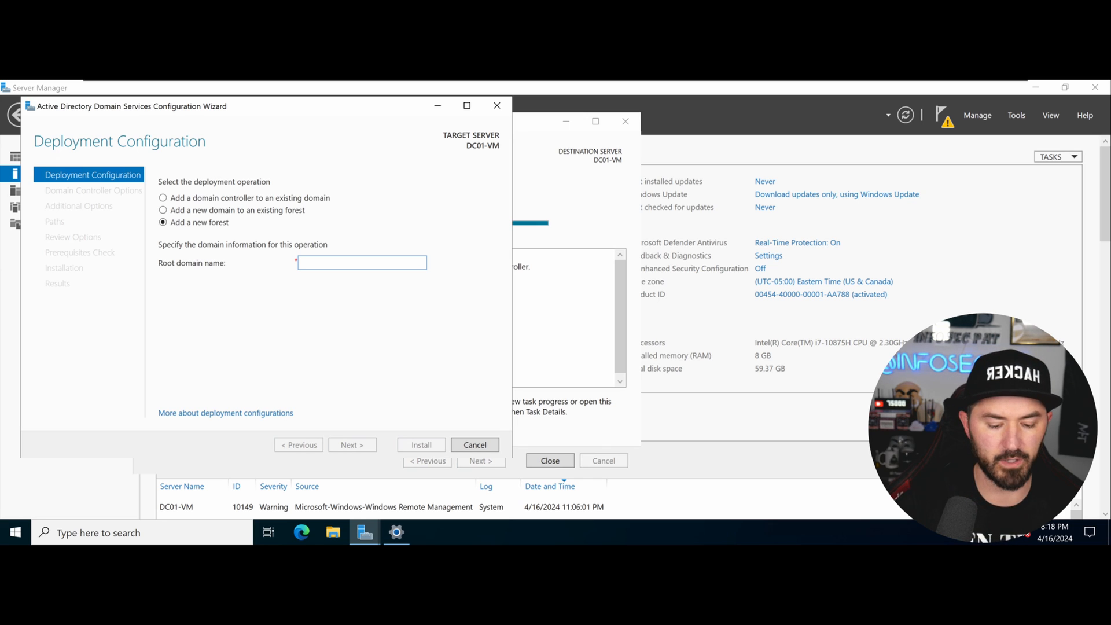
text(youtube)
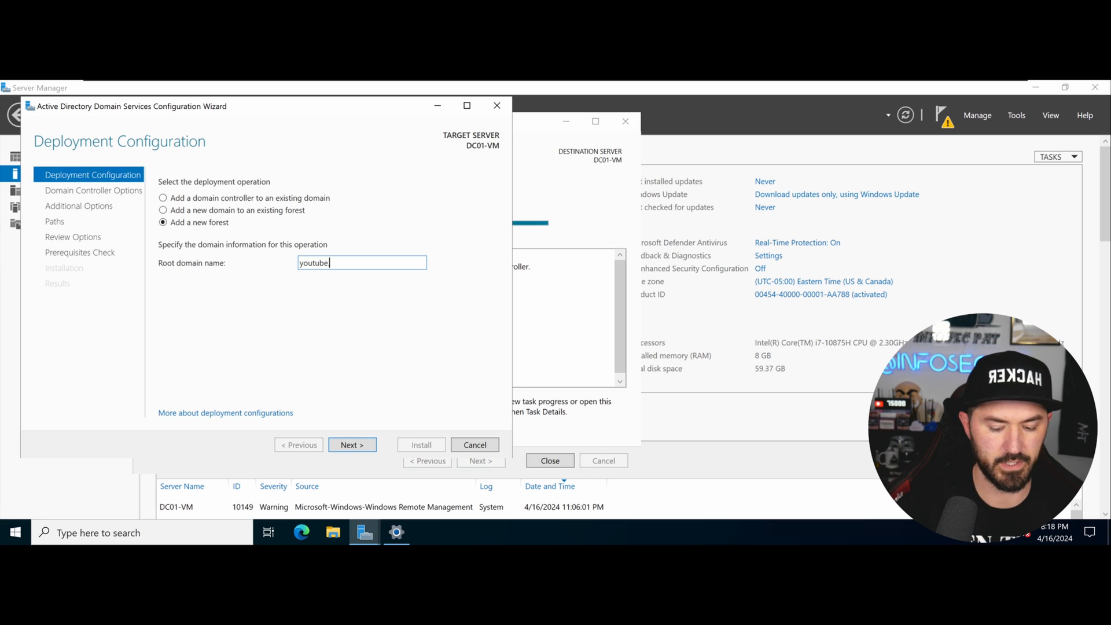
text(.local)
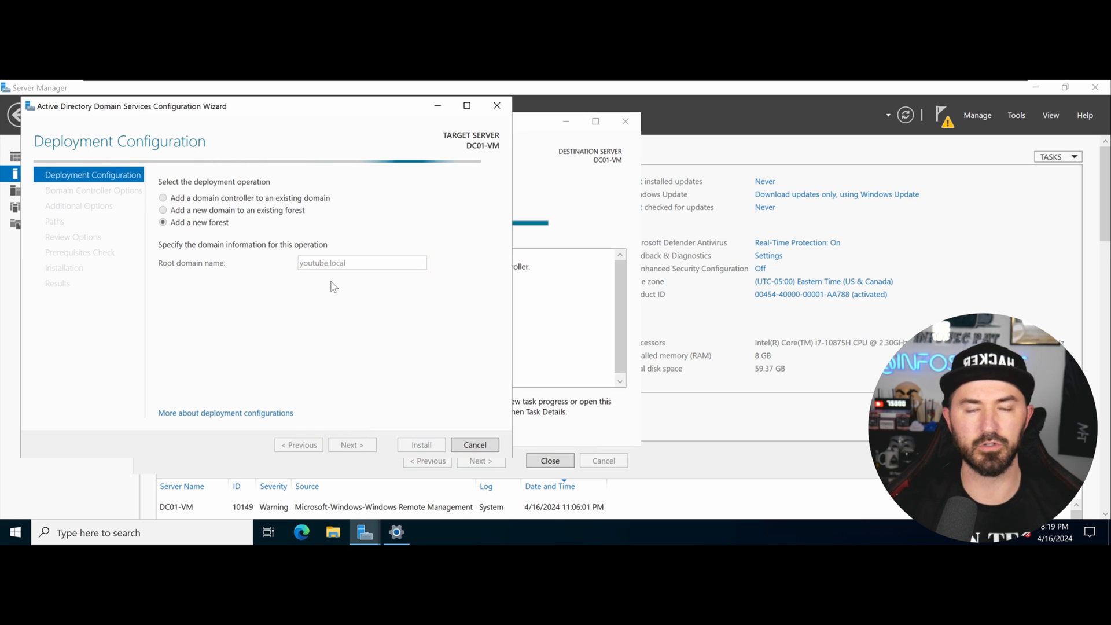
click(351, 445)
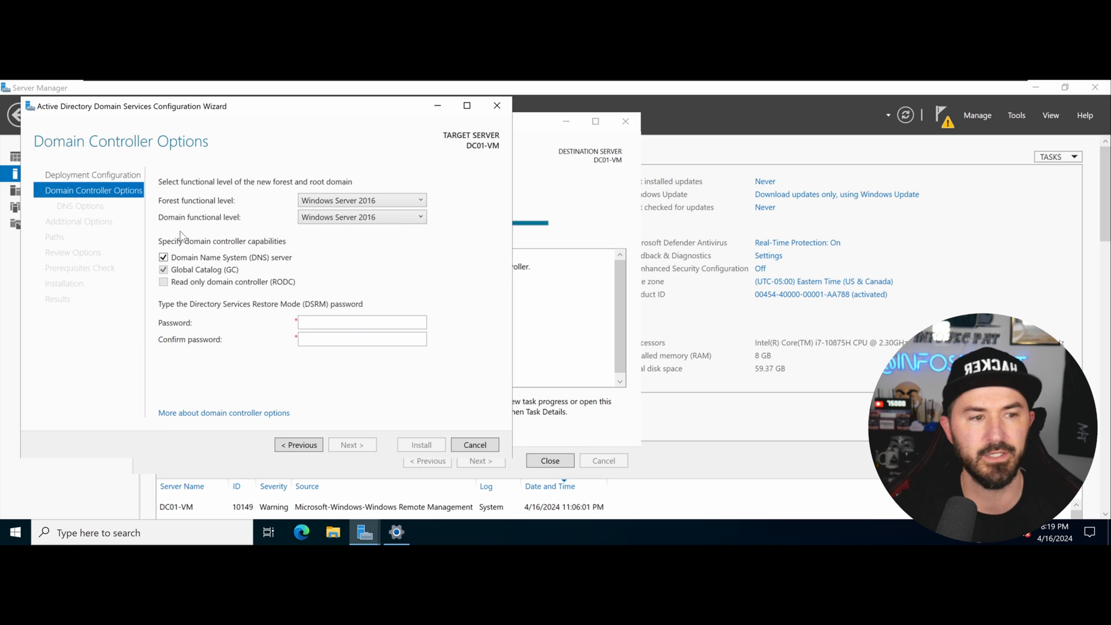
mouse_move(253, 264)
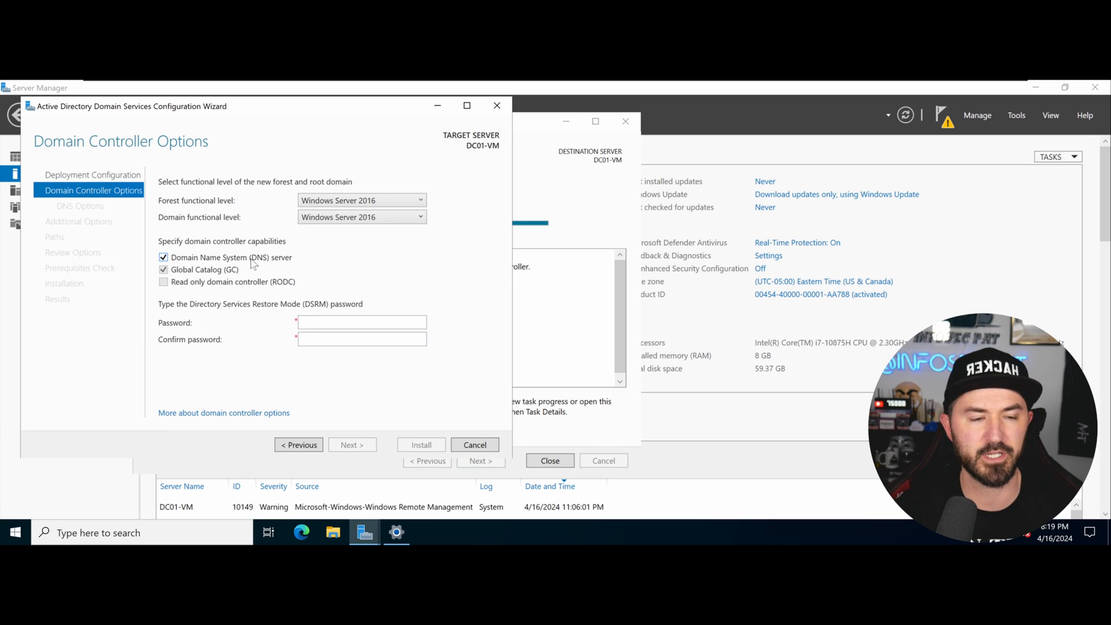
mouse_move(276, 265)
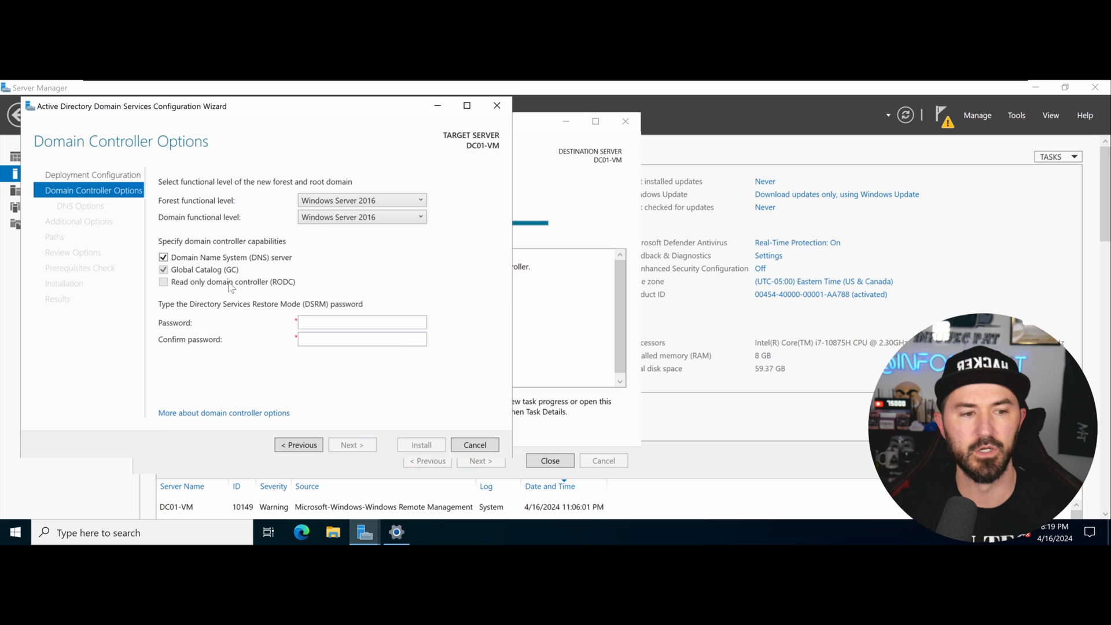
mouse_move(309, 230)
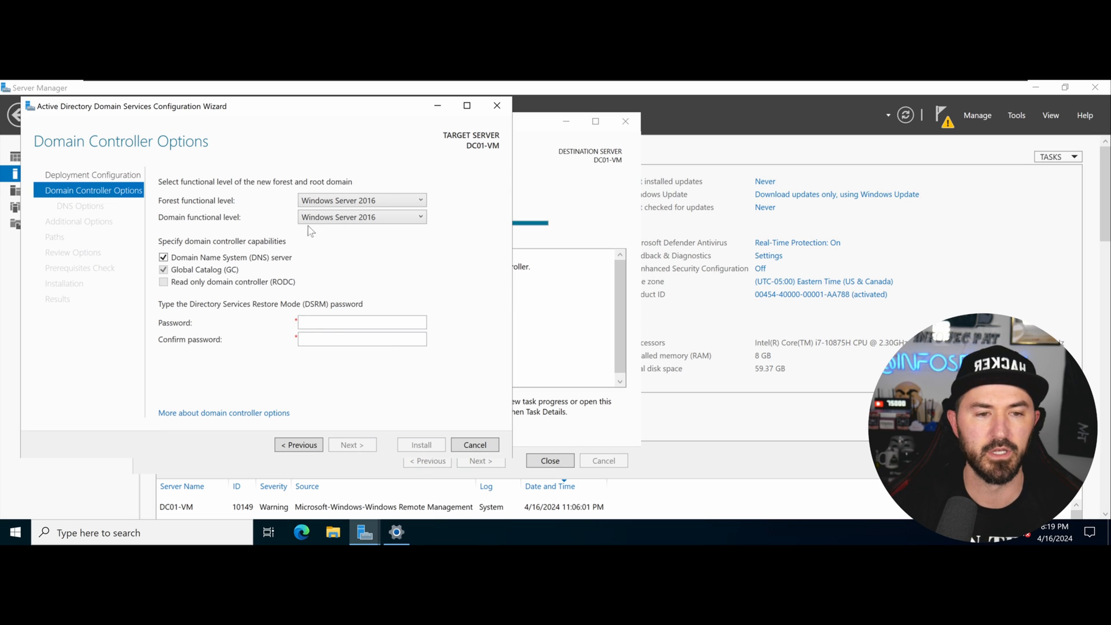
Step: Keep Windows Server 2016 functional levels and set the DSRM password
click(361, 199)
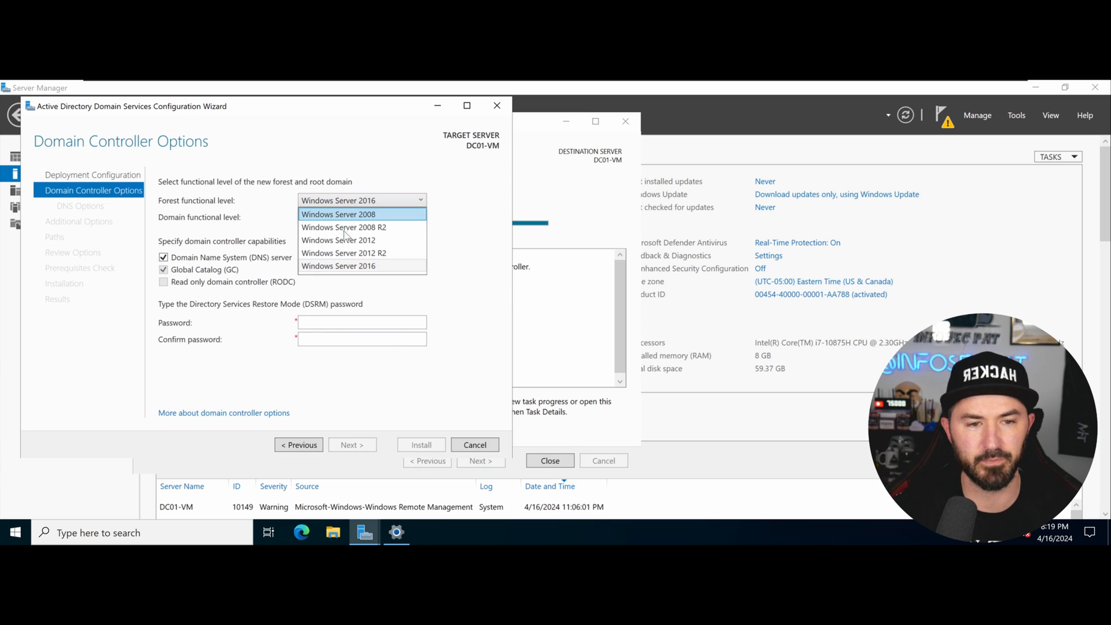
click(337, 266)
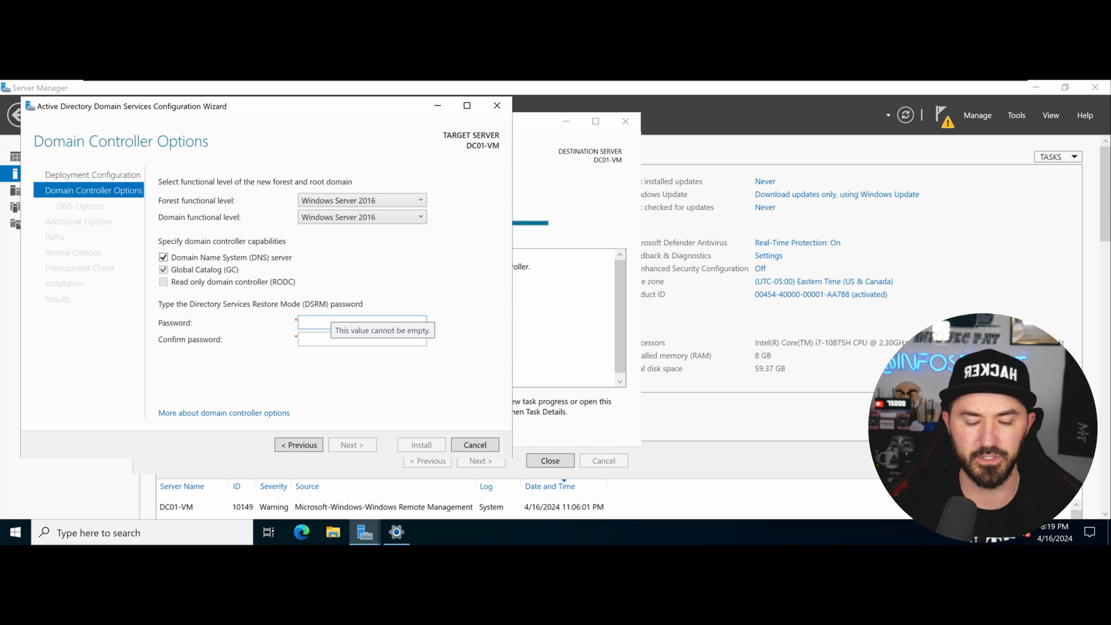
text(password)
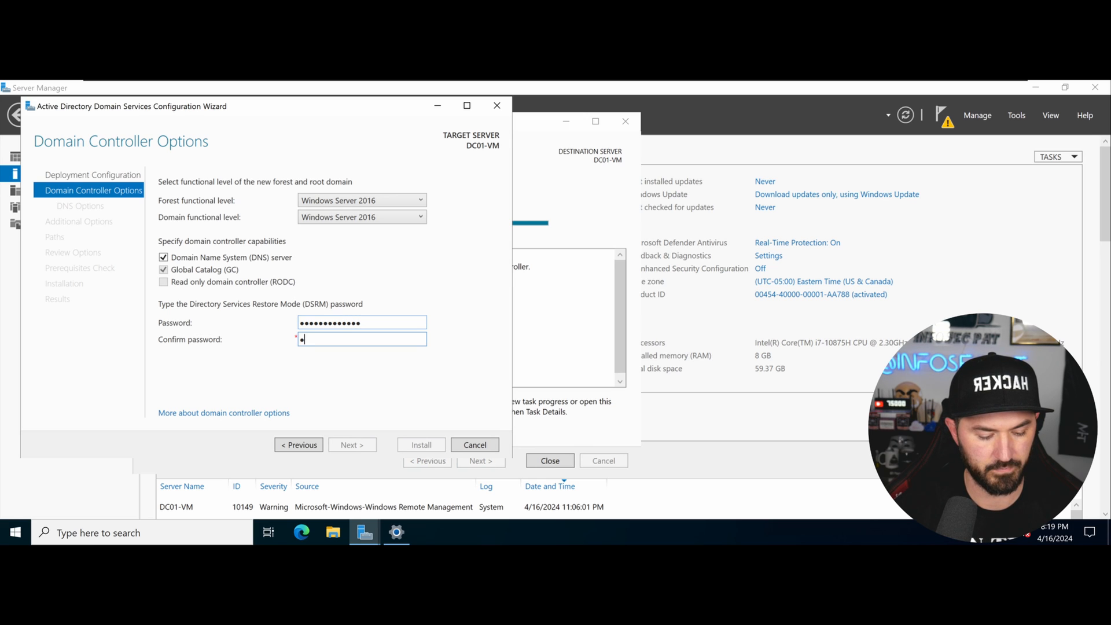
text(password)
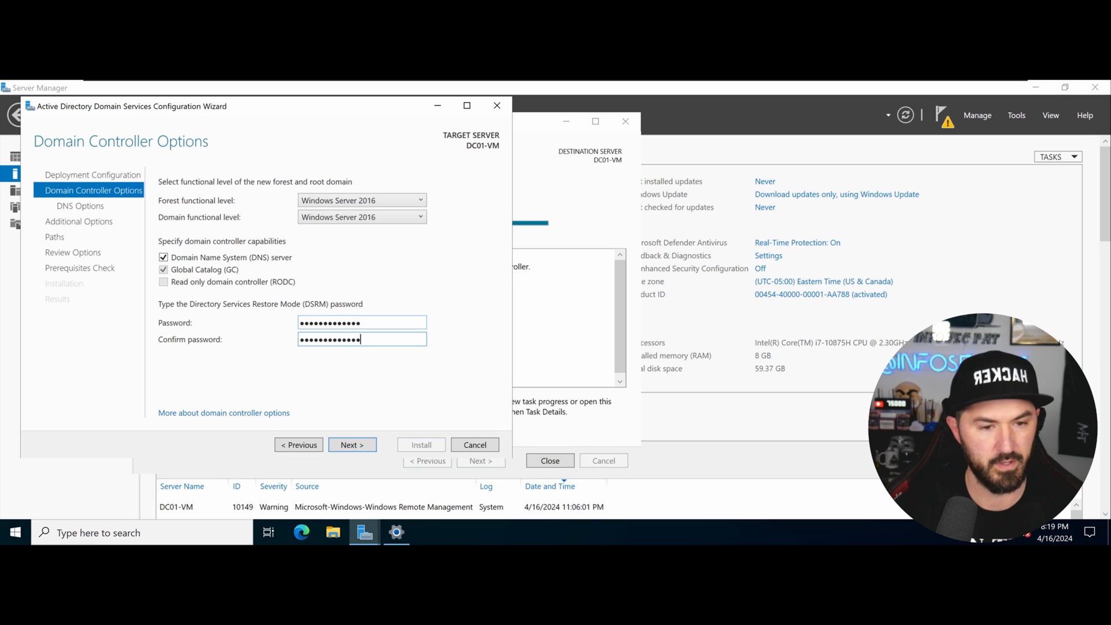
click(351, 444)
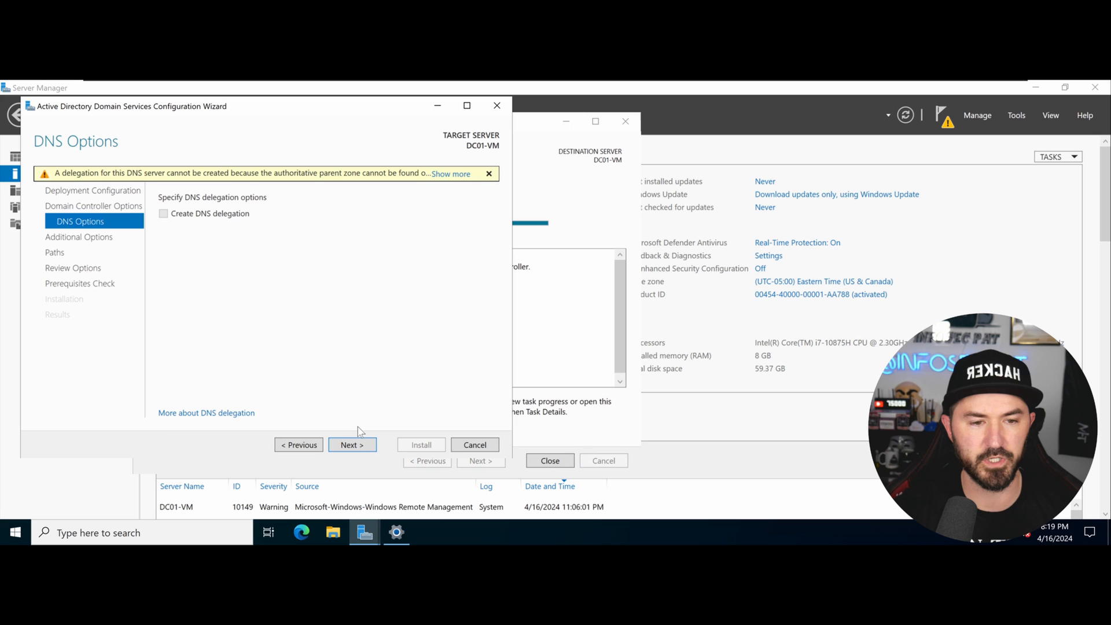
Step: Keep default DNS options, NetBIOS name YOUTUBE, and default NTDS/SYSVOL paths
click(351, 444)
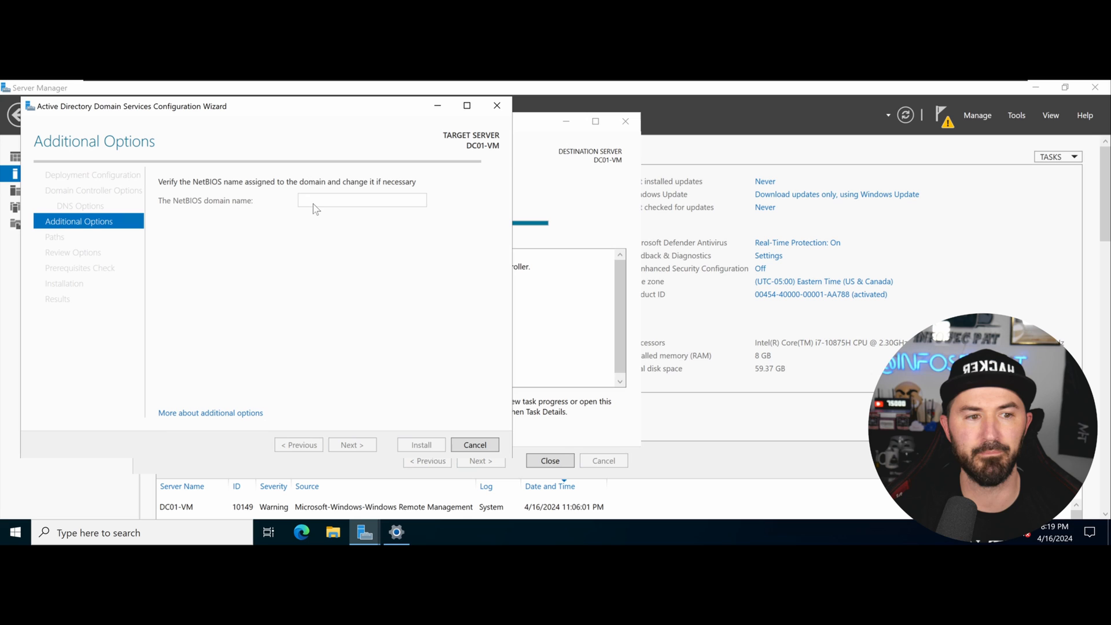
mouse_move(318, 225)
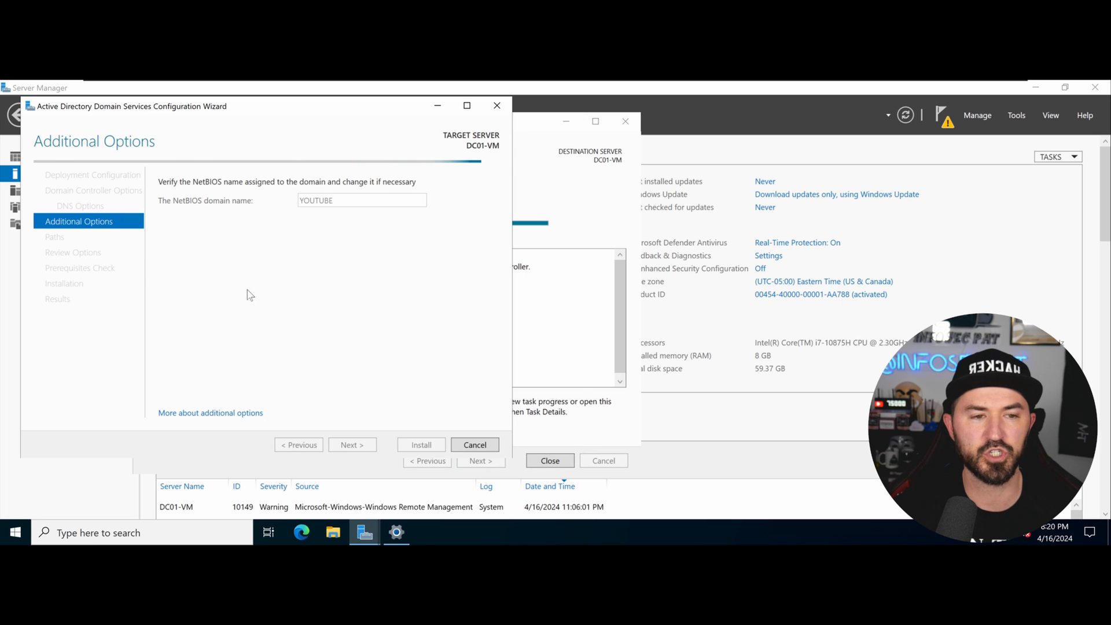
click(351, 444)
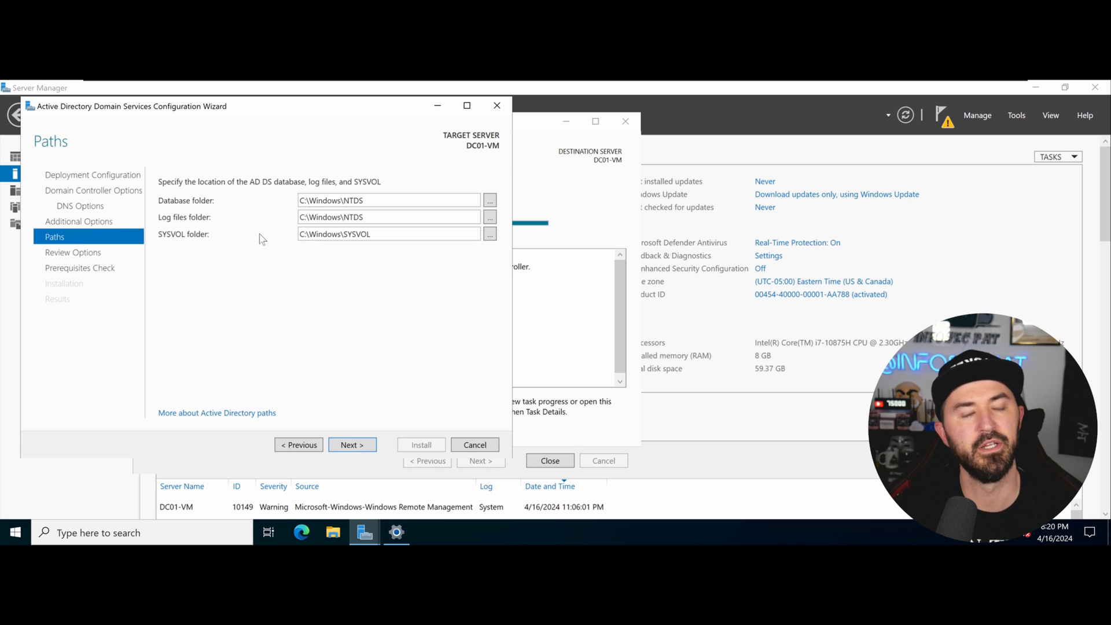
mouse_move(293, 262)
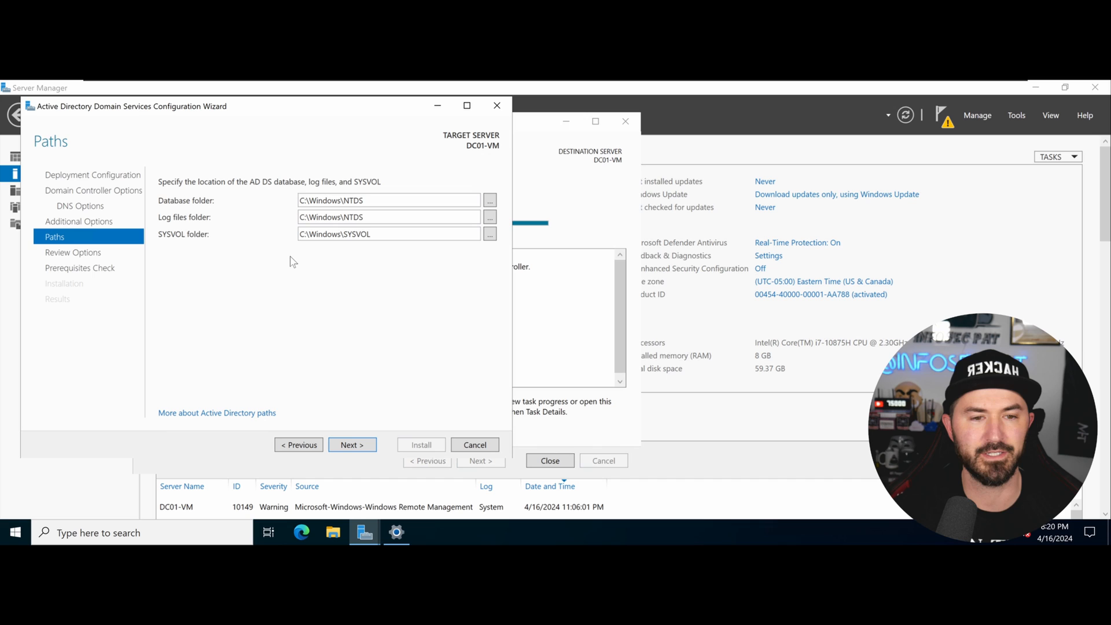
mouse_move(173, 211)
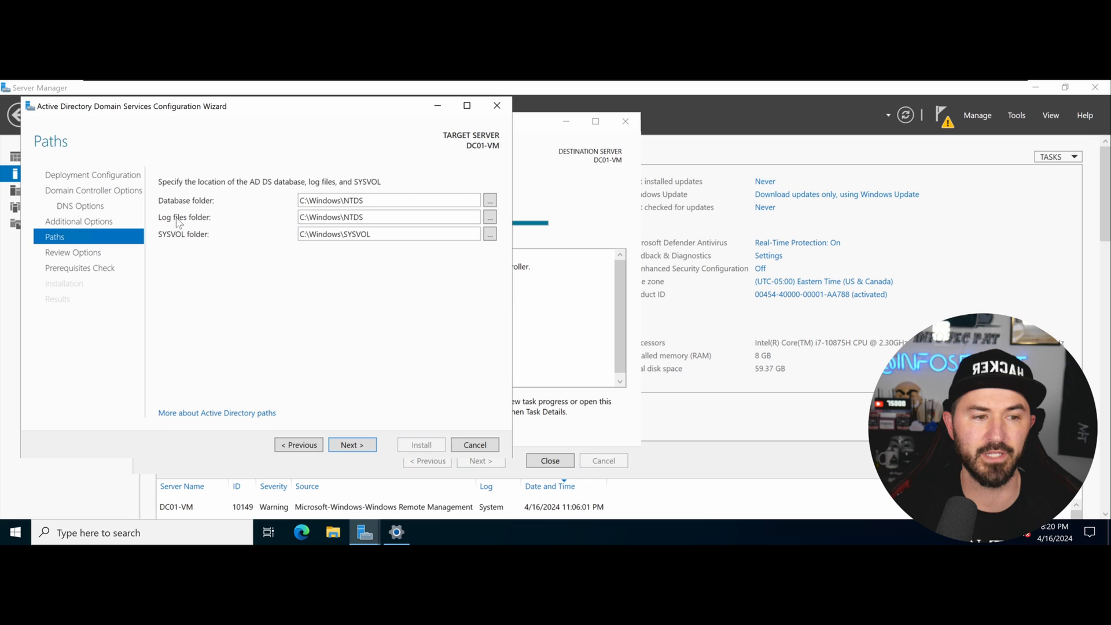
mouse_move(255, 227)
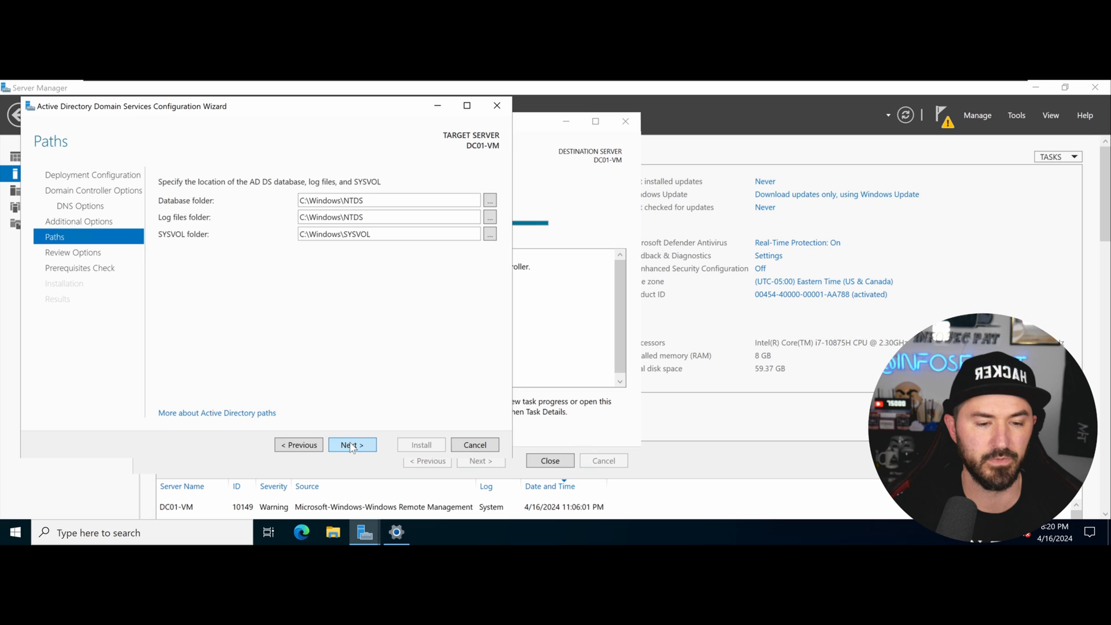
click(351, 444)
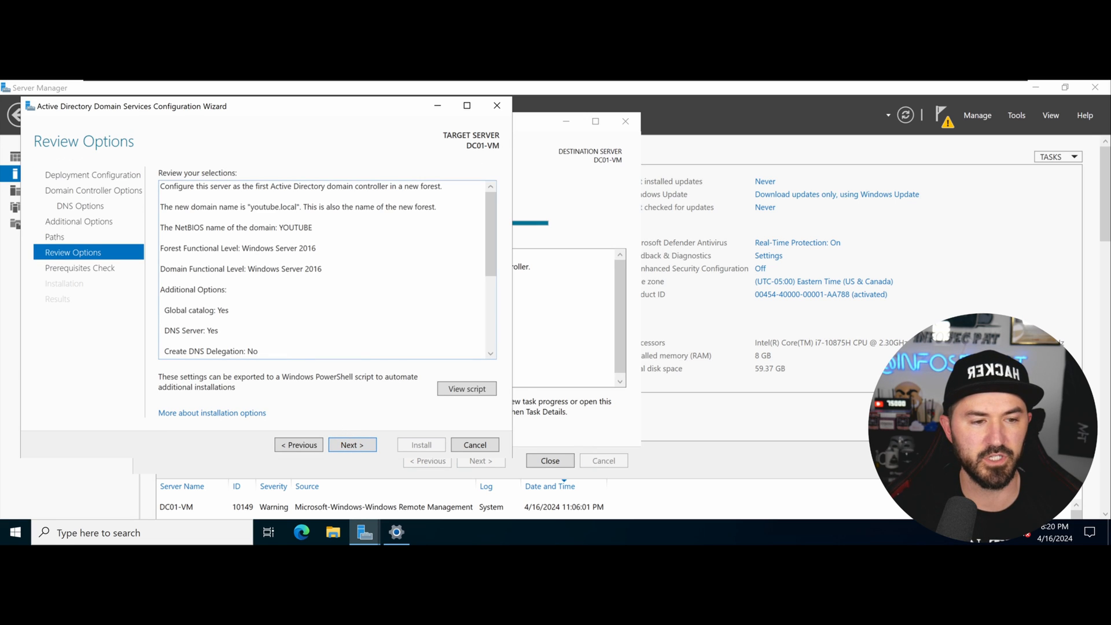
Step: Review the selections, pass the prerequisites check, and start the domain controller installation
click(466, 388)
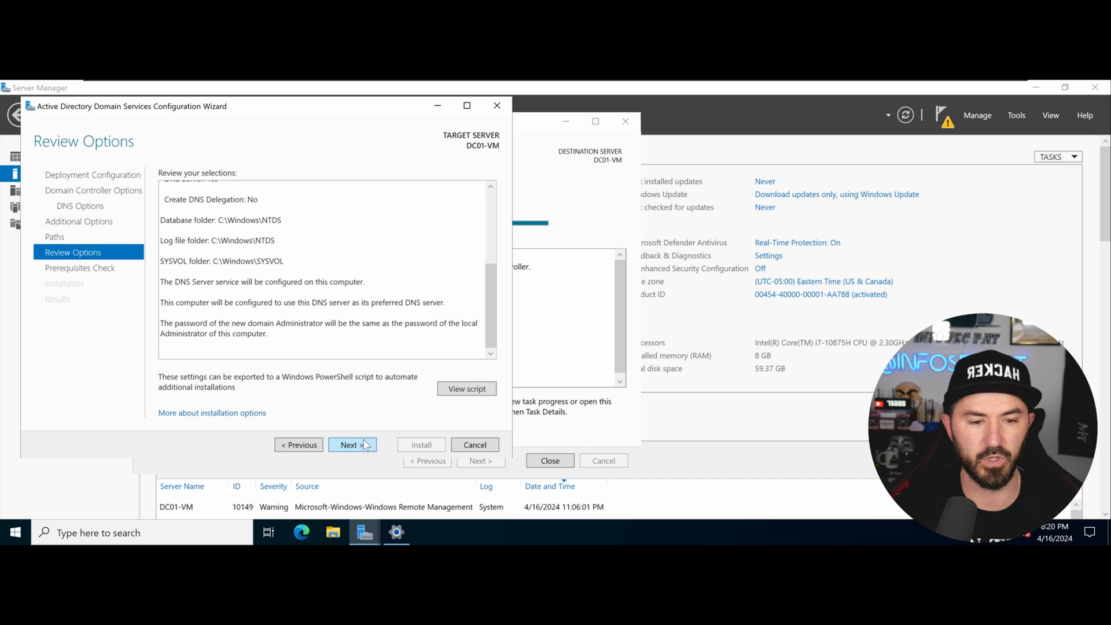
click(352, 444)
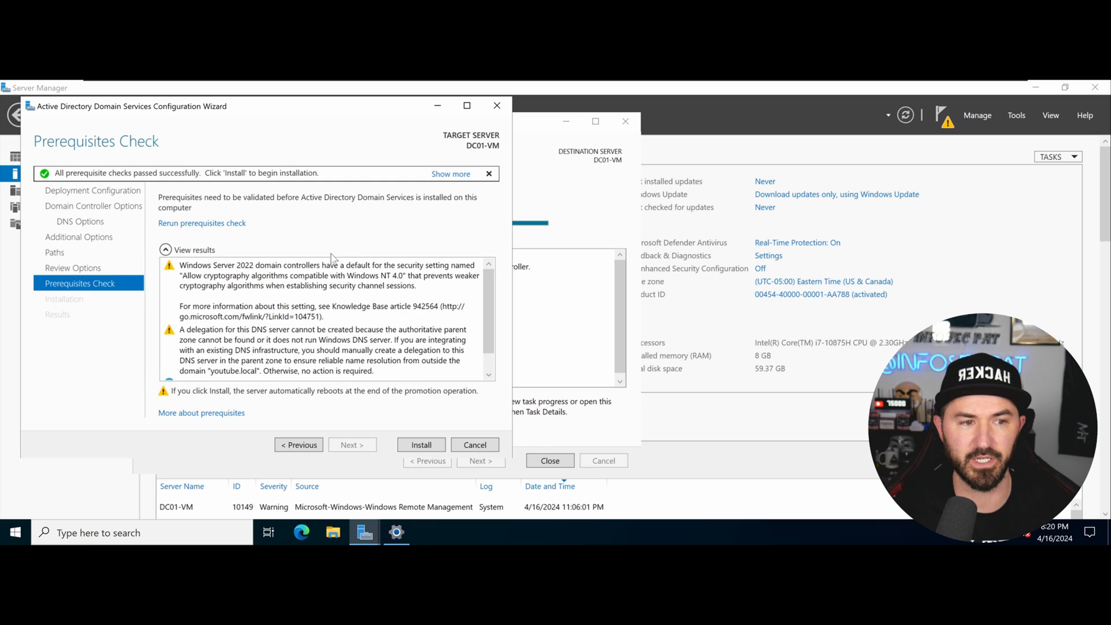
mouse_move(301, 213)
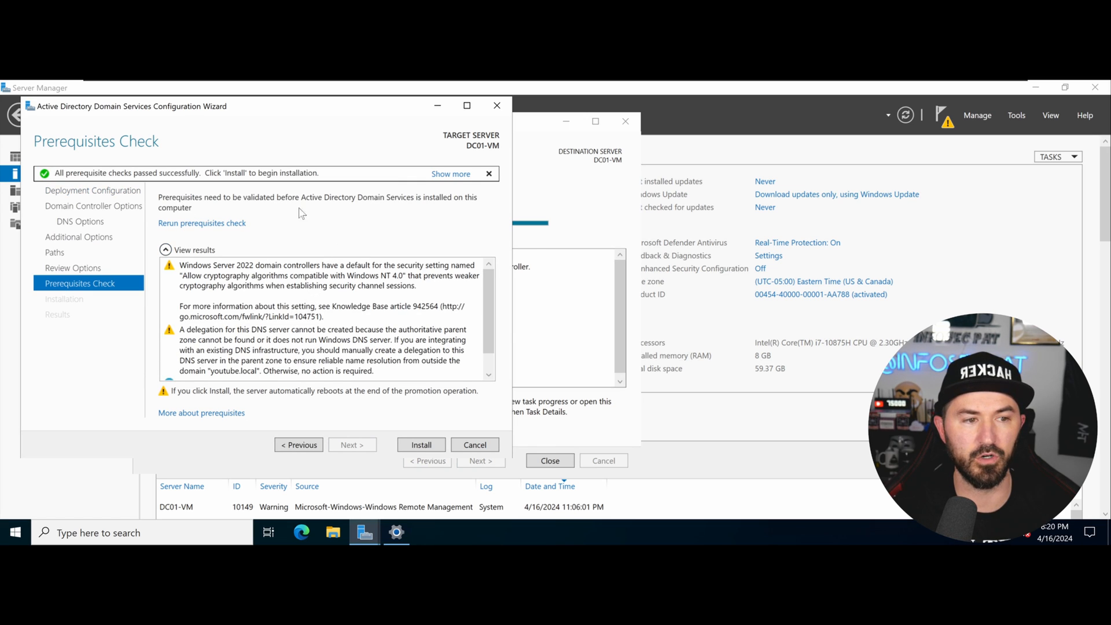
click(420, 444)
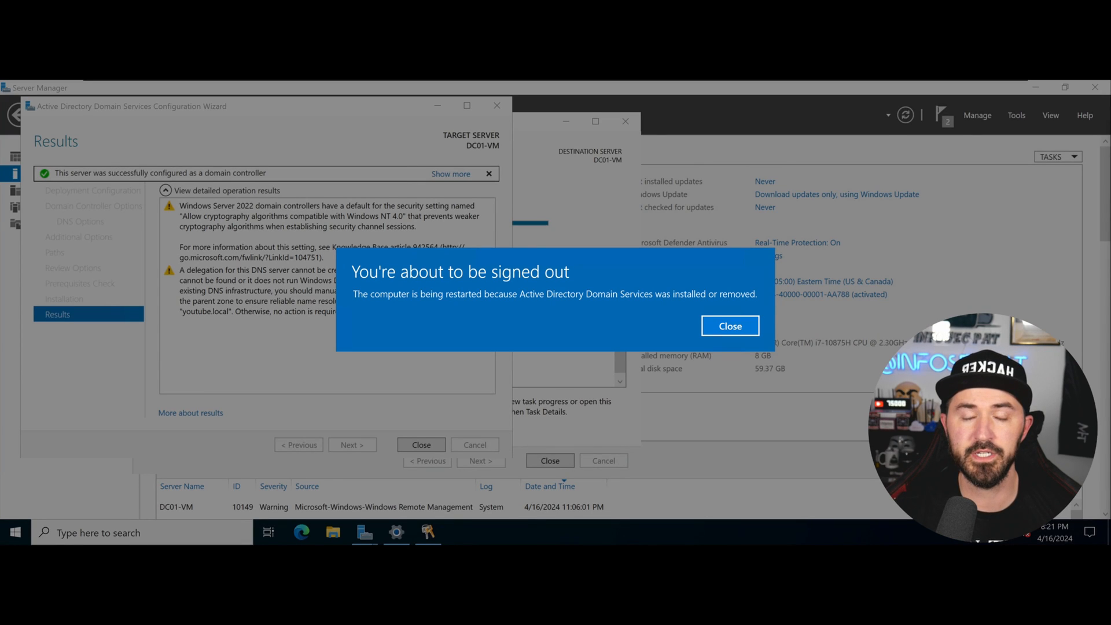
mouse_move(472, 267)
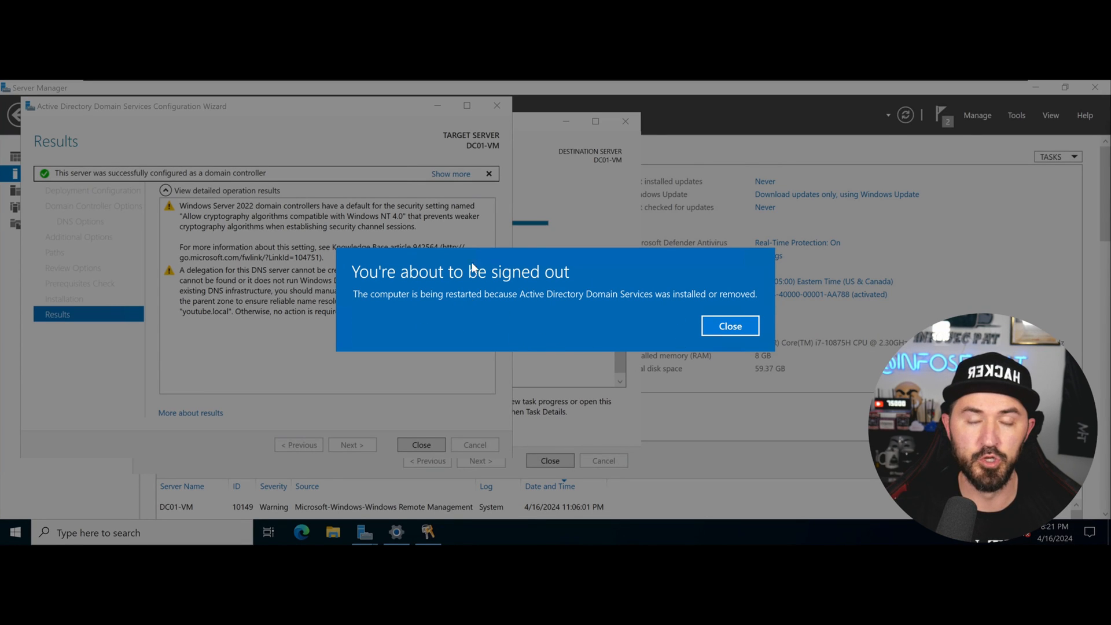
mouse_move(432, 295)
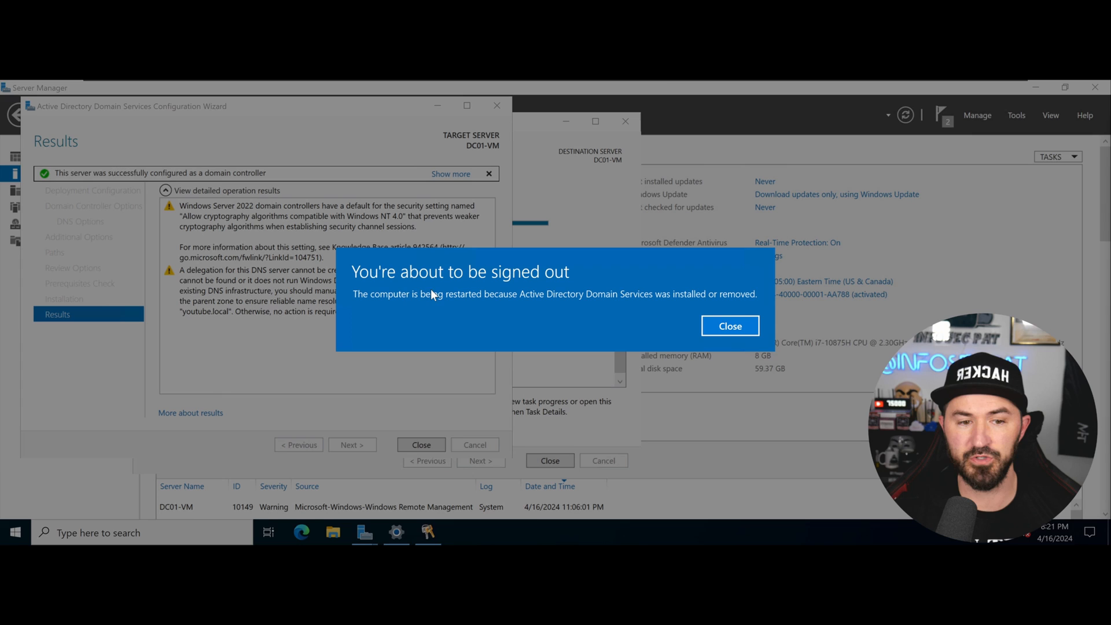
Step: Dismiss the sign-out notice and let the server reboot to the lock screen
click(729, 325)
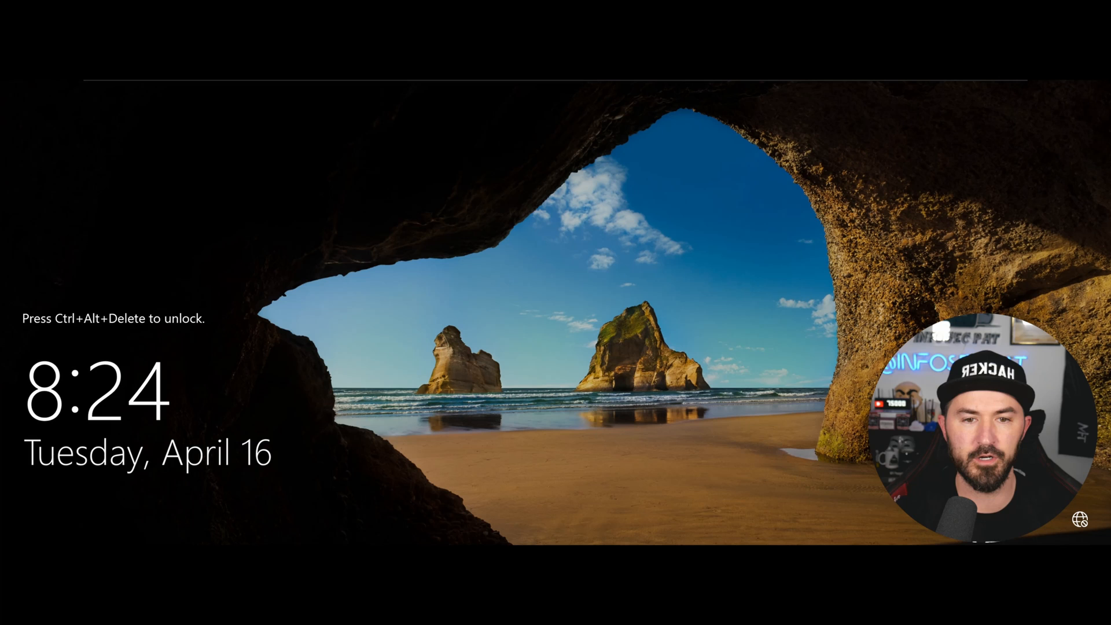
mouse_move(313, 161)
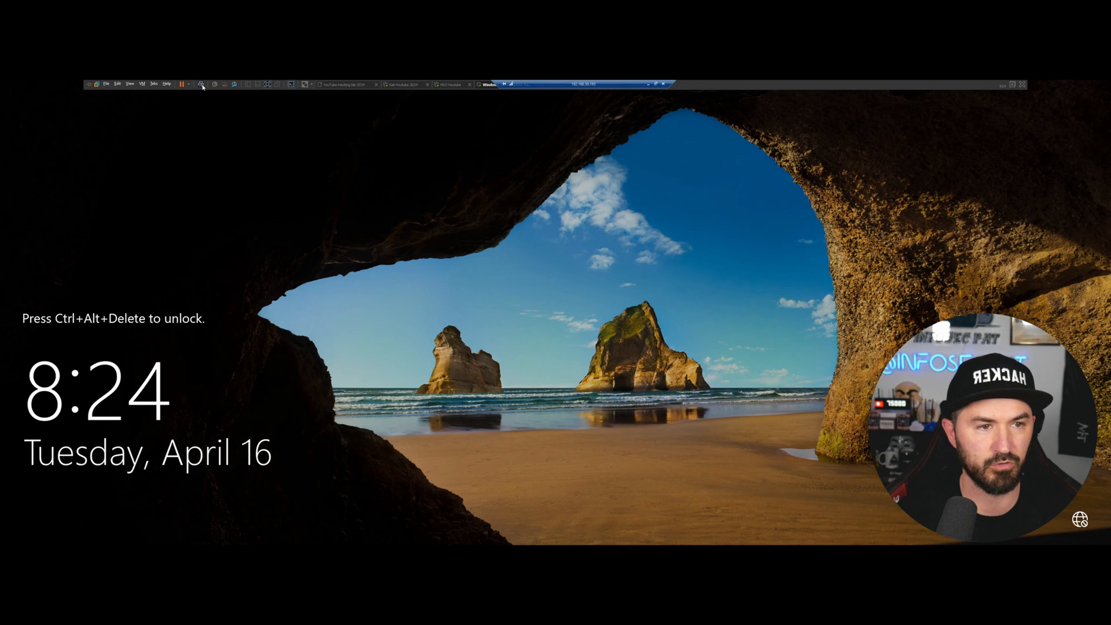
Step: Sign in and view DC01-VM's Local Server properties in the youtube.local domain
key(ctrl+alt+delete)
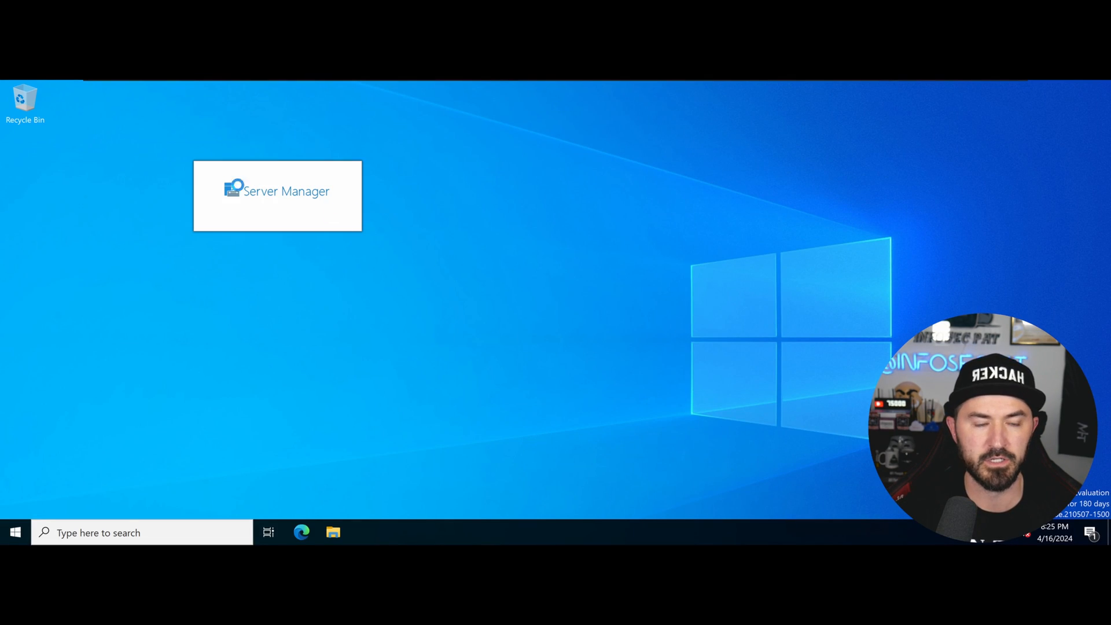
click(277, 190)
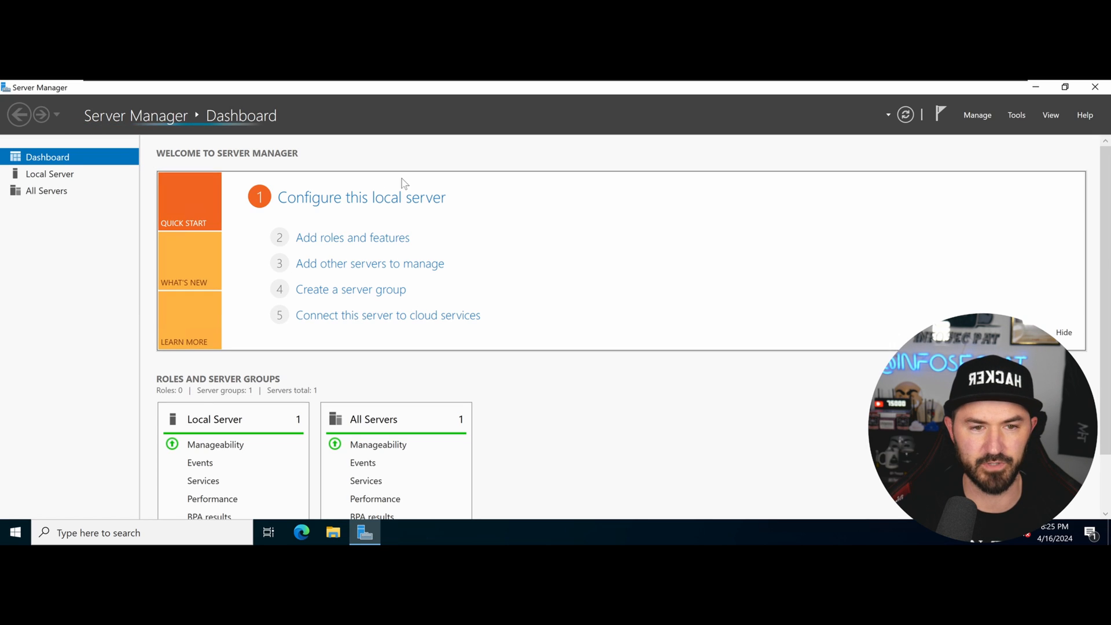
click(49, 173)
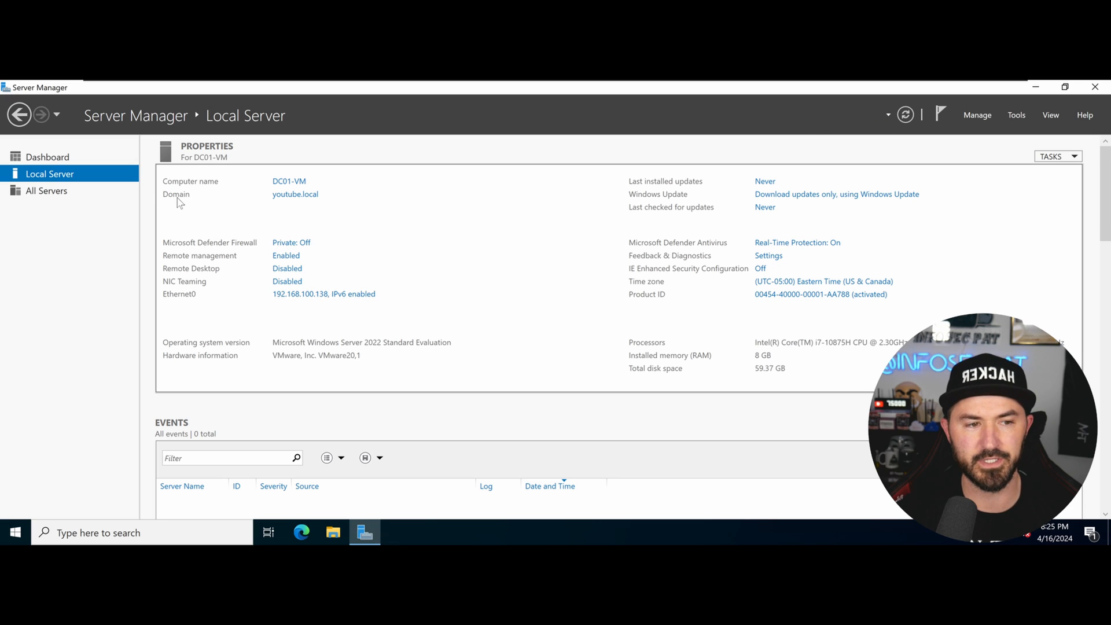
mouse_move(325, 227)
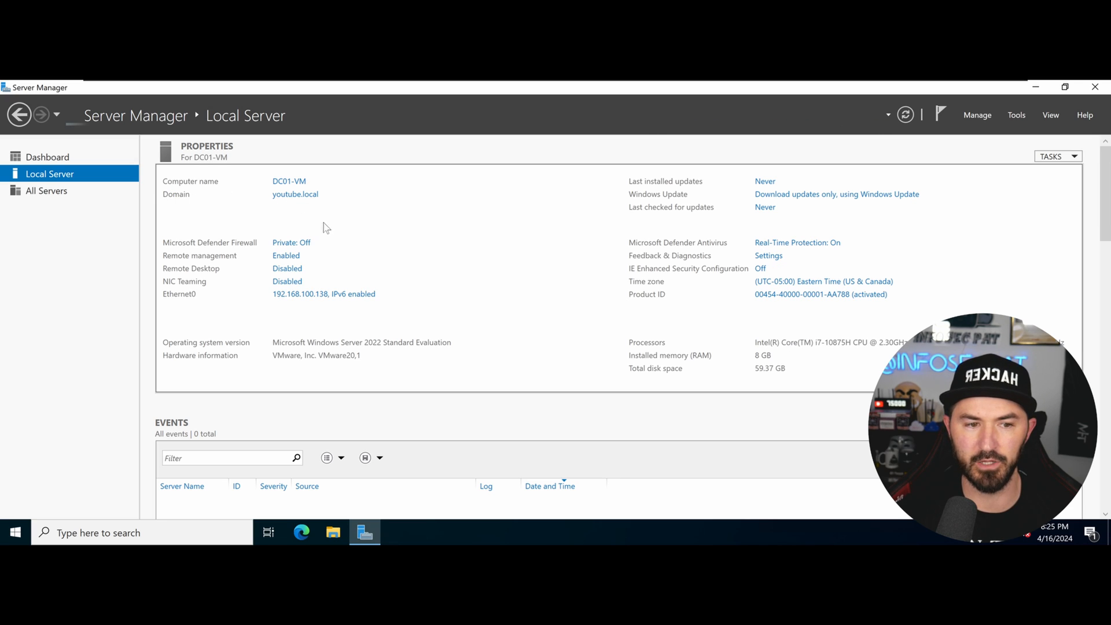
mouse_move(997, 237)
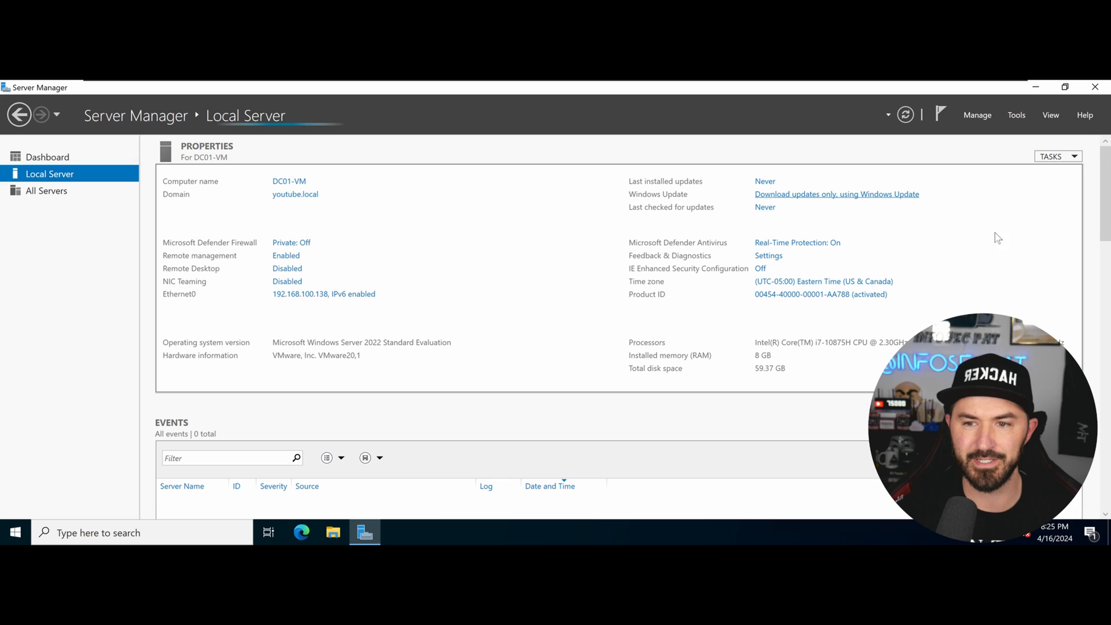
click(1016, 115)
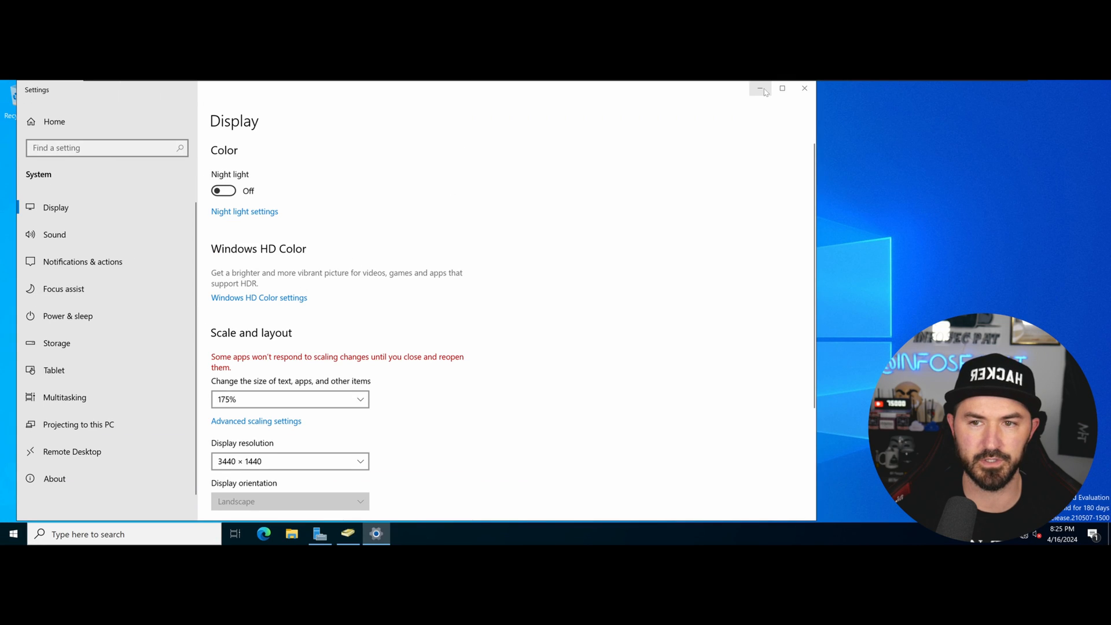
Step: Minimize Settings, maximize Active Directory Users and Computers, and select youtube.local
click(762, 88)
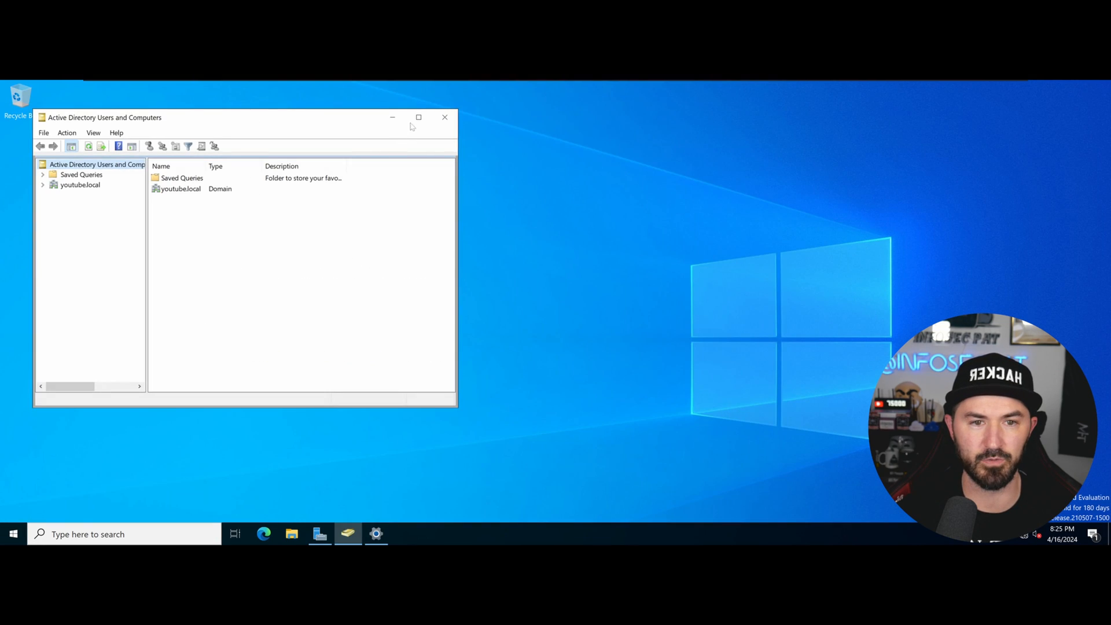
click(417, 117)
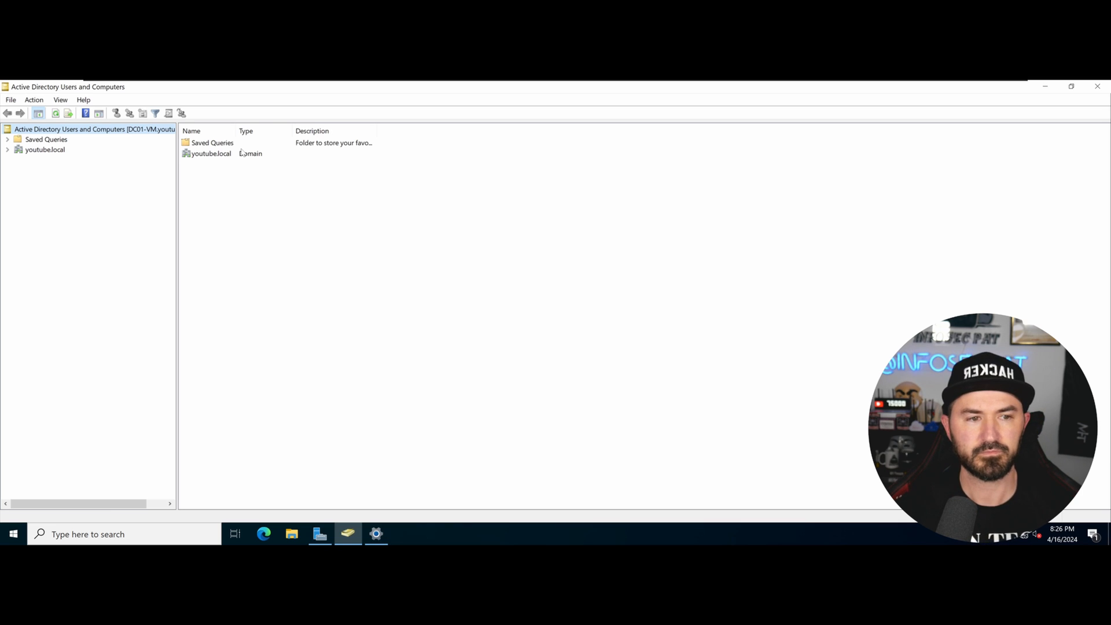
click(210, 152)
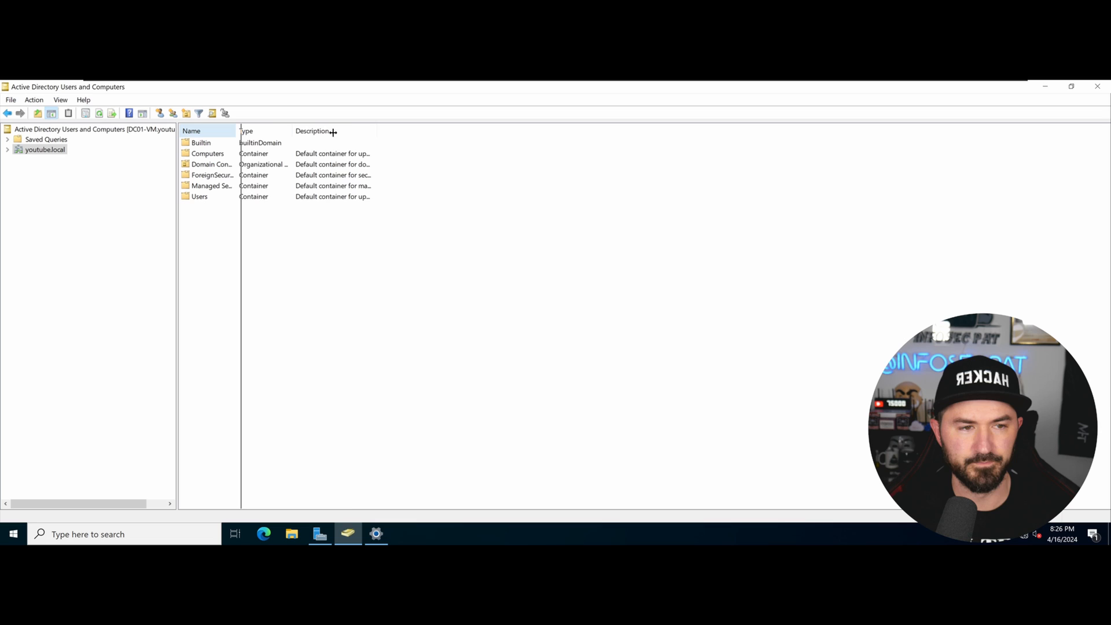
Step: Widen the Name column and open Domain Controllers to find DC01-VM
click(200, 142)
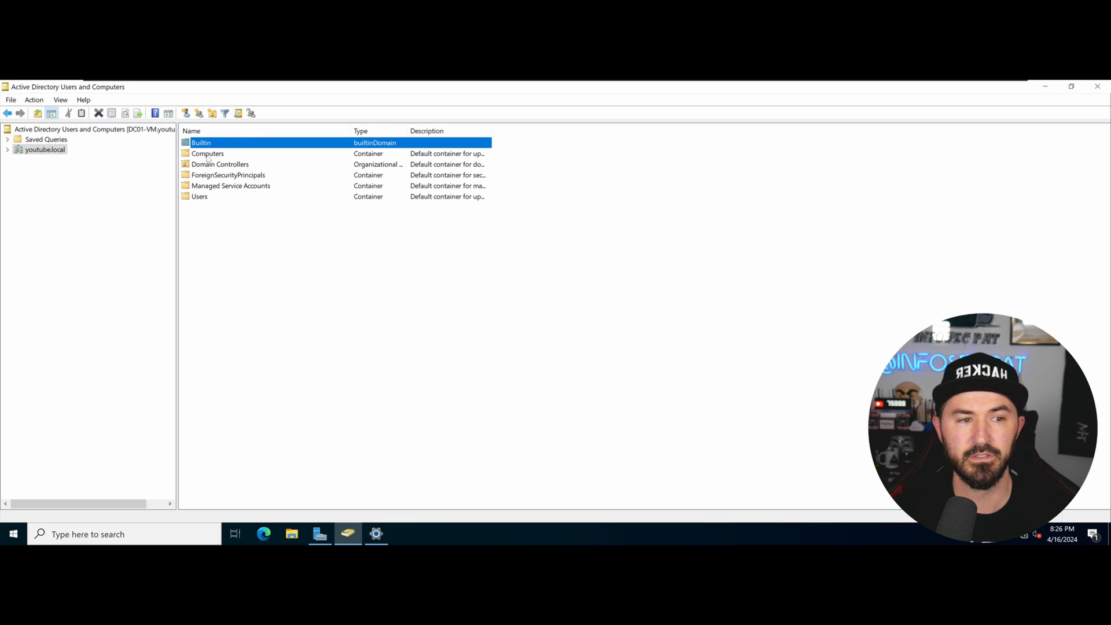
click(208, 153)
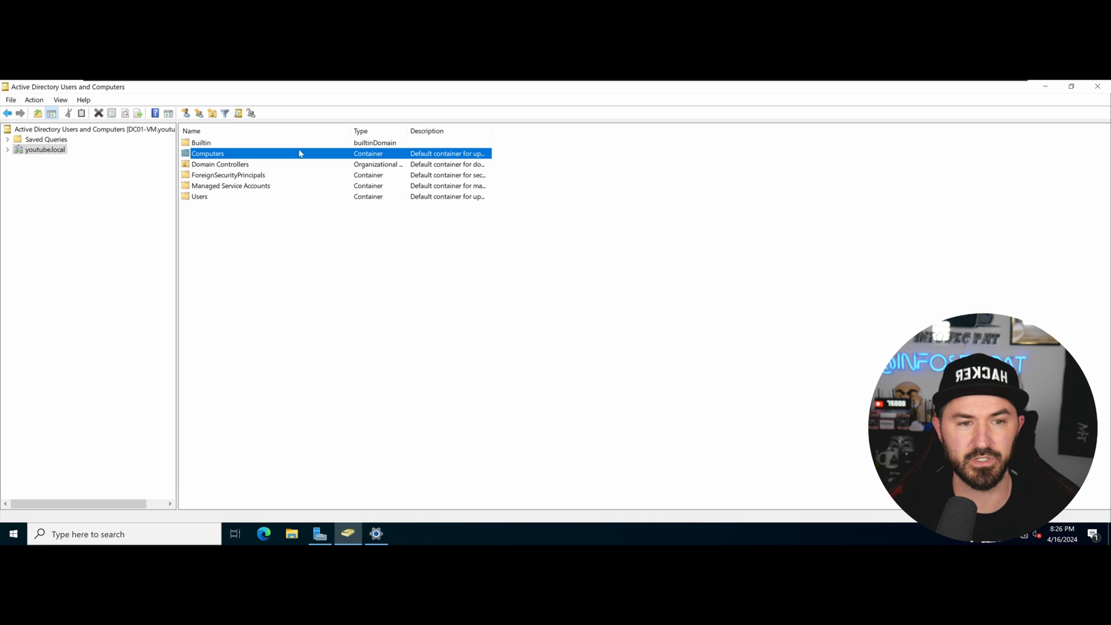
click(220, 164)
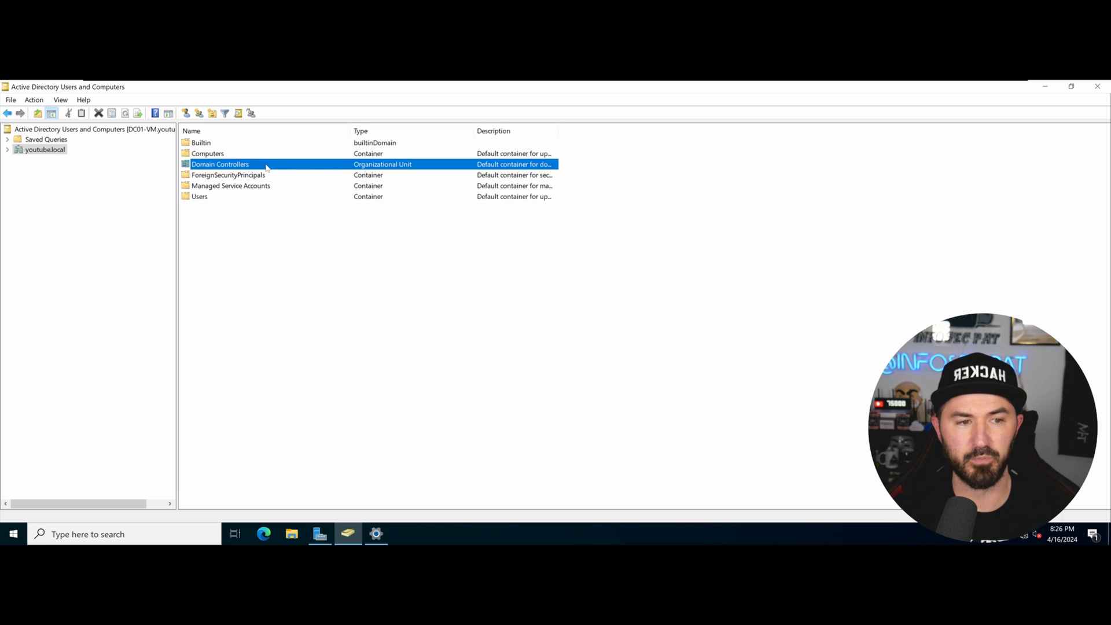
double_click(220, 164)
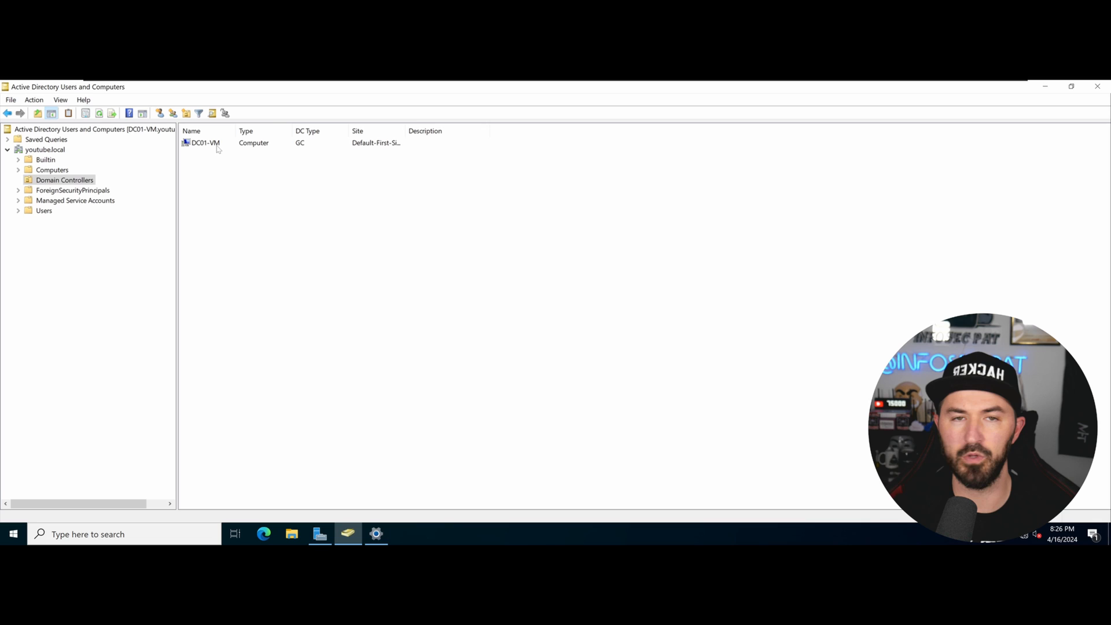
click(45, 149)
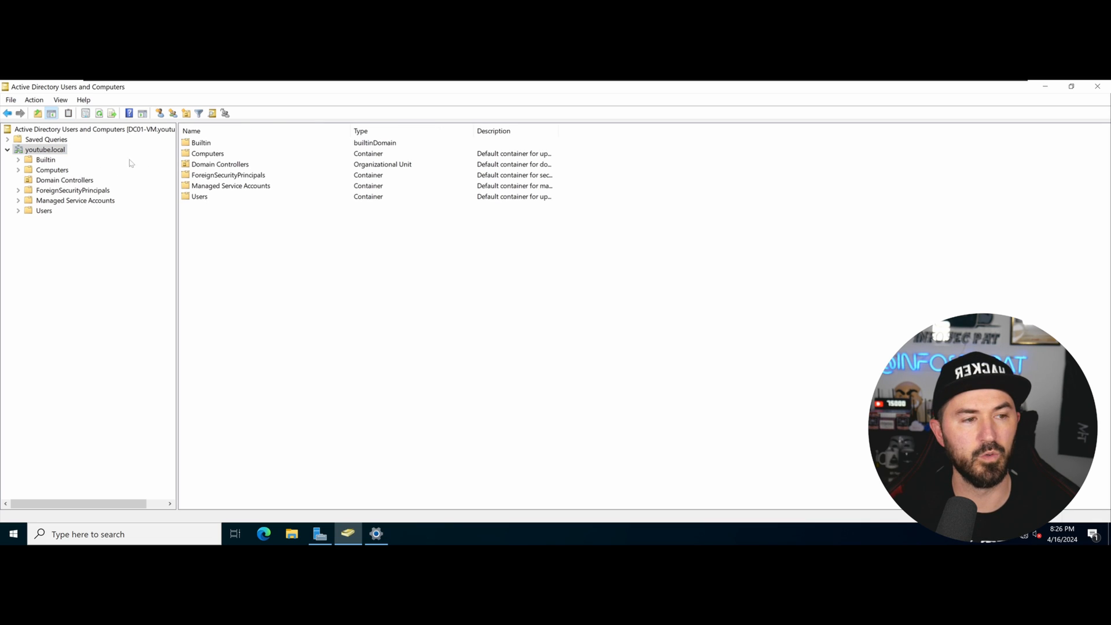
mouse_move(374, 157)
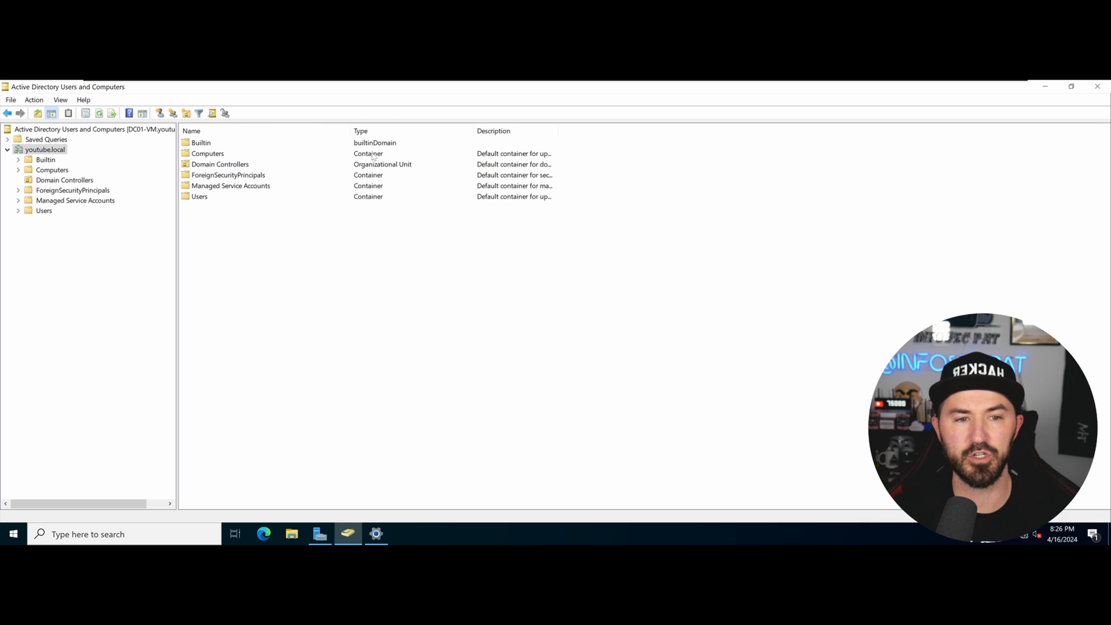
Step: Widen the Description column, recheck Domain Controllers, then minimize the directory window
click(227, 175)
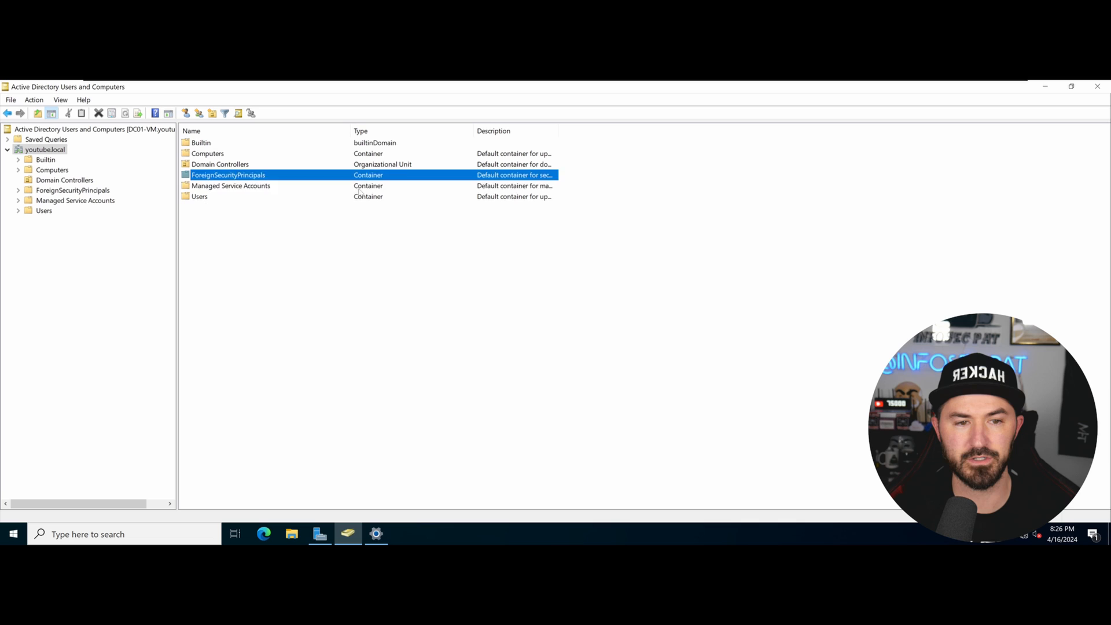
click(219, 164)
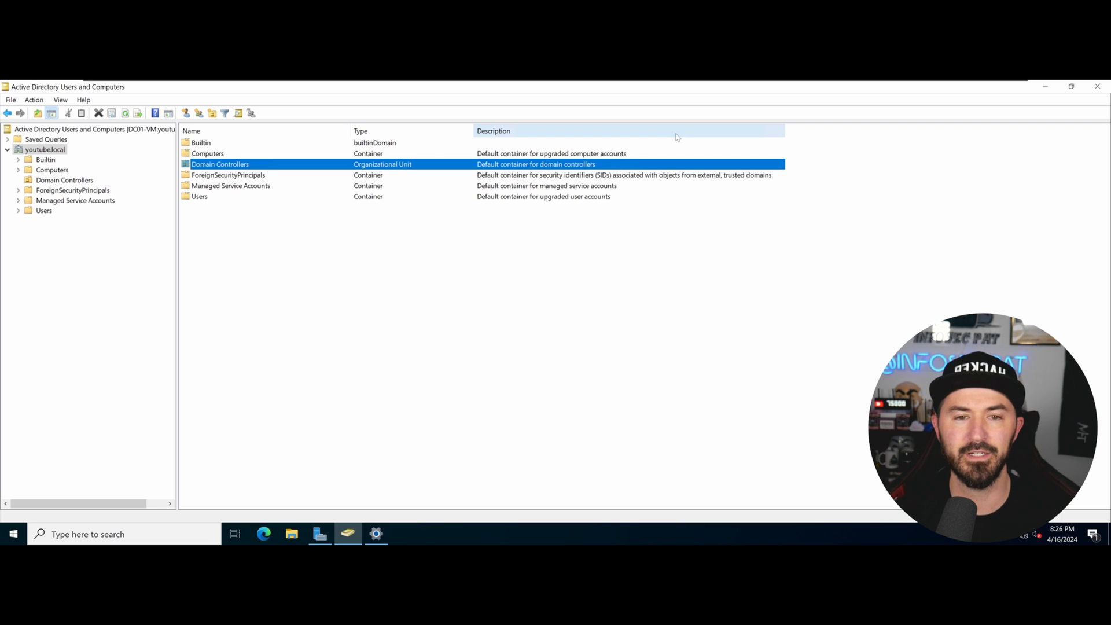
mouse_move(434, 184)
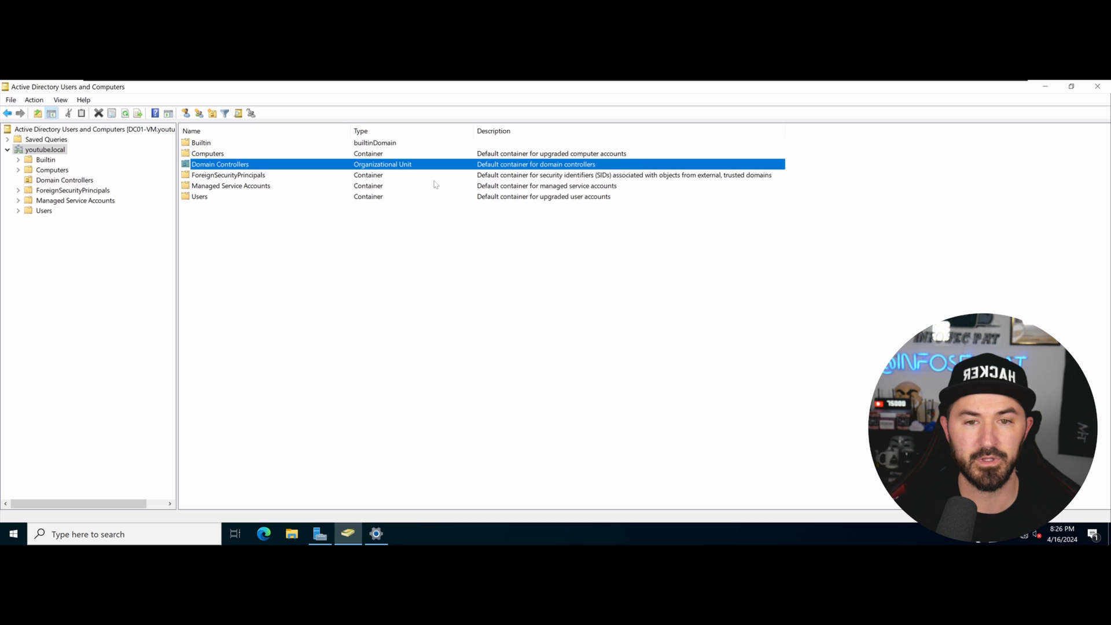
click(51, 170)
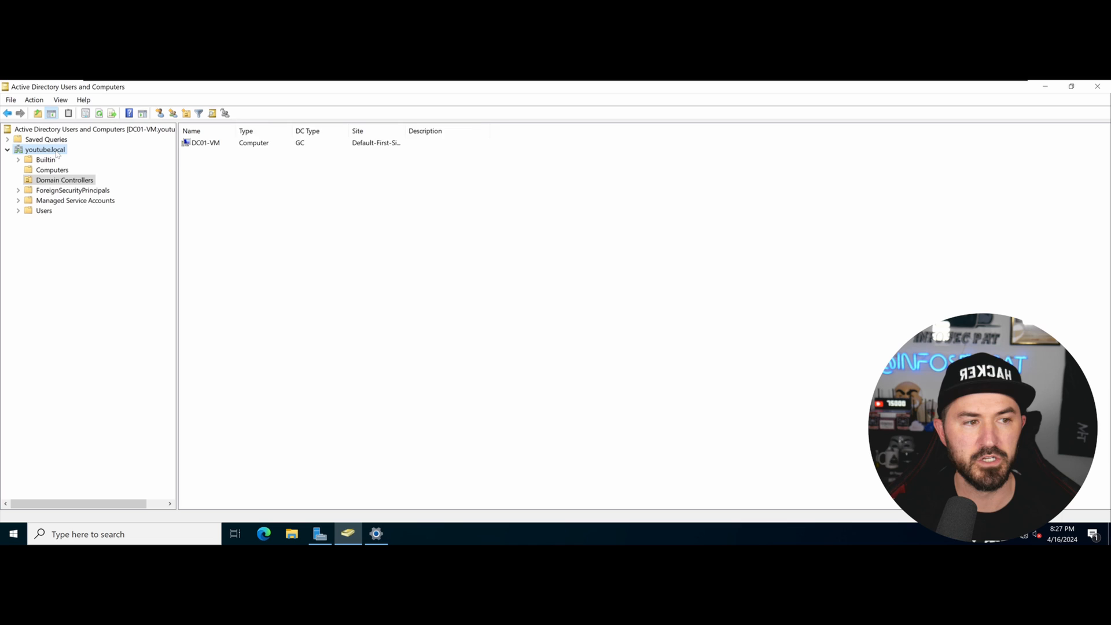
click(45, 149)
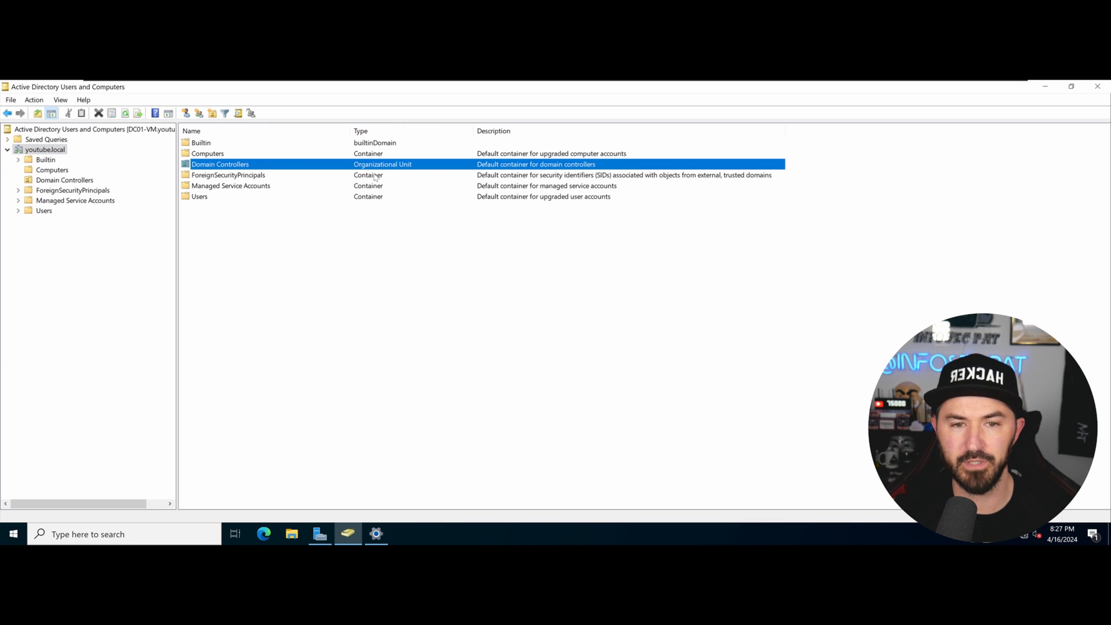
mouse_move(387, 252)
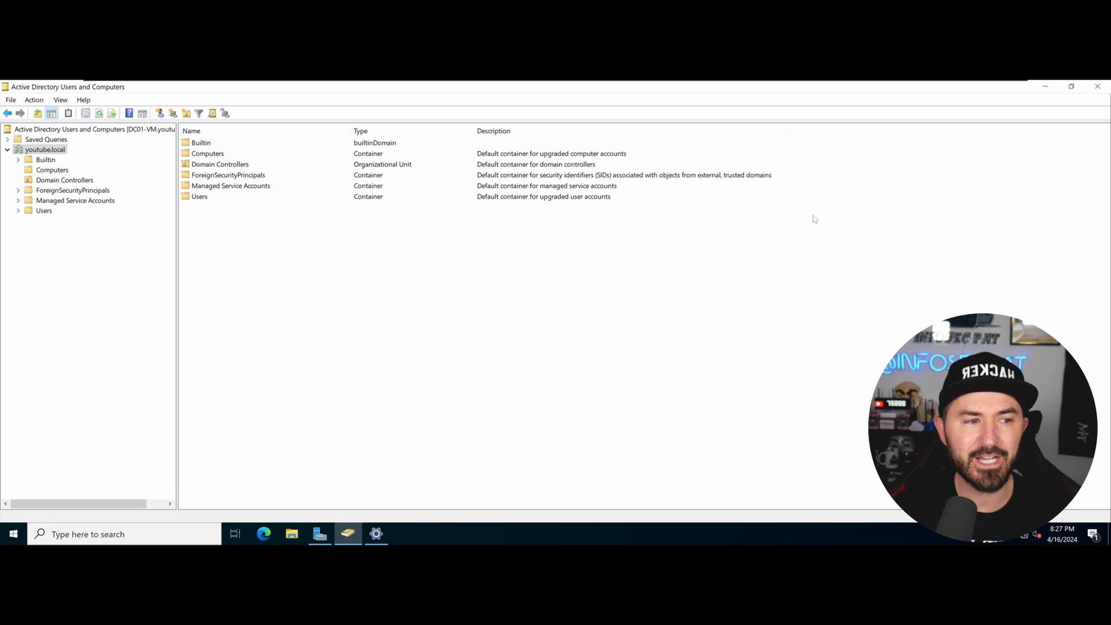
click(1097, 86)
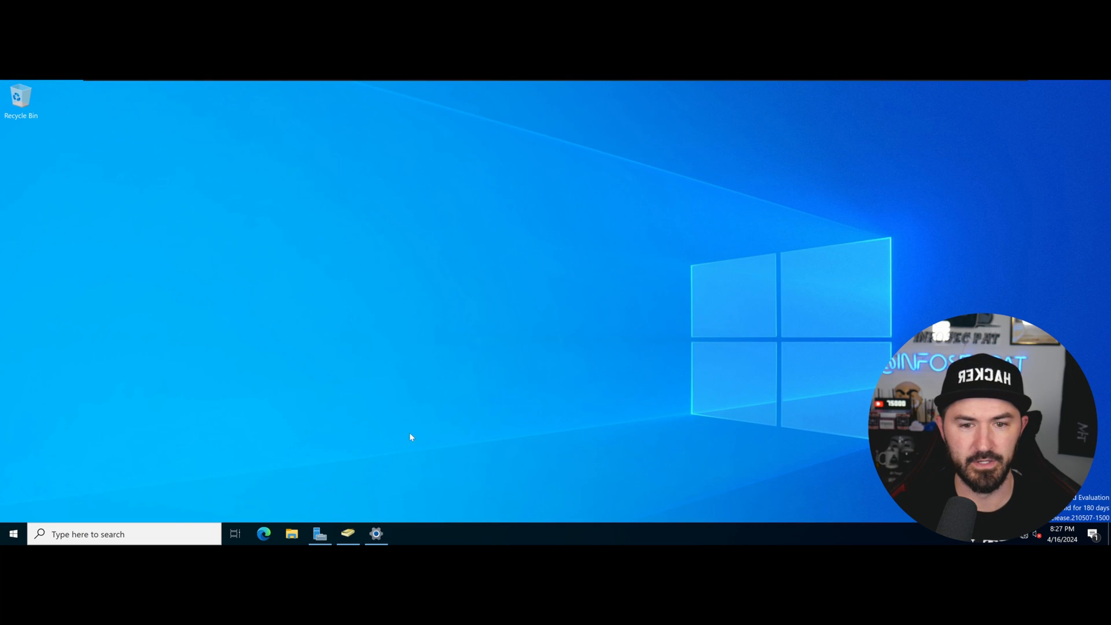
Step: Open DNS Manager maximized and select youtube.local's dc01-vm host record (192.168.100.138)
click(319, 533)
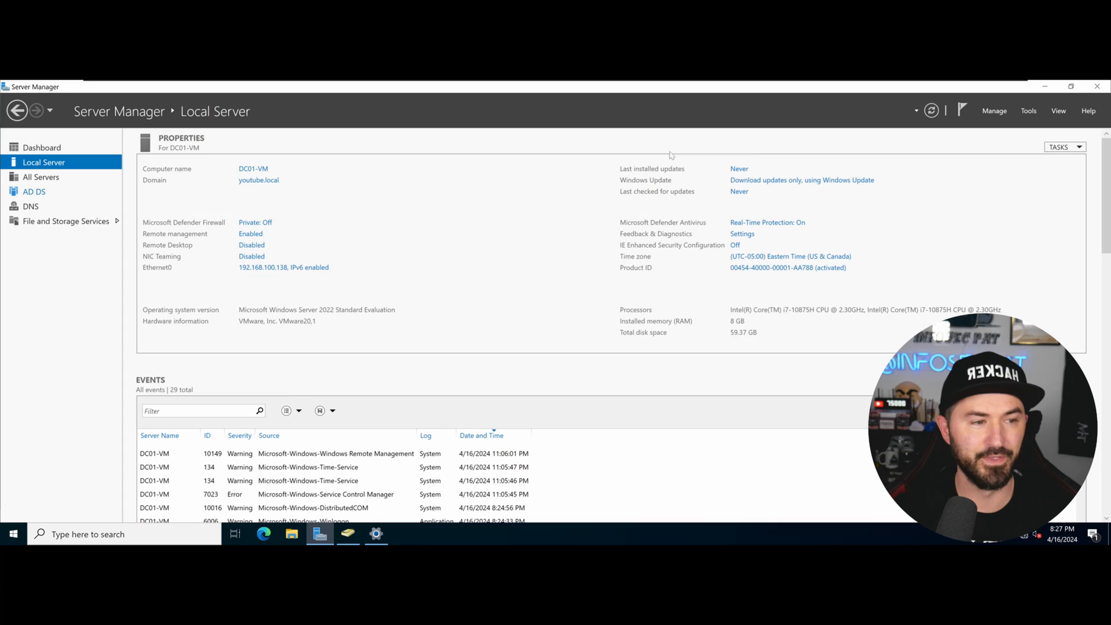
click(1028, 110)
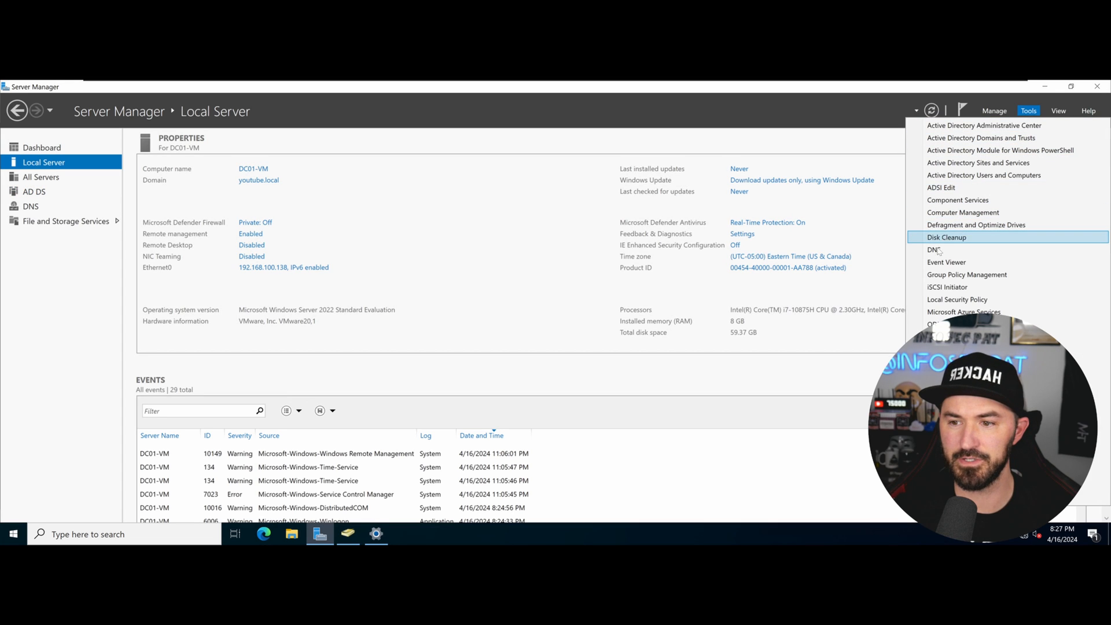
click(931, 250)
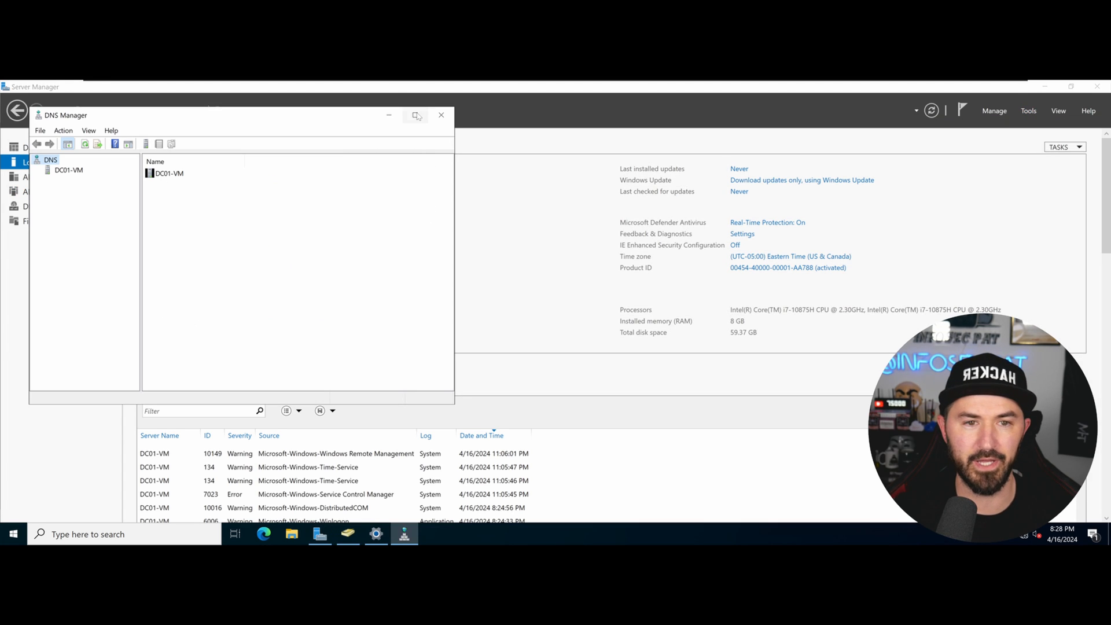
click(416, 114)
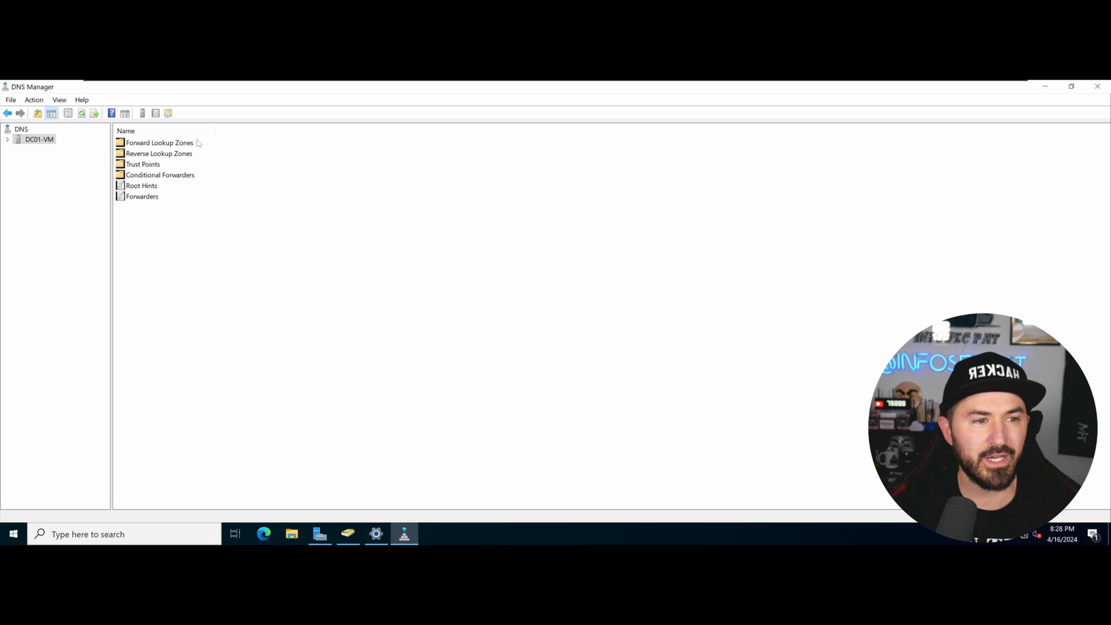
click(158, 142)
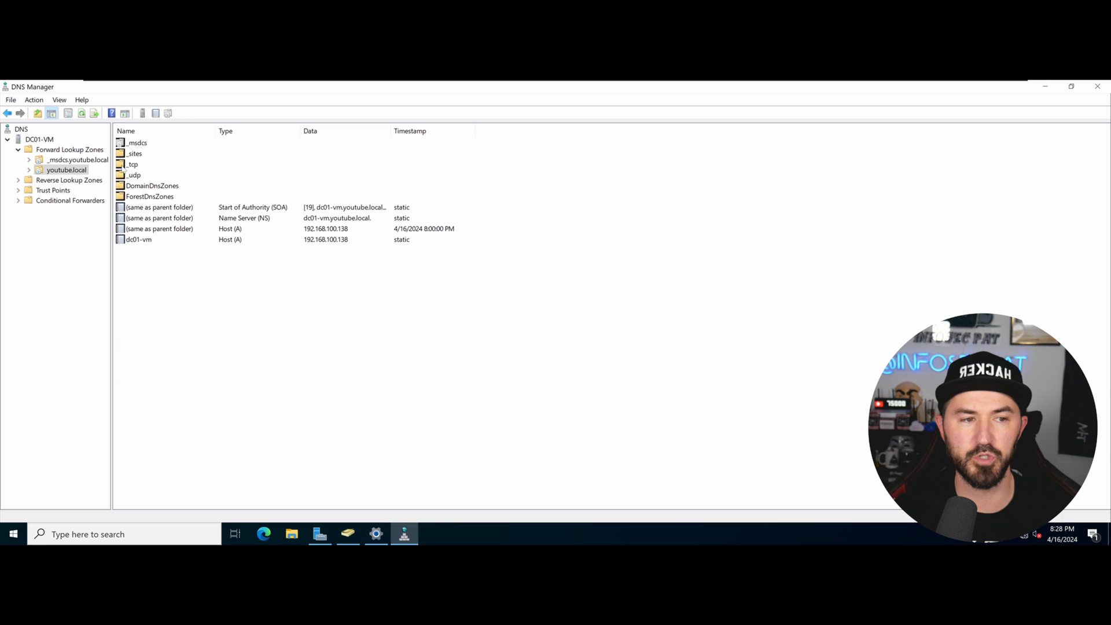
click(138, 239)
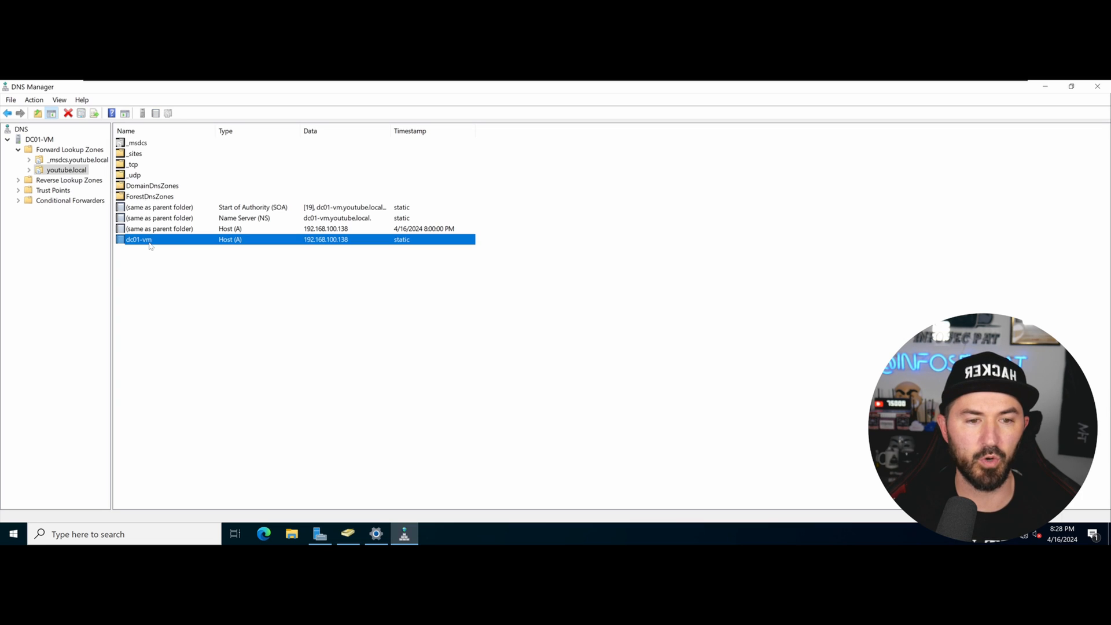
mouse_move(254, 235)
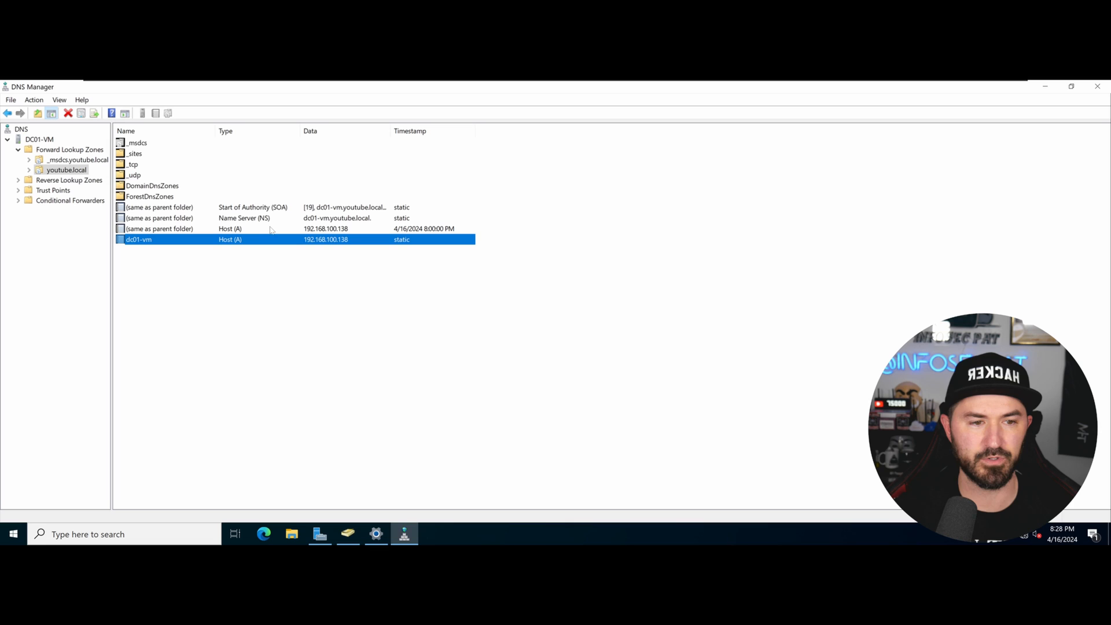
mouse_move(262, 248)
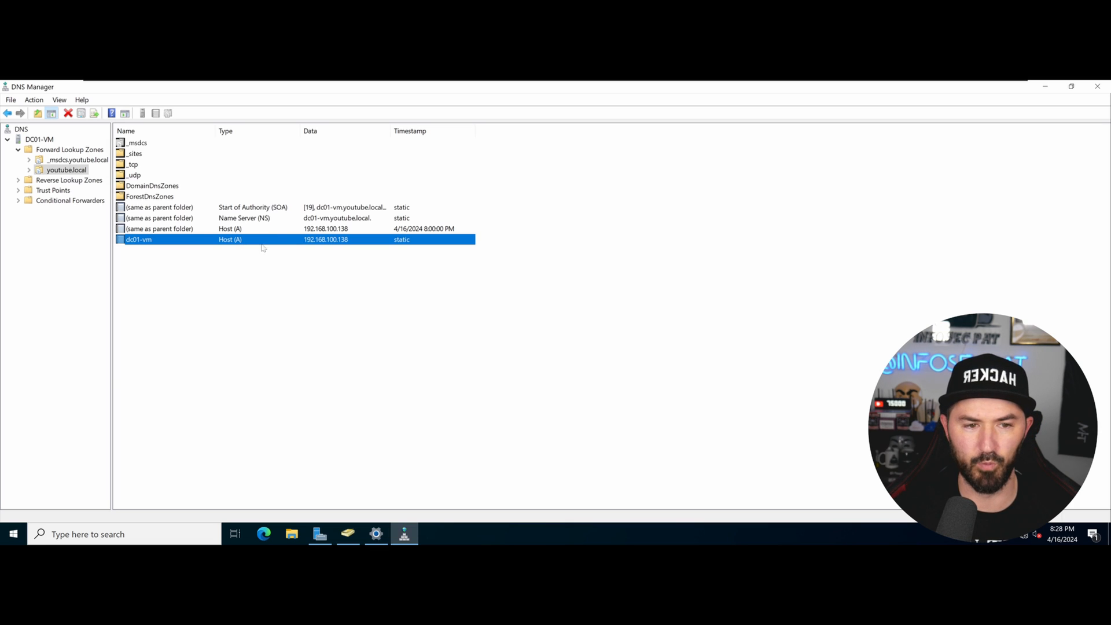
mouse_move(306, 246)
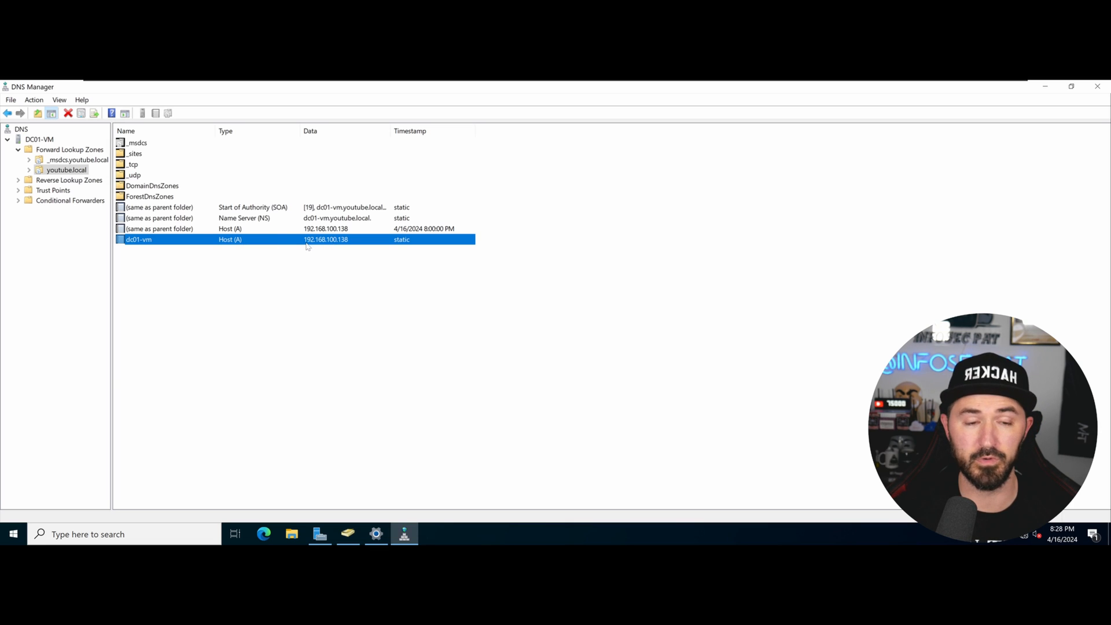
mouse_move(333, 249)
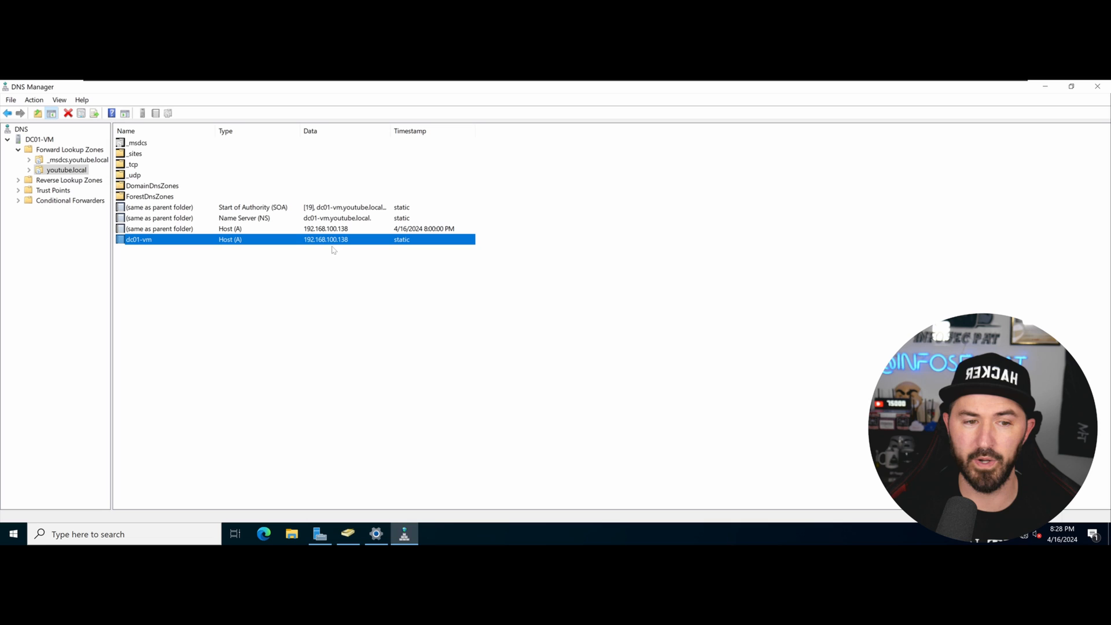
mouse_move(307, 303)
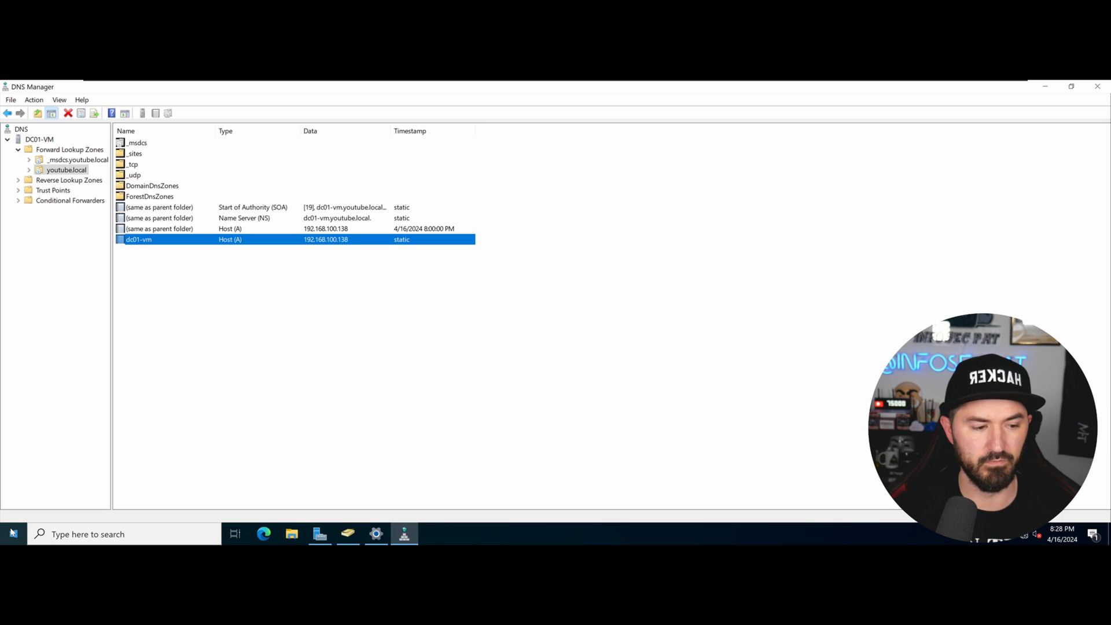
mouse_move(354, 391)
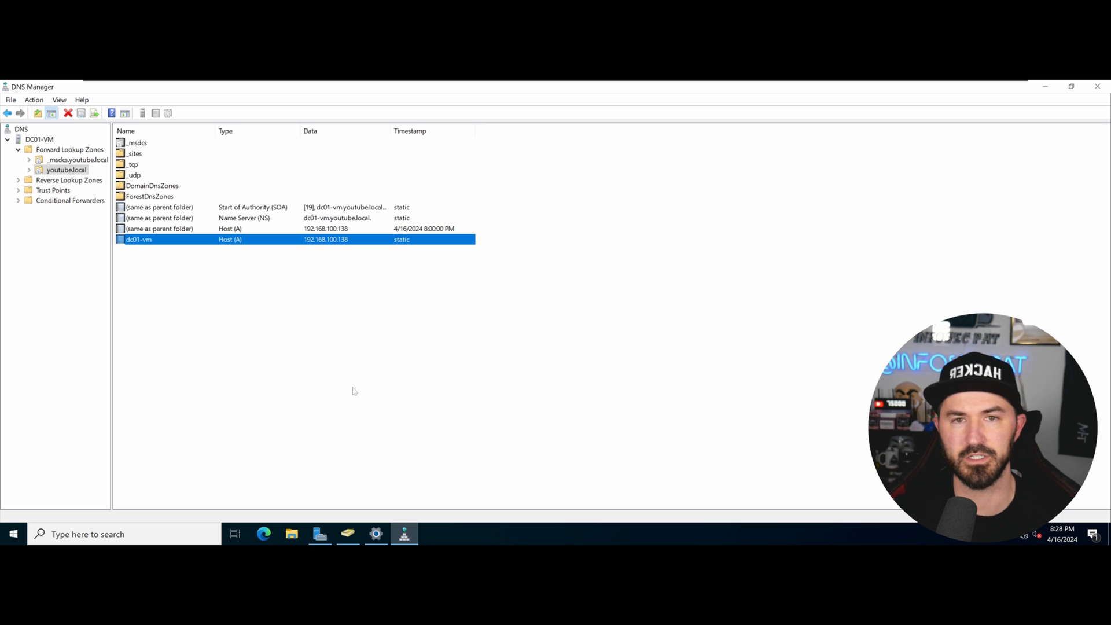
Step: Start a new primary, domain-replicated IPv4 reverse lookup zone in the New Zone Wizard
click(69, 180)
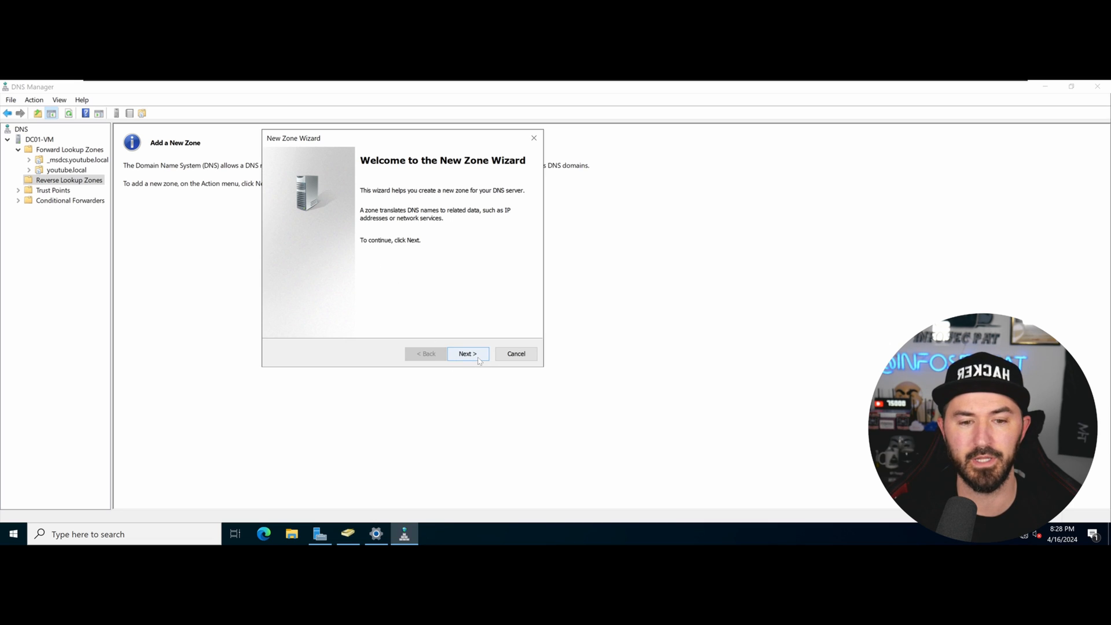
click(467, 353)
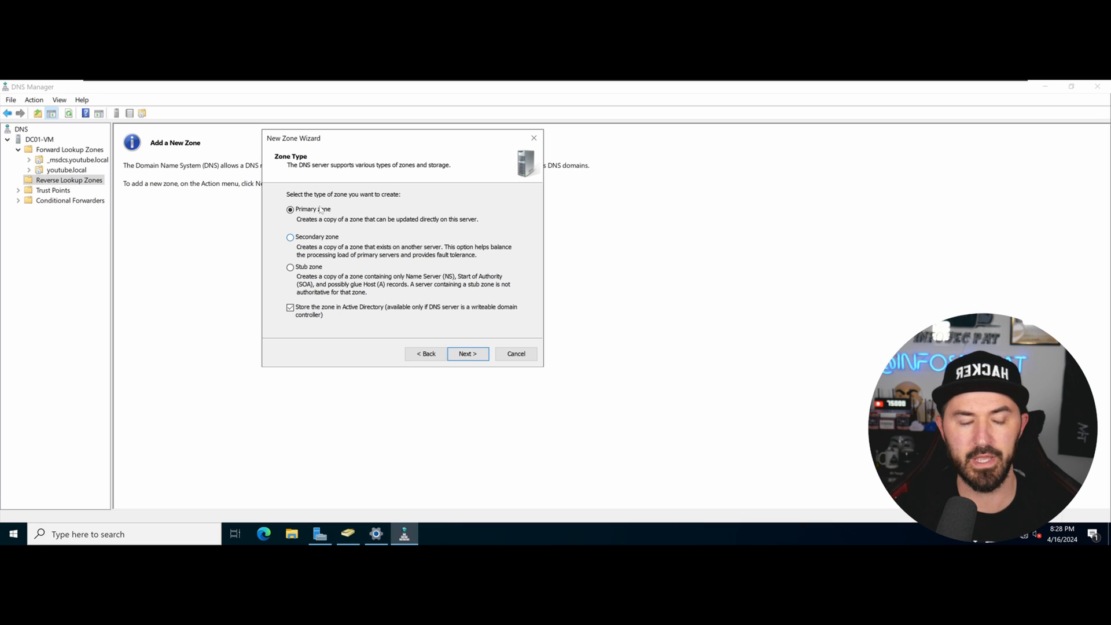
click(467, 353)
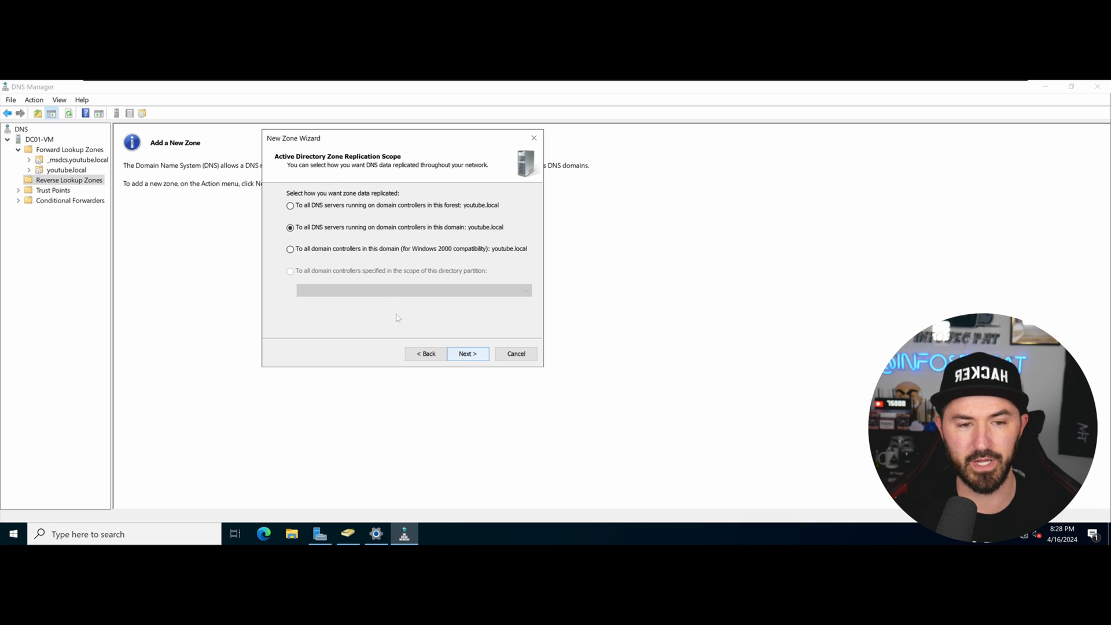
mouse_move(414, 240)
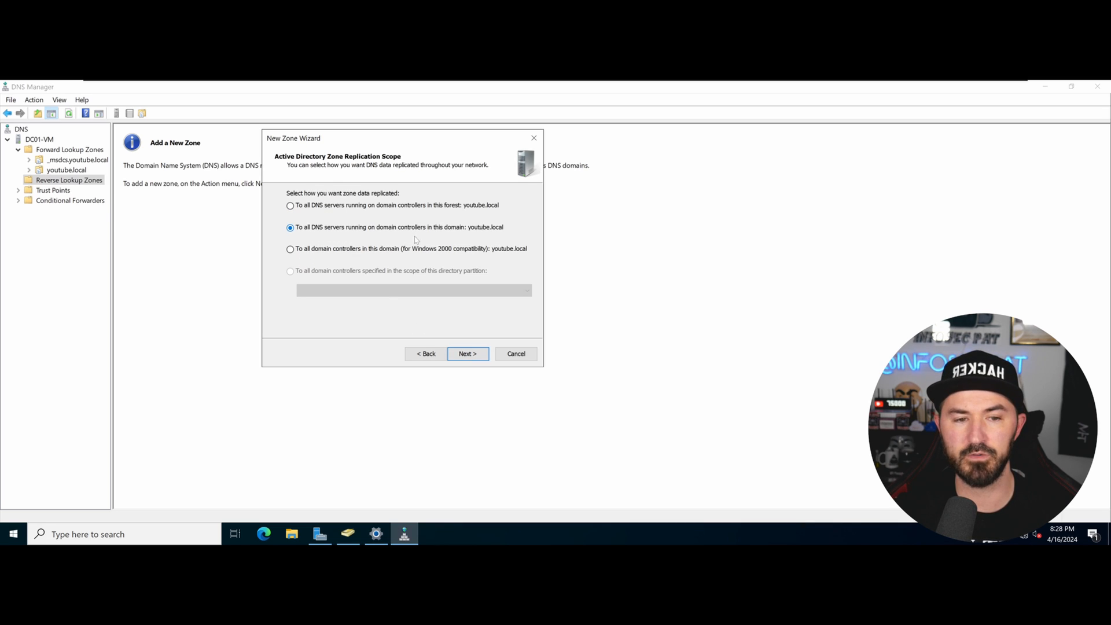
click(467, 354)
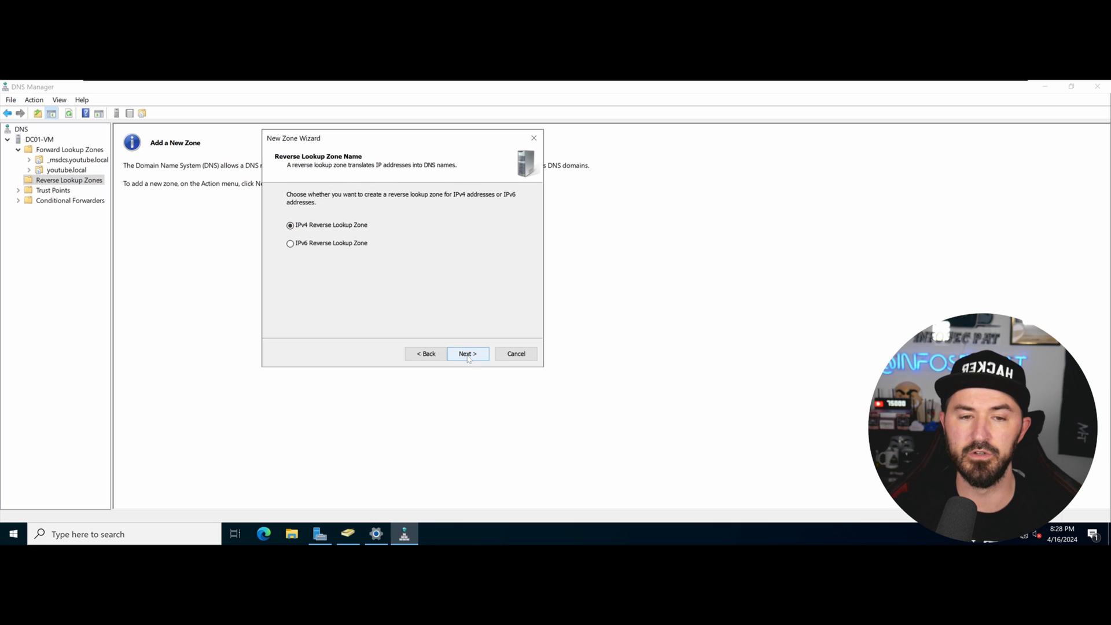
mouse_move(461, 224)
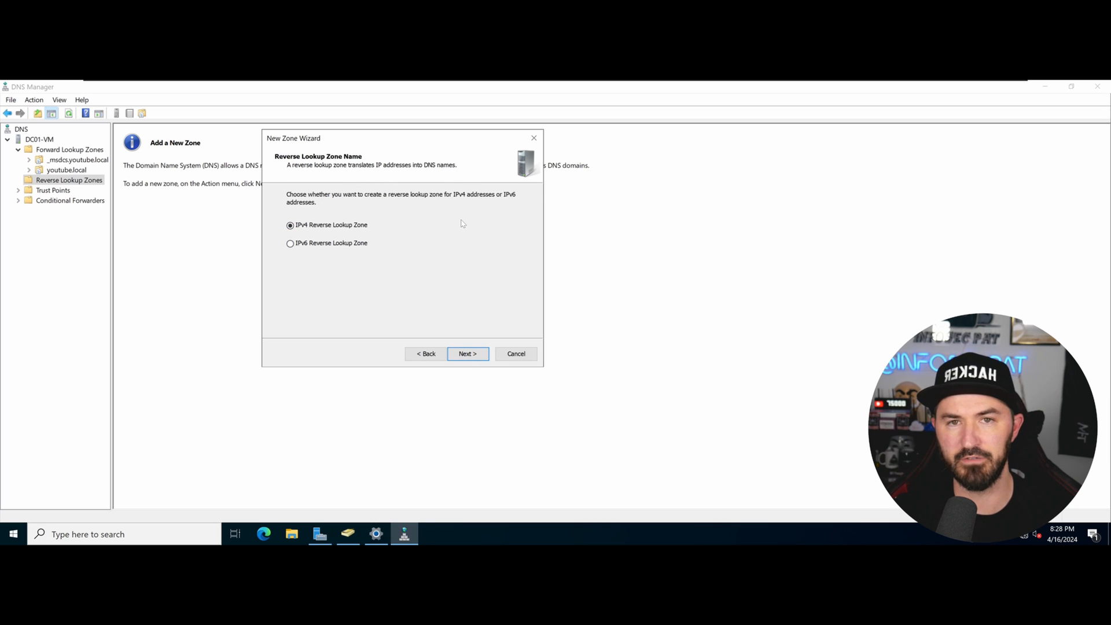
mouse_move(463, 325)
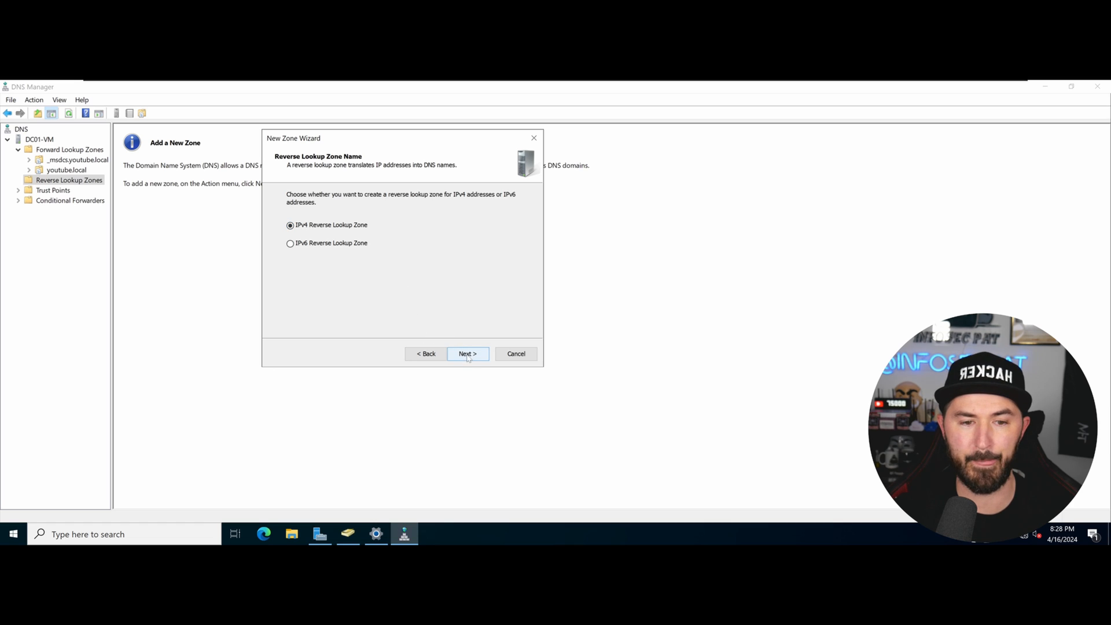
click(467, 353)
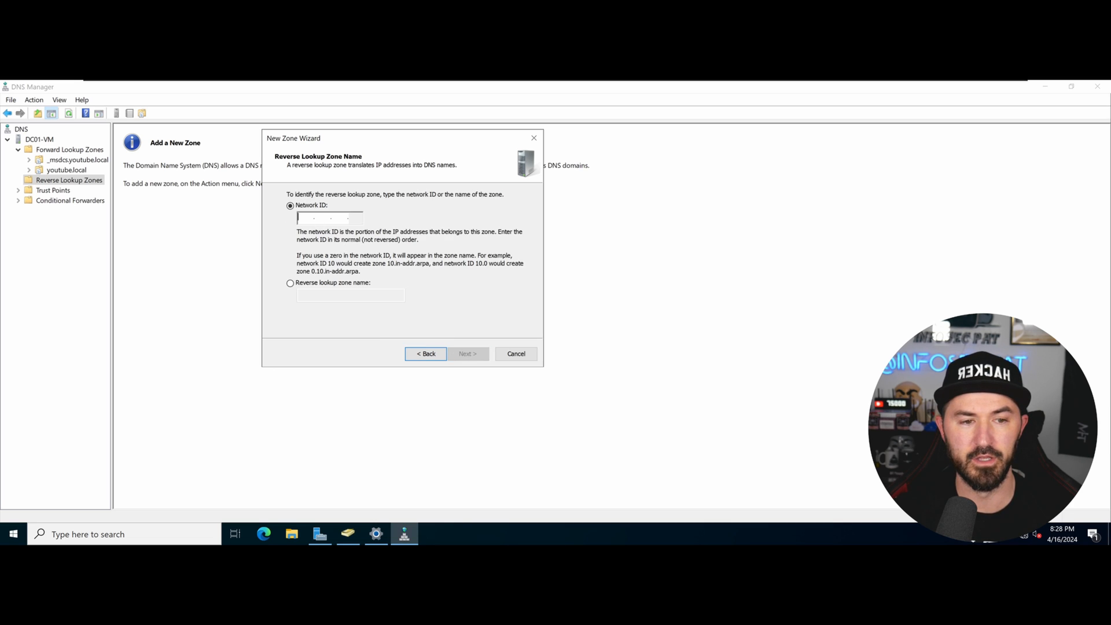
Step: Enter network ID 192.168.100 and choose not to allow dynamic updates
text(192 .168 .10 .)
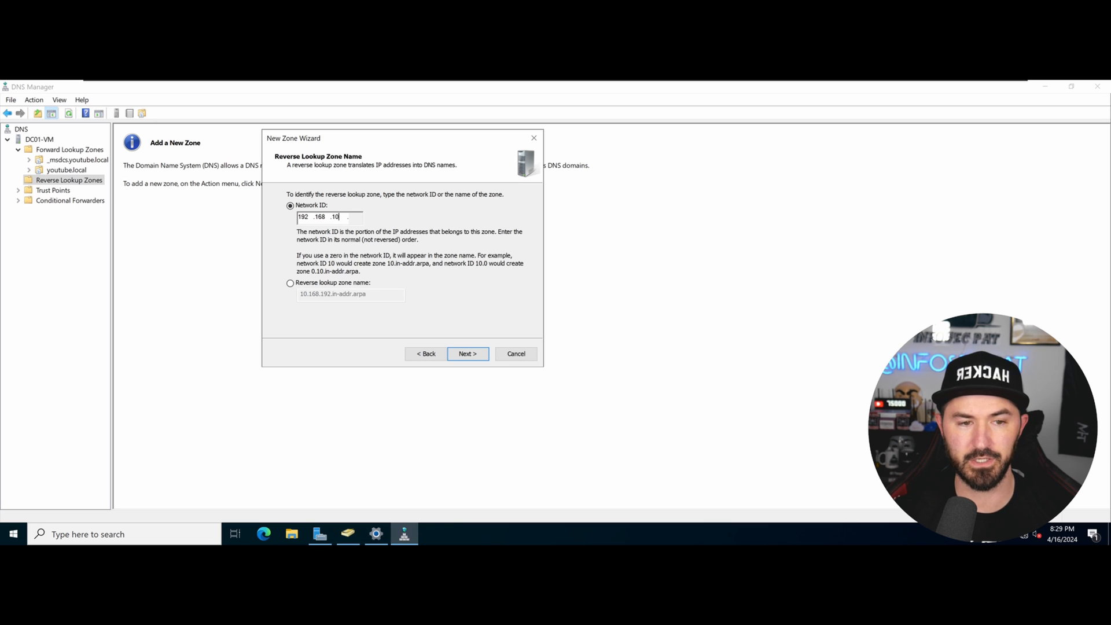
text(0)
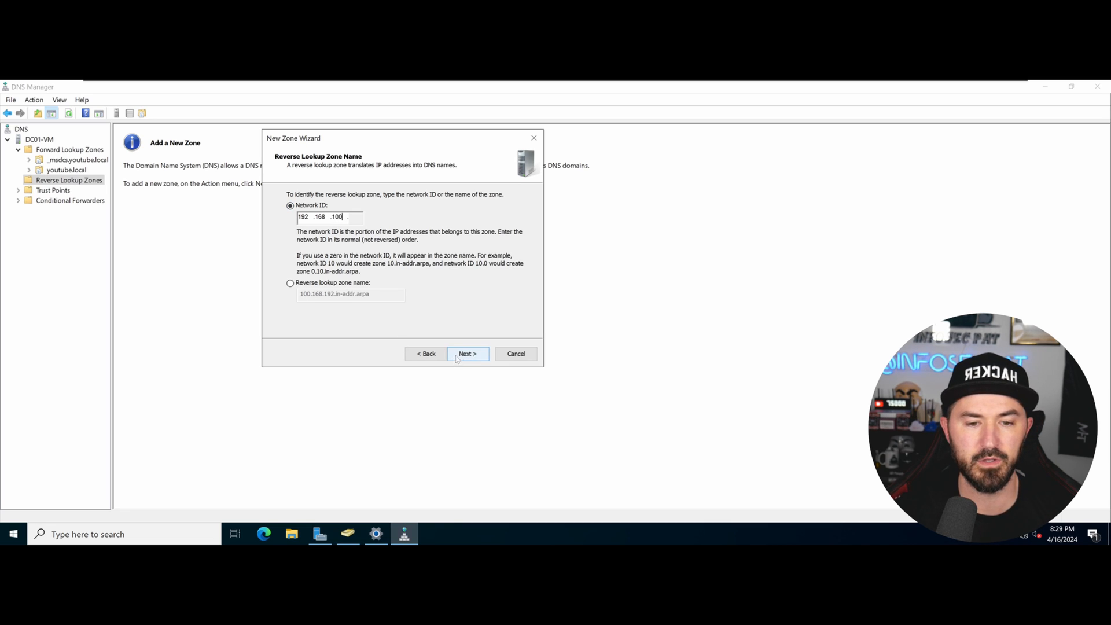
click(467, 354)
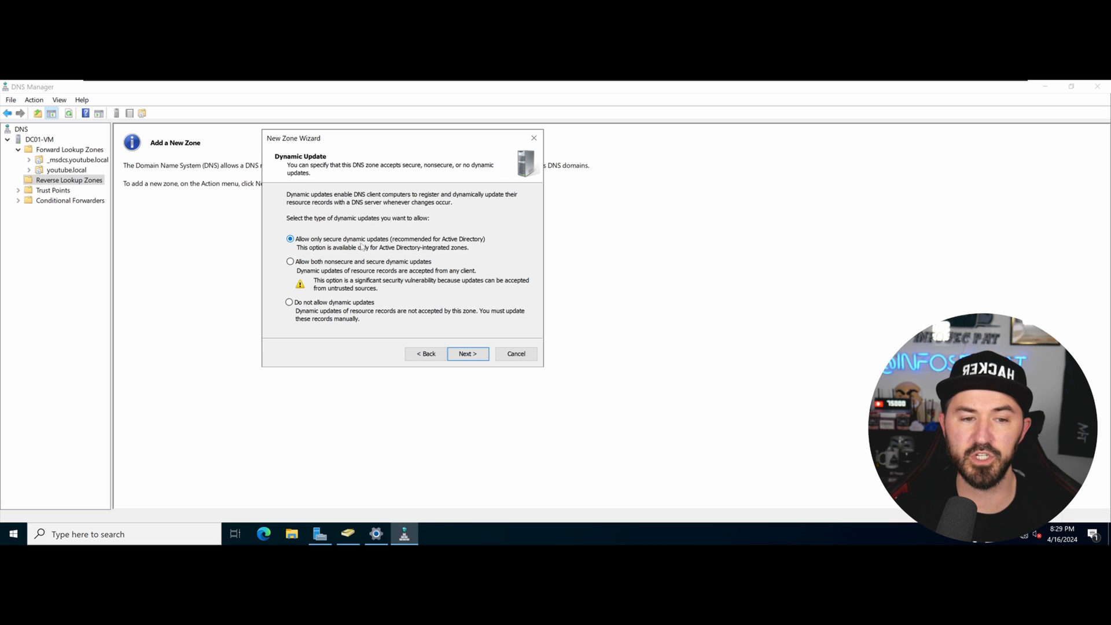
mouse_move(461, 322)
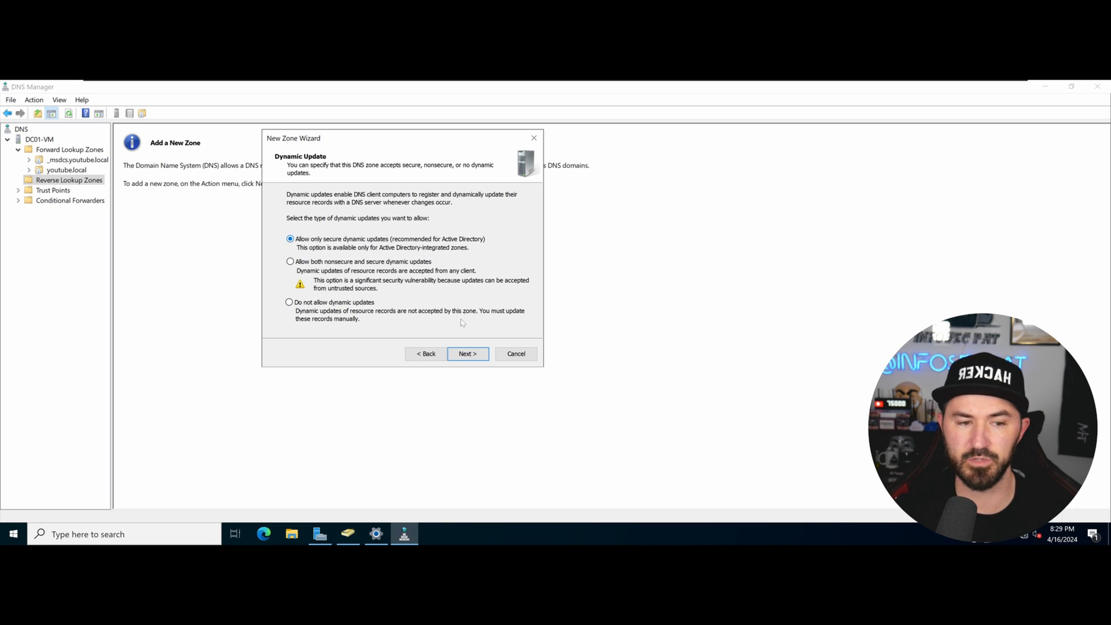
click(289, 302)
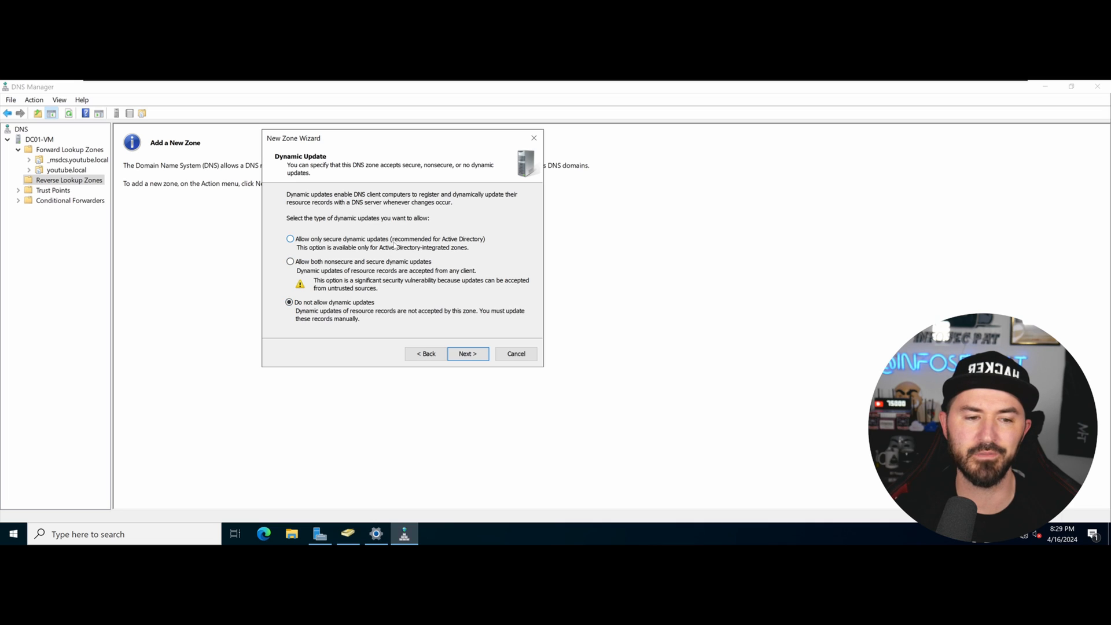
Step: Finish creating 100.168.192.in-addr.arpa and open it to view its SOA and NS records
click(467, 354)
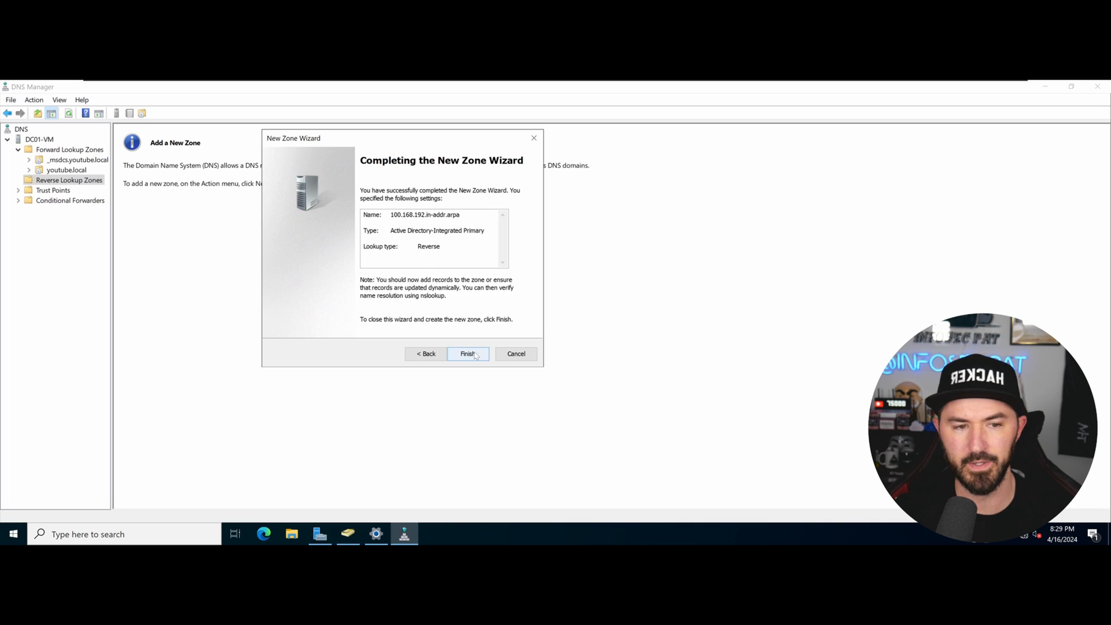
click(467, 353)
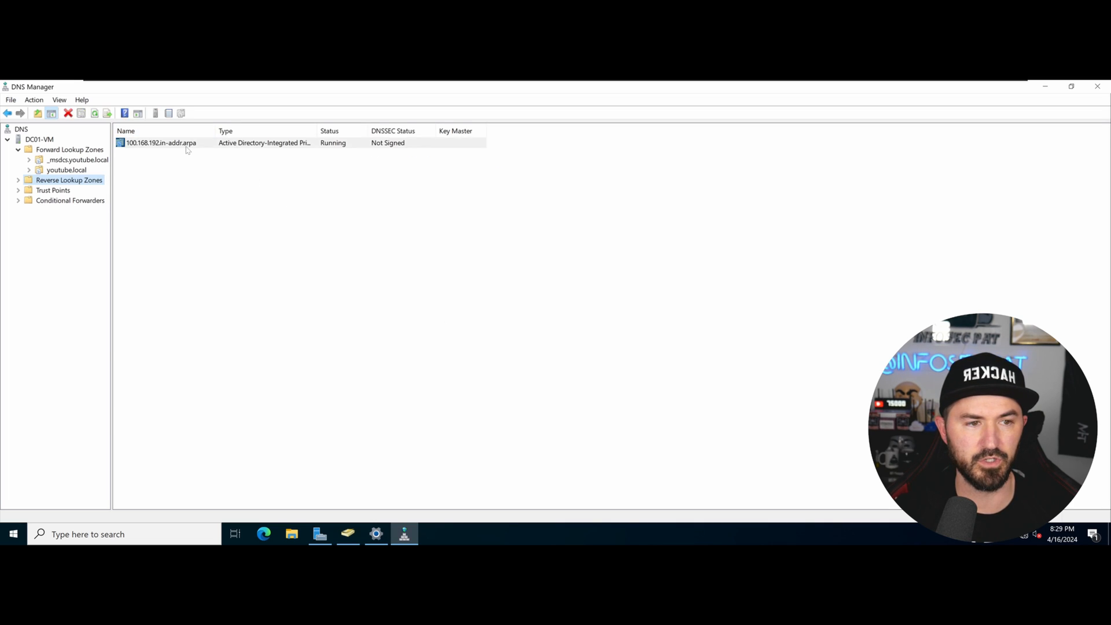
double_click(160, 143)
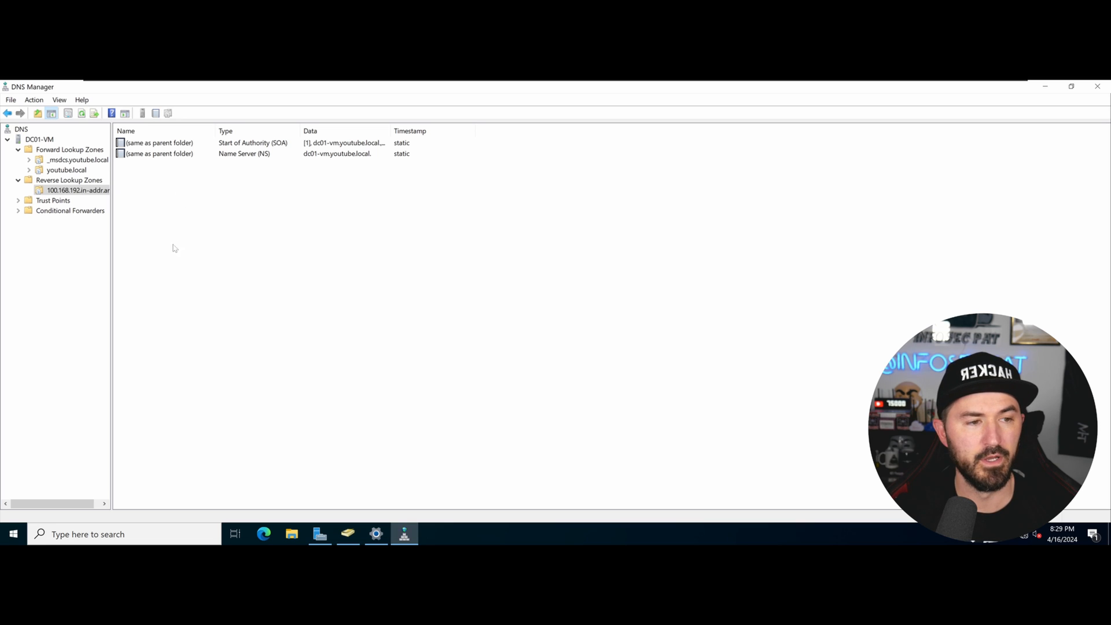
mouse_move(308, 530)
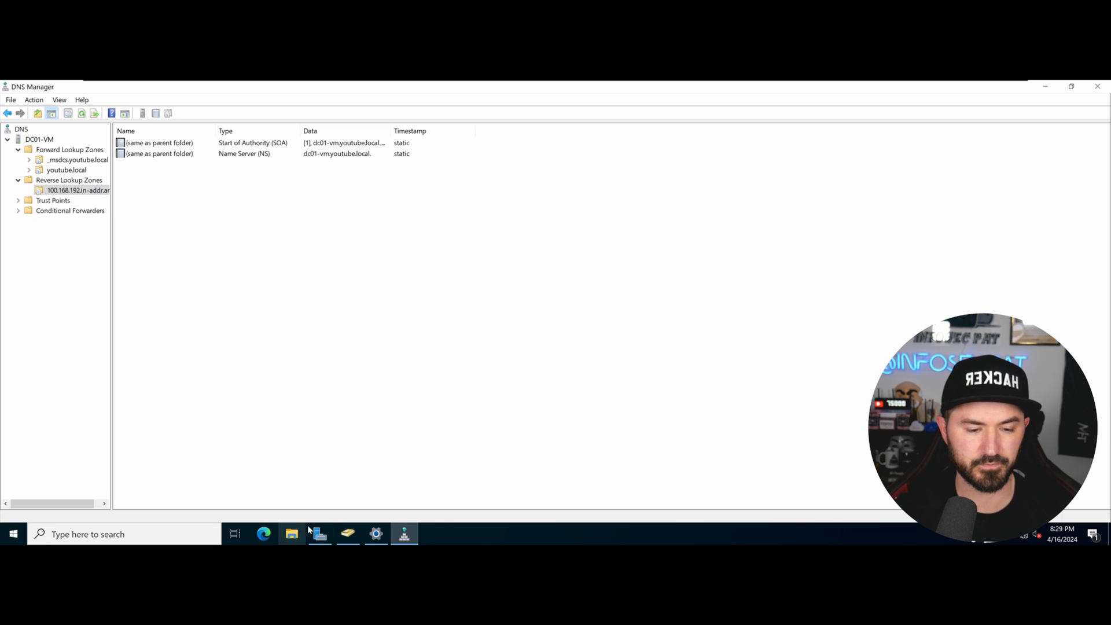
right_click(12, 533)
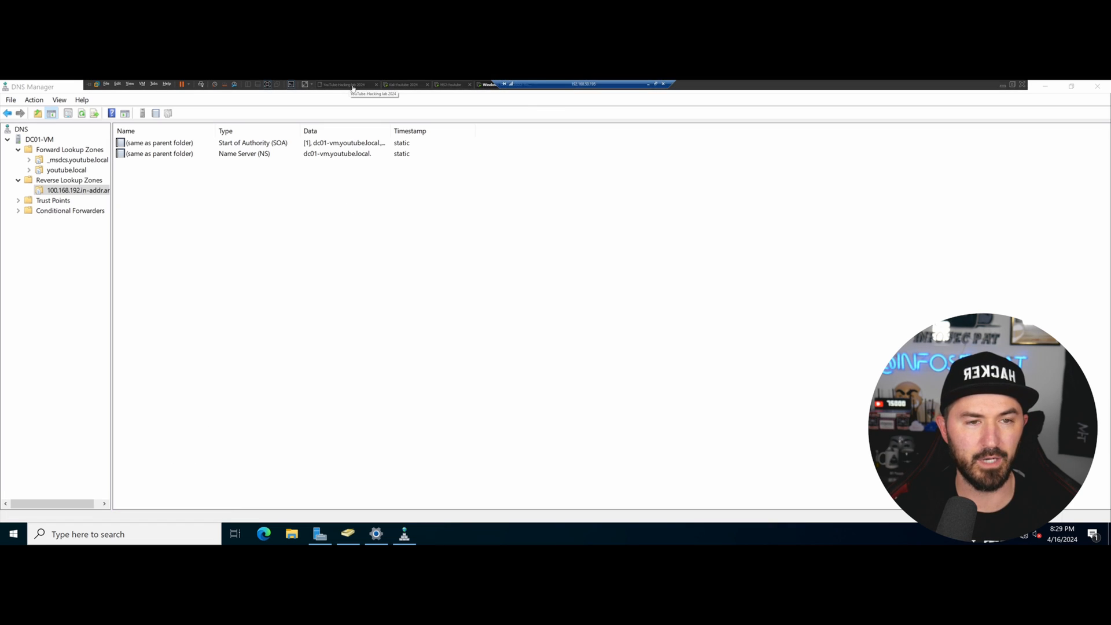
Step: On the unlocked Kali desktop, ping 192.168.100.138 and stop after a few replies
click(406, 85)
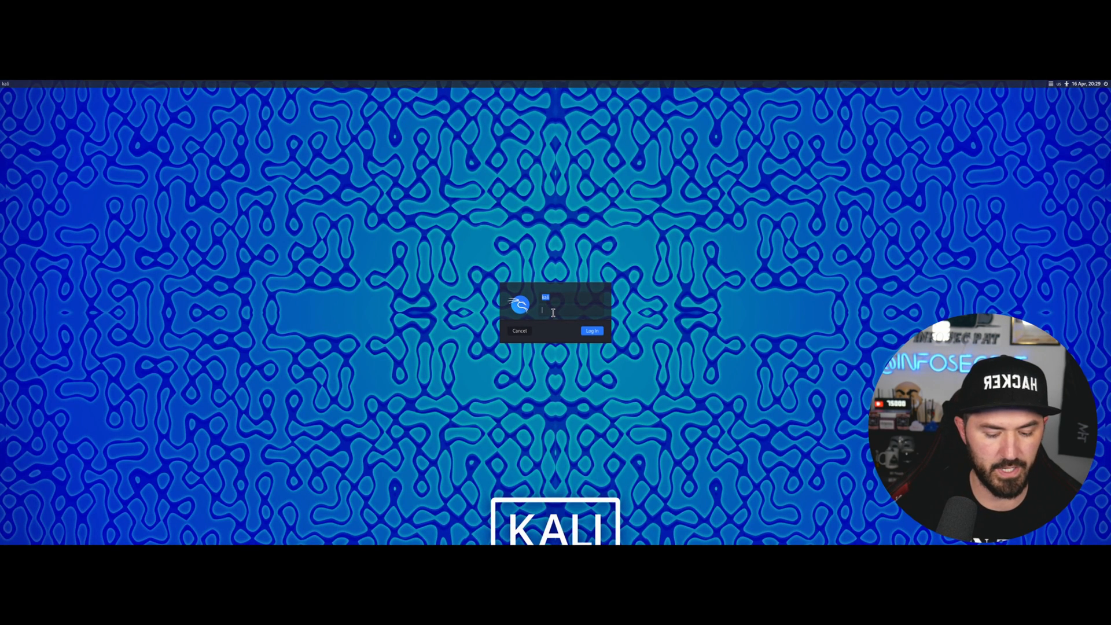
click(591, 330)
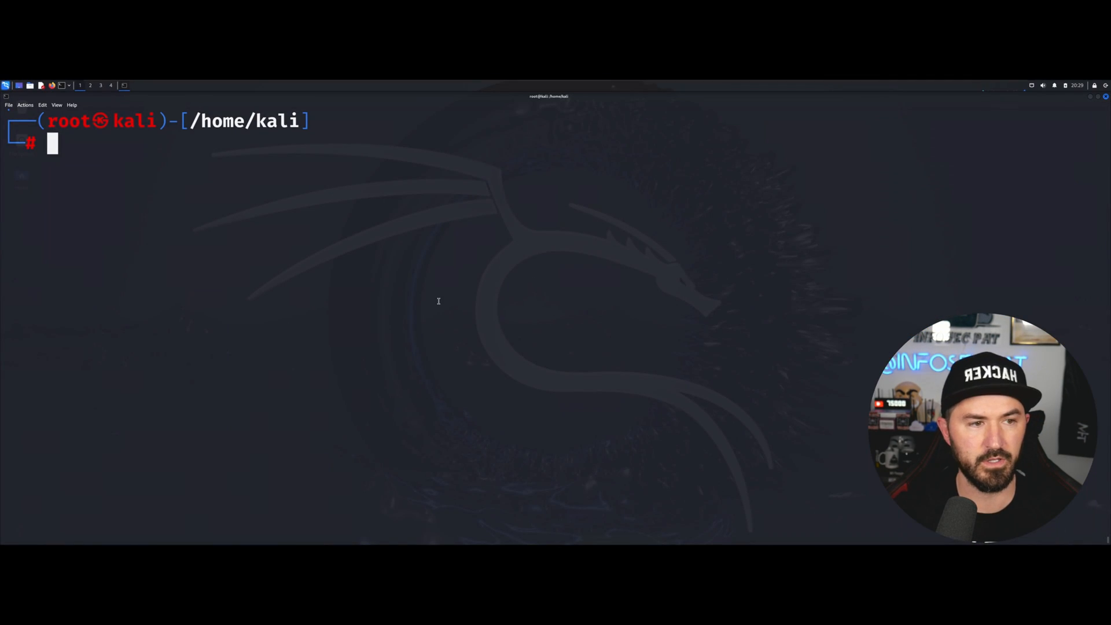
text(ping 192.168.100.138)
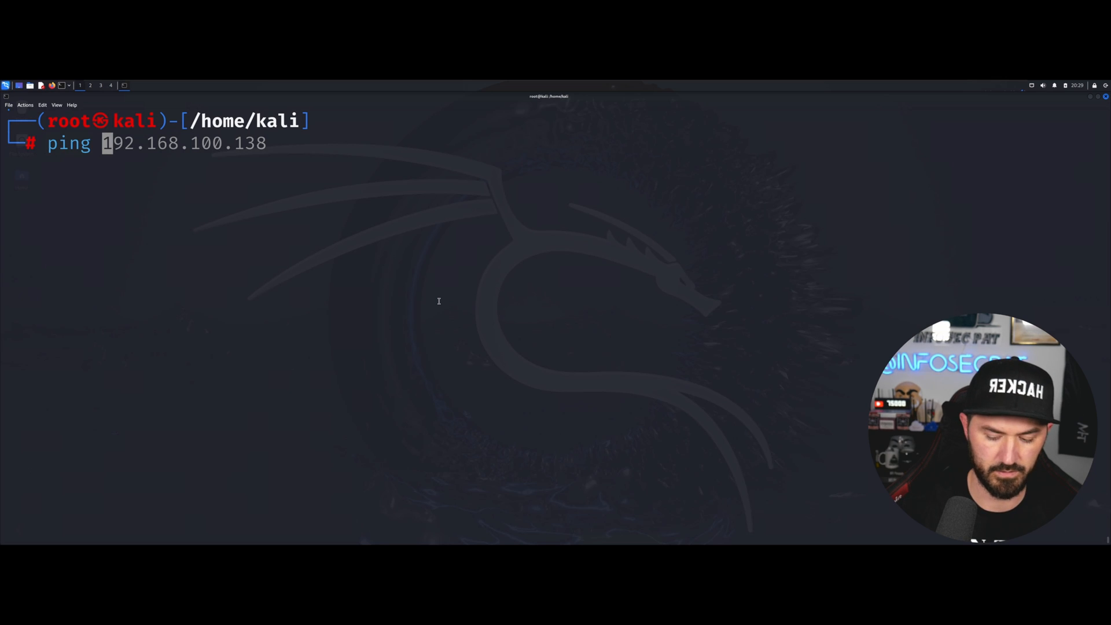
key(Return)
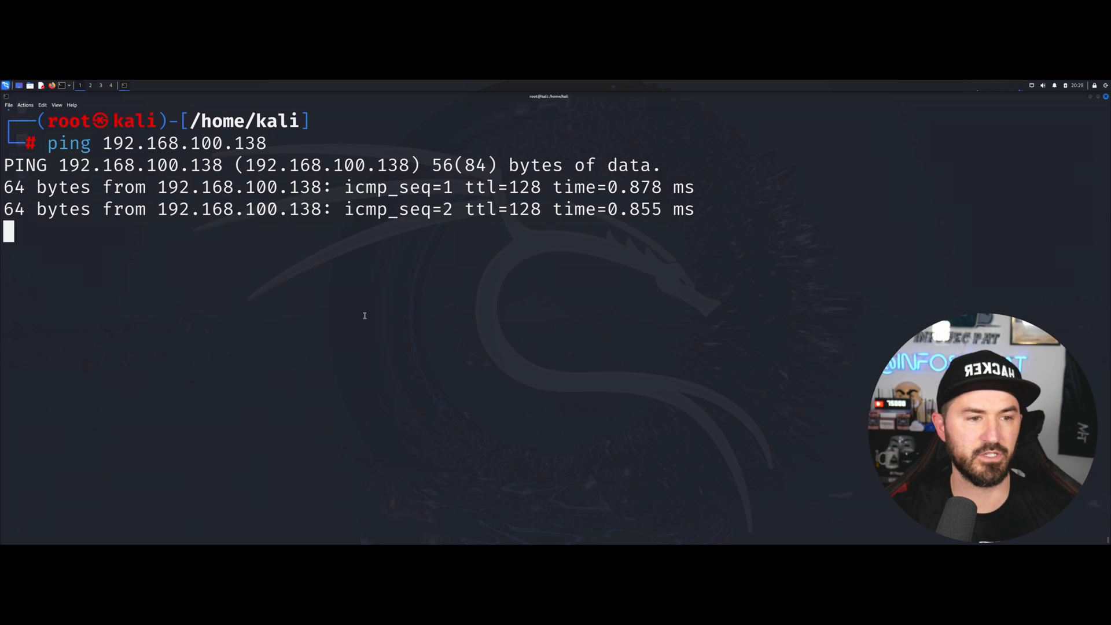
key(ctrl+c)
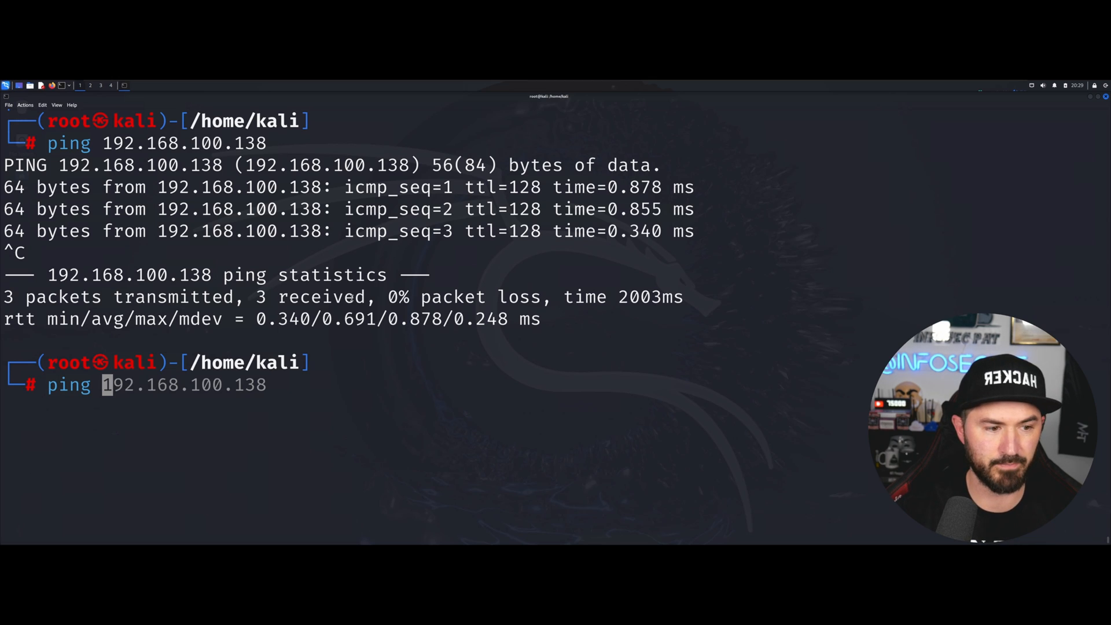
Step: Ping dc01-vm.youtube.local and see 'Name or service not known'
text(dc0)
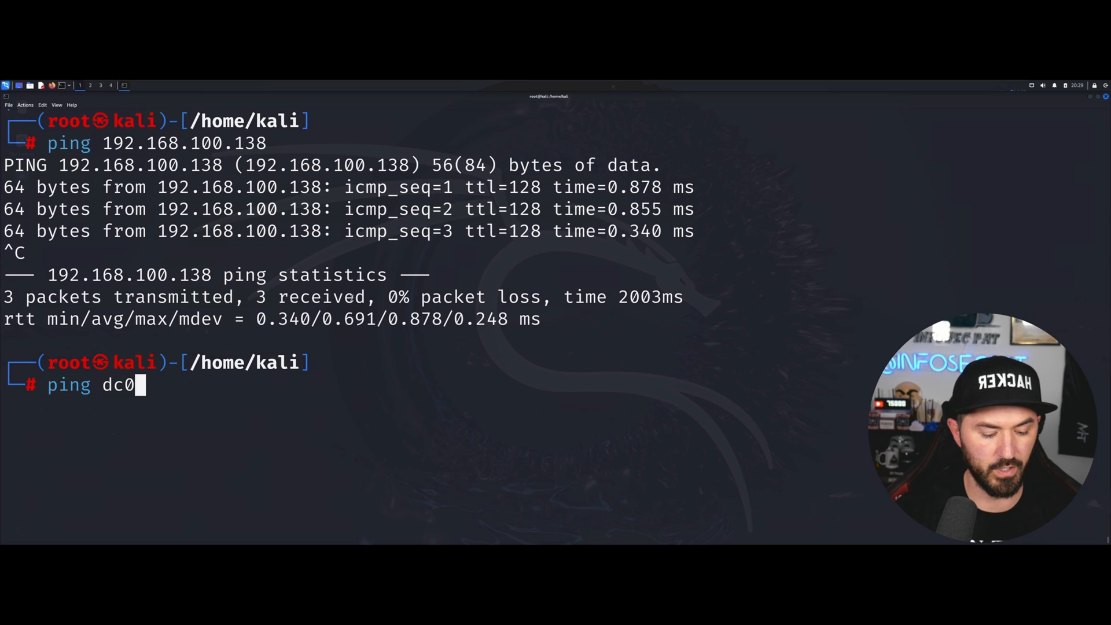
text(1-)
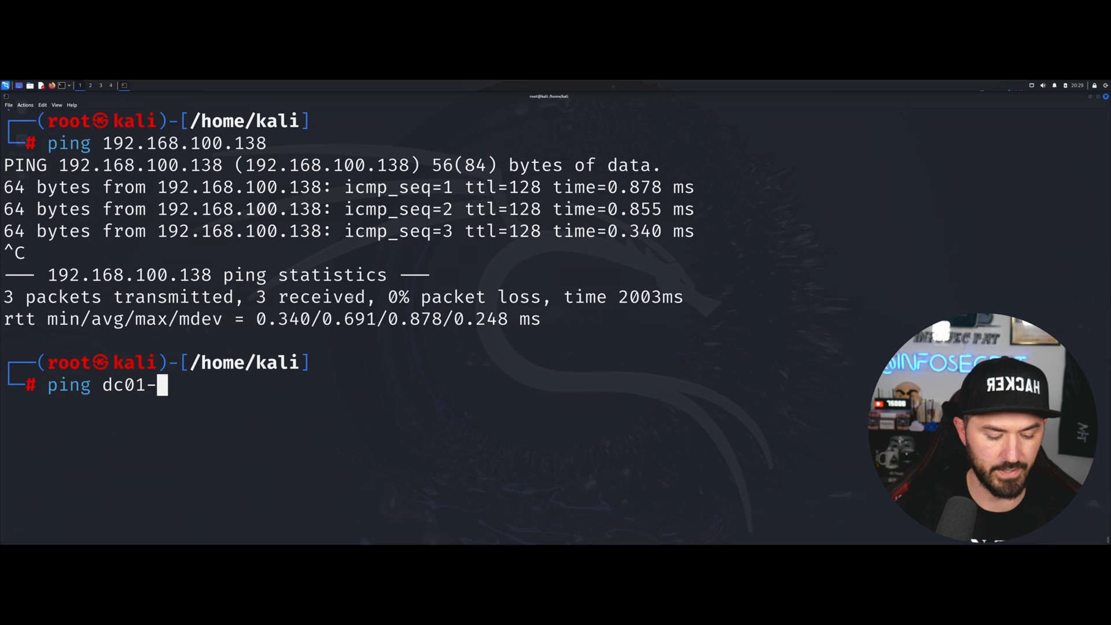
text(vm.)
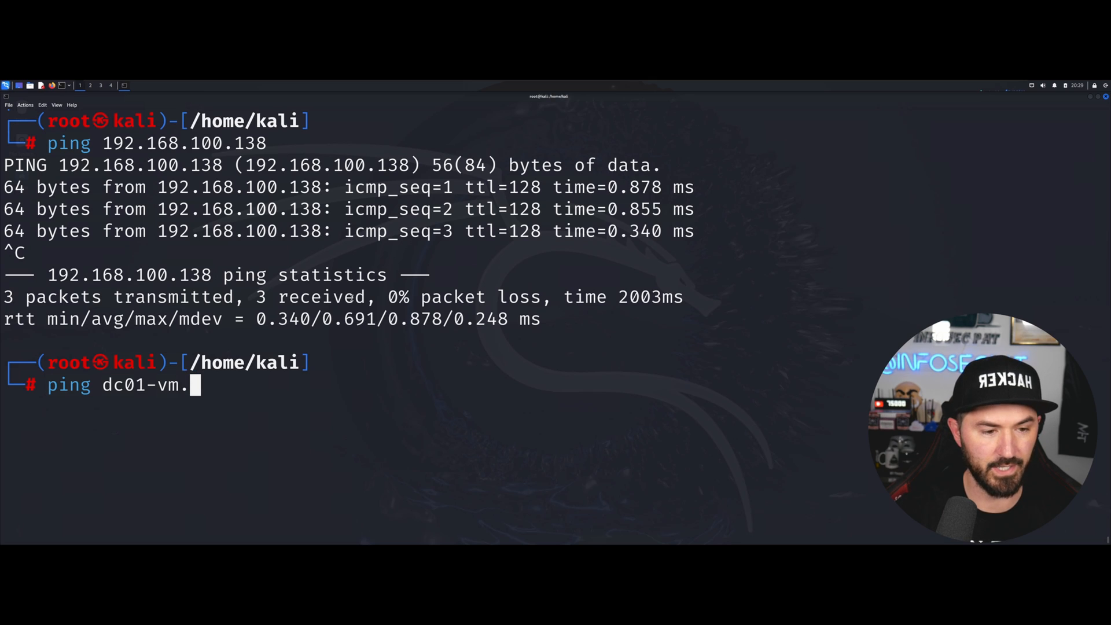
text(you)
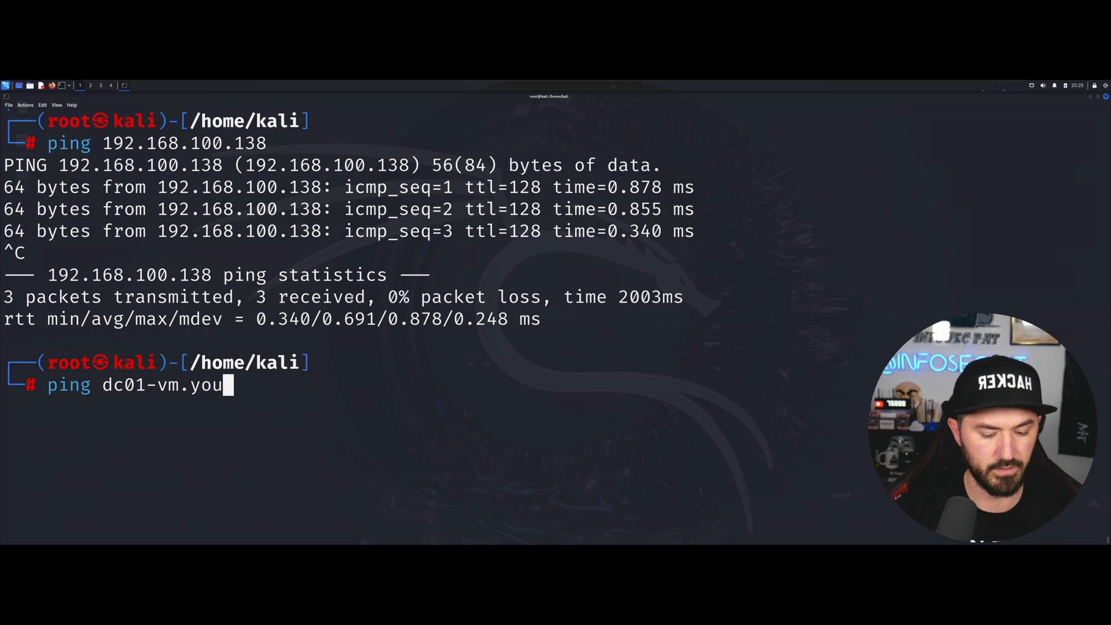
text(tube.local)
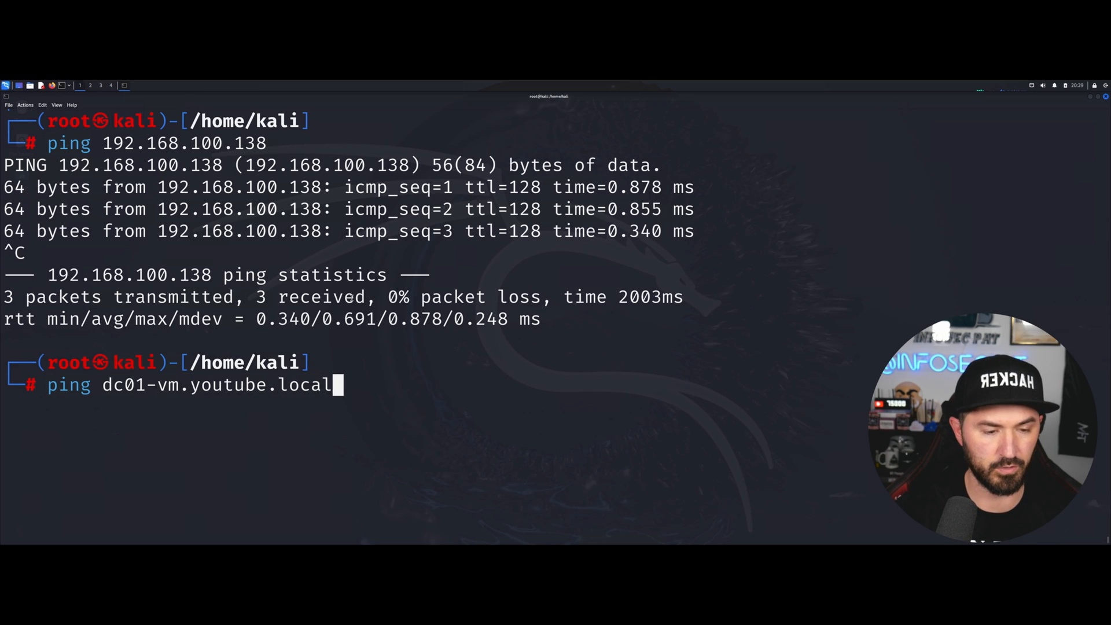
key(Return)
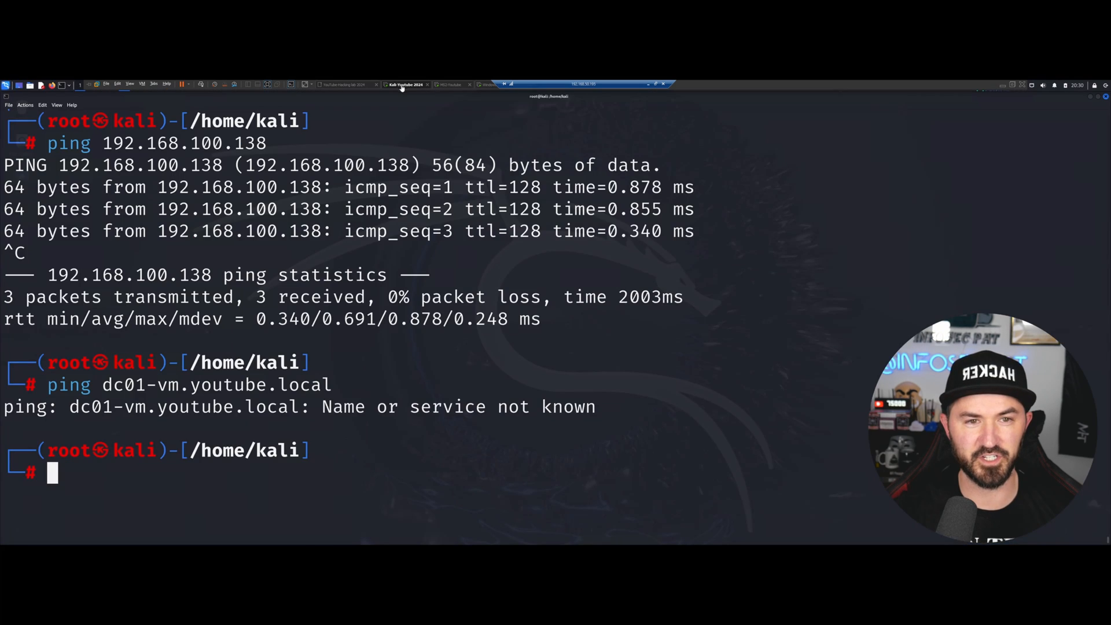
Step: Clear the terminal, retry the name ping, display /etc/hosts, and type nano
key(ctrl+l)
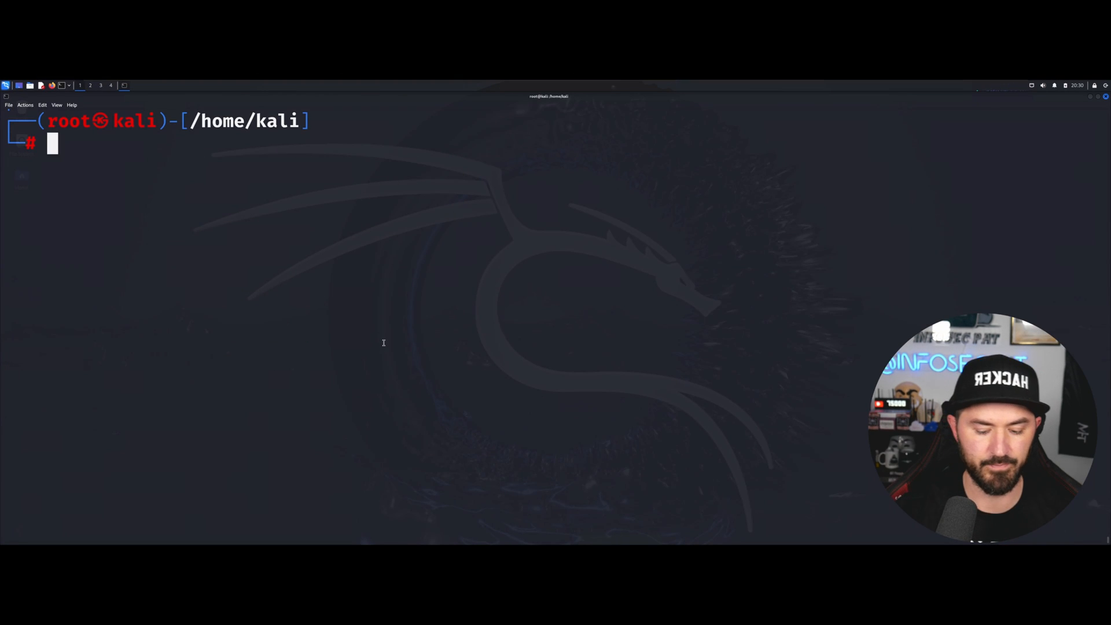
text(ping dc01-vm.youtube.local)
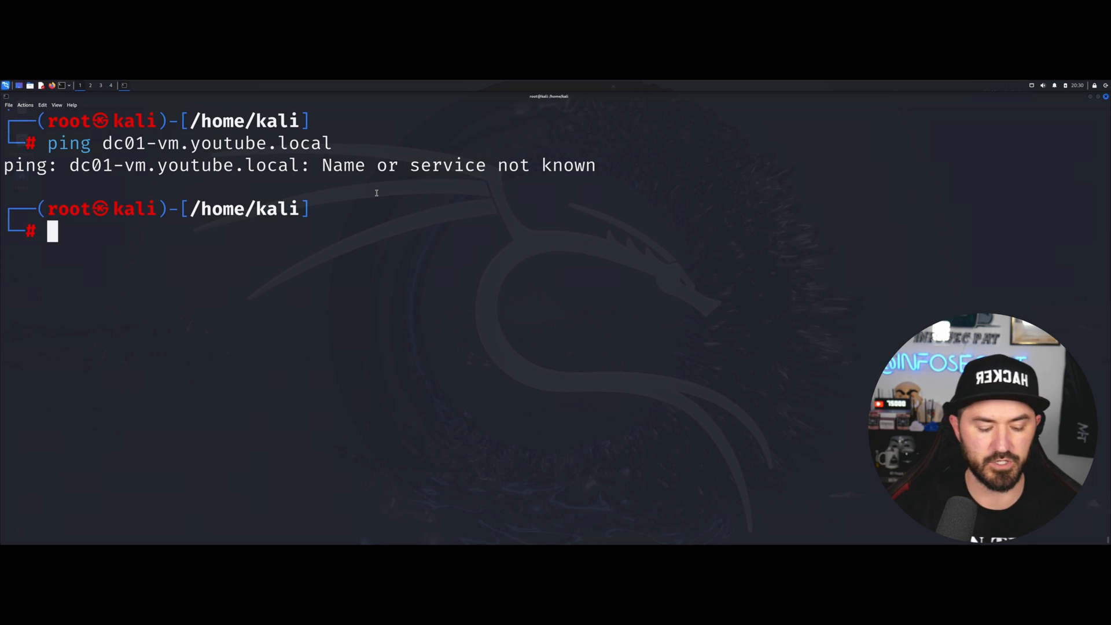
text(cat /etc/os-release)
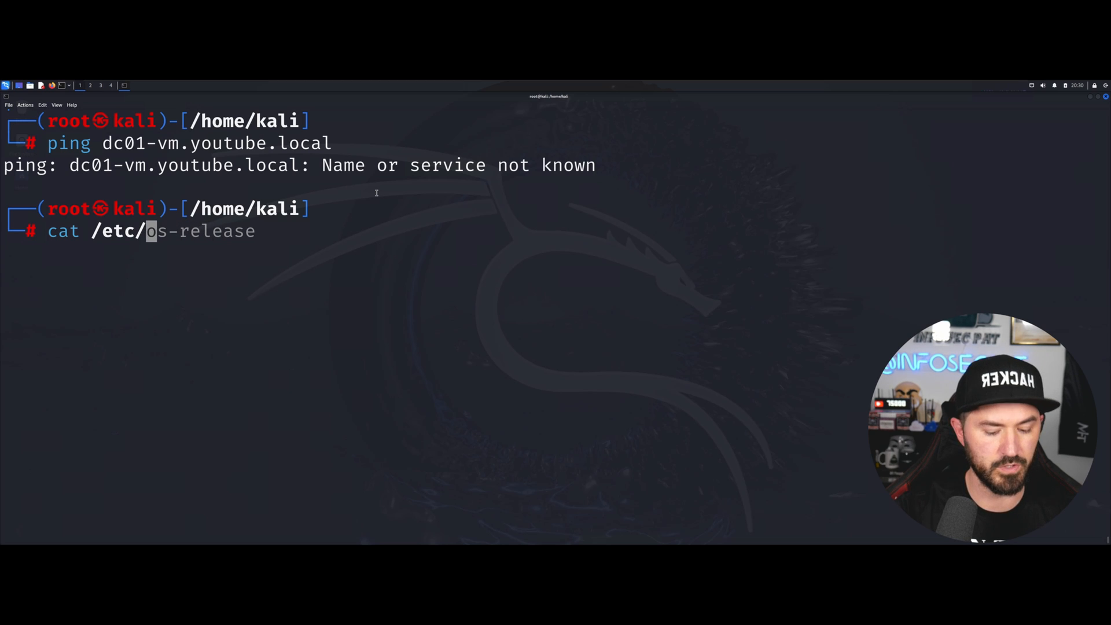
key(Return)
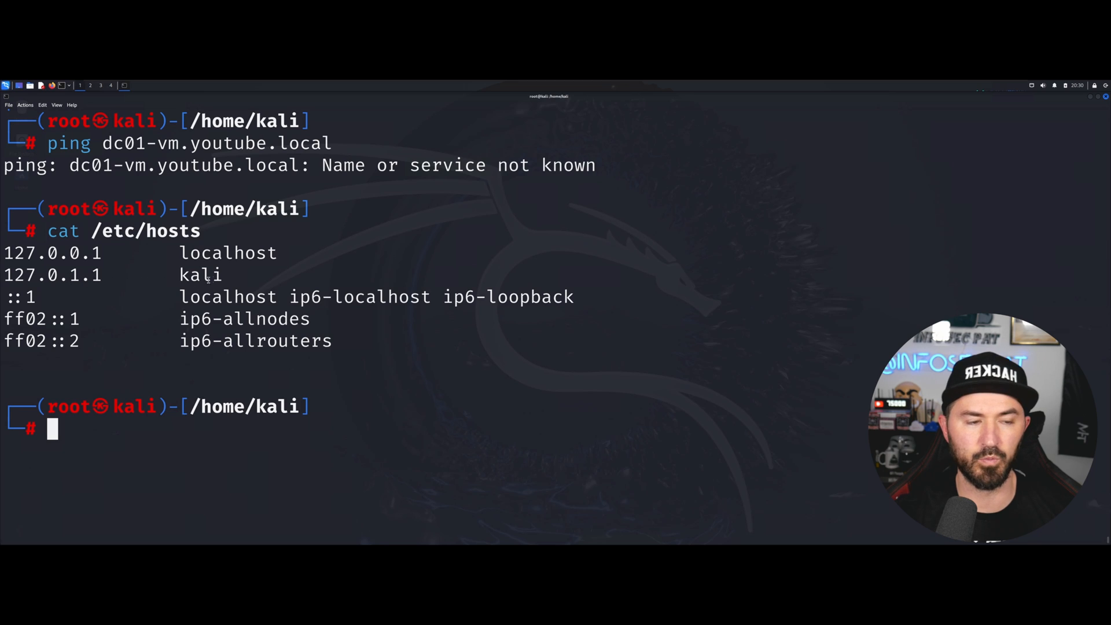
mouse_move(344, 326)
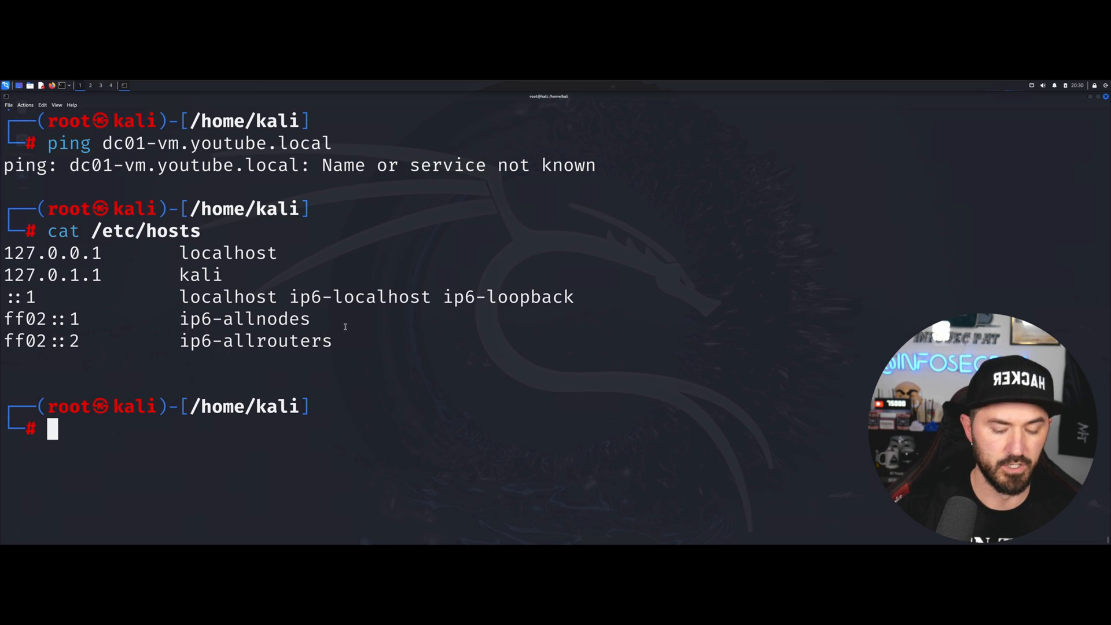
text(cat /etc/hosts)
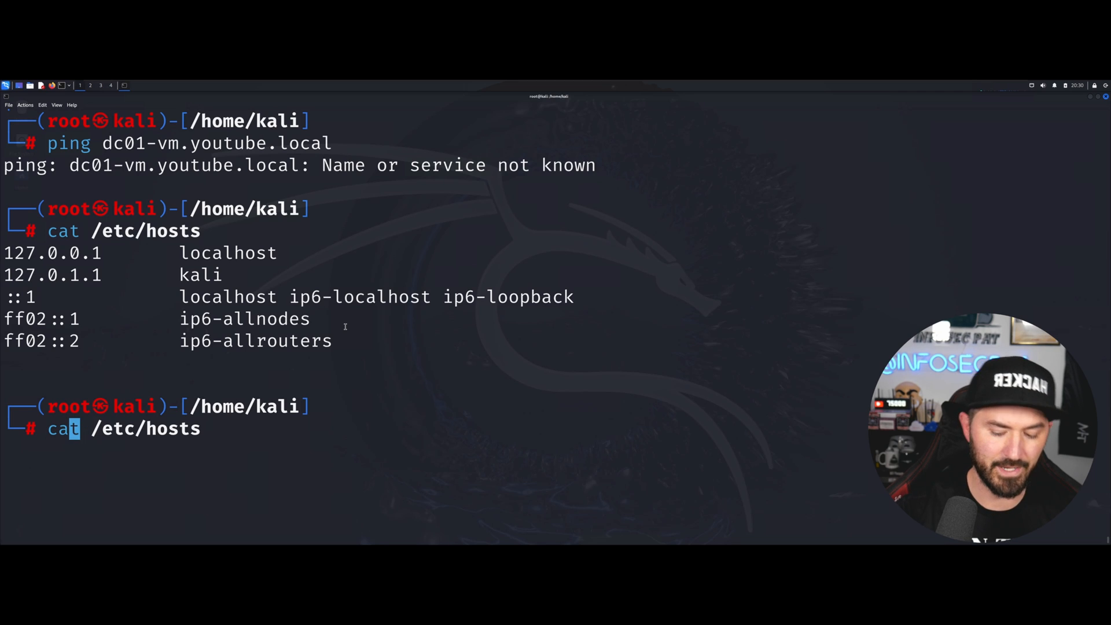
text(nano)
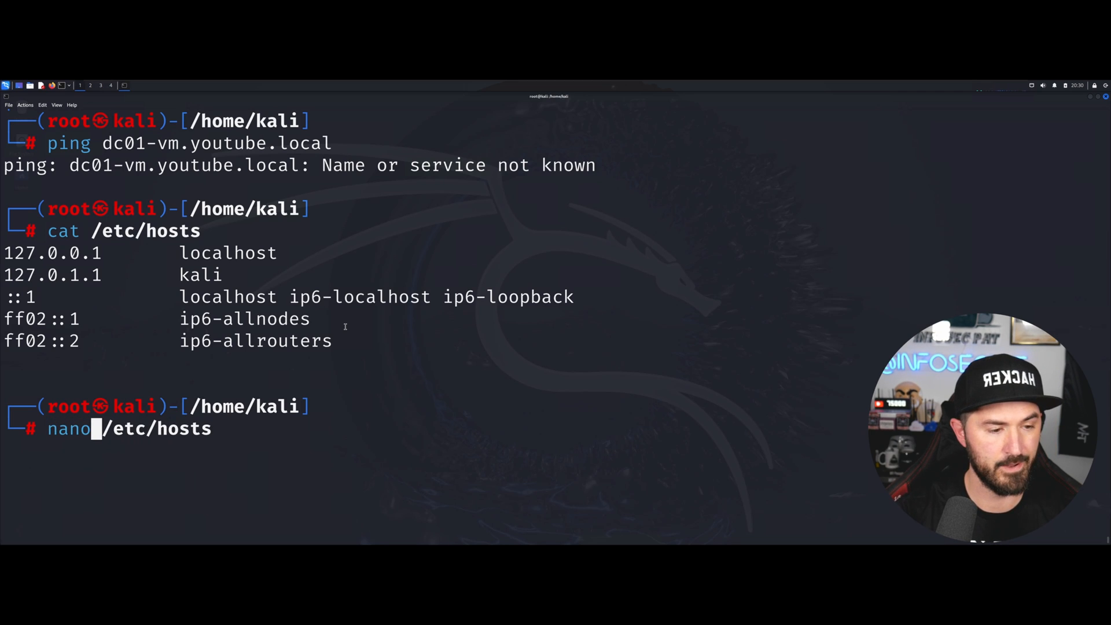
Step: Add the line '192.168.100.138 dc01-vm.youtube.local' to /etc/hosts in nano and save
key(Return)
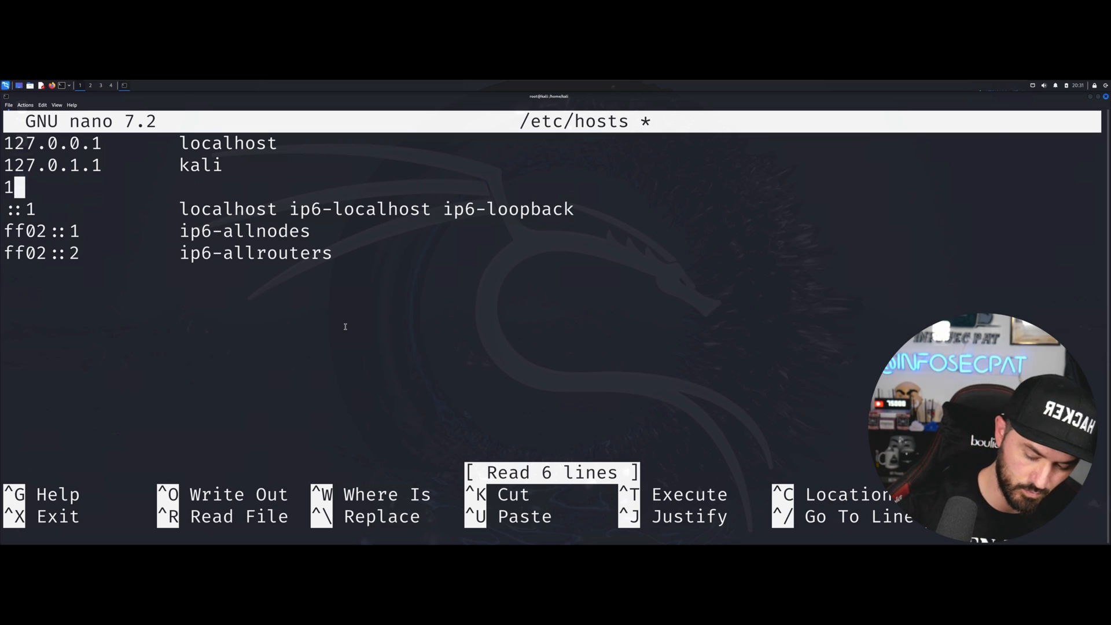
text(92.168.)
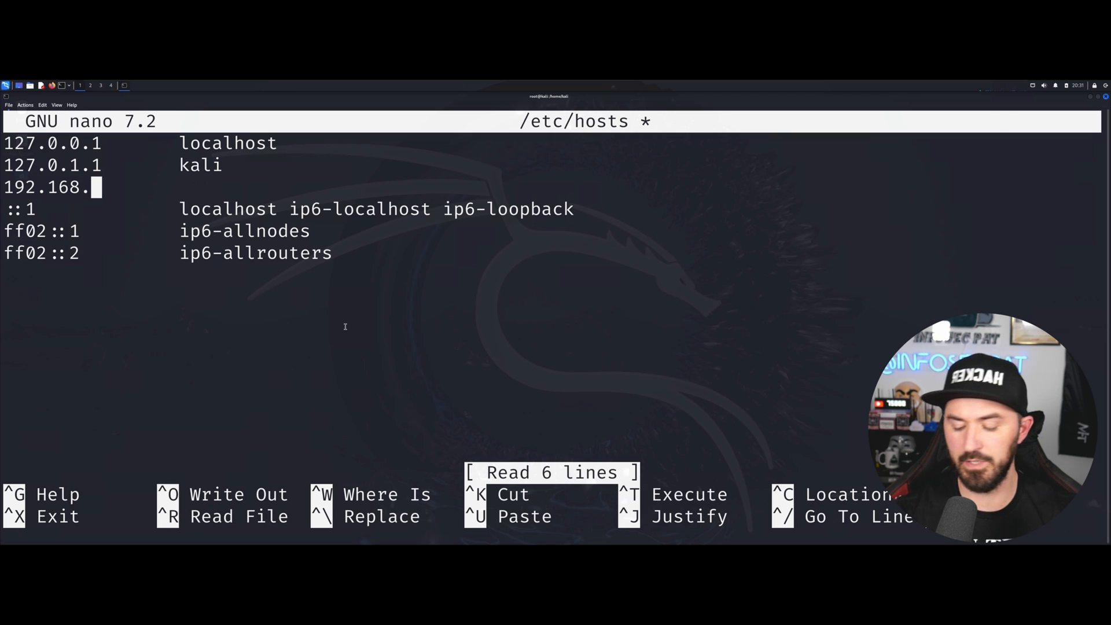
text(100.13)
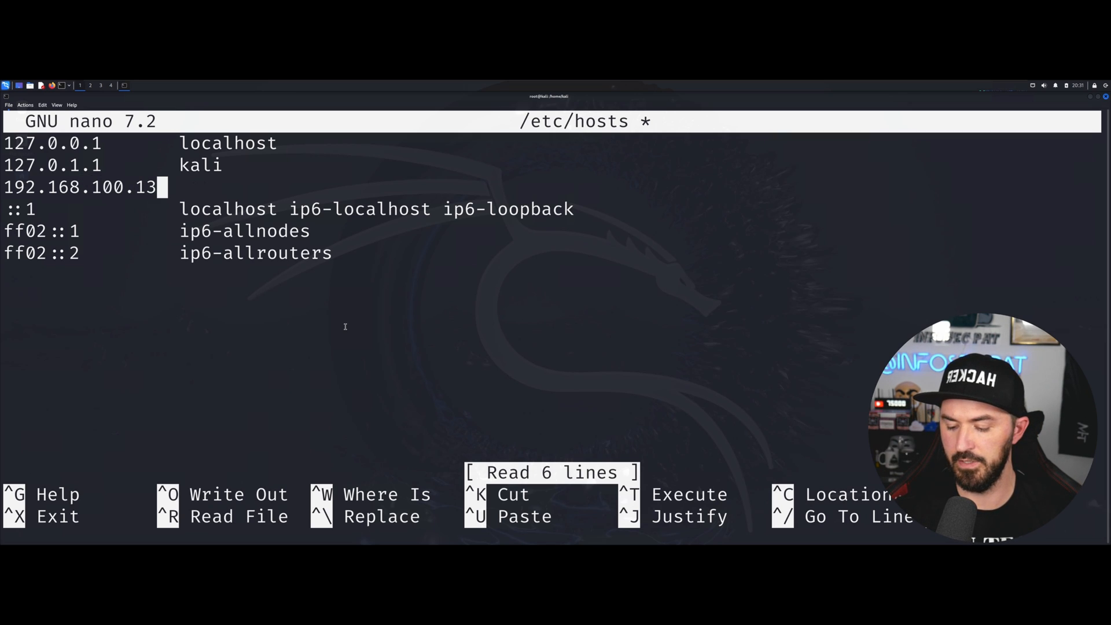
text(8)
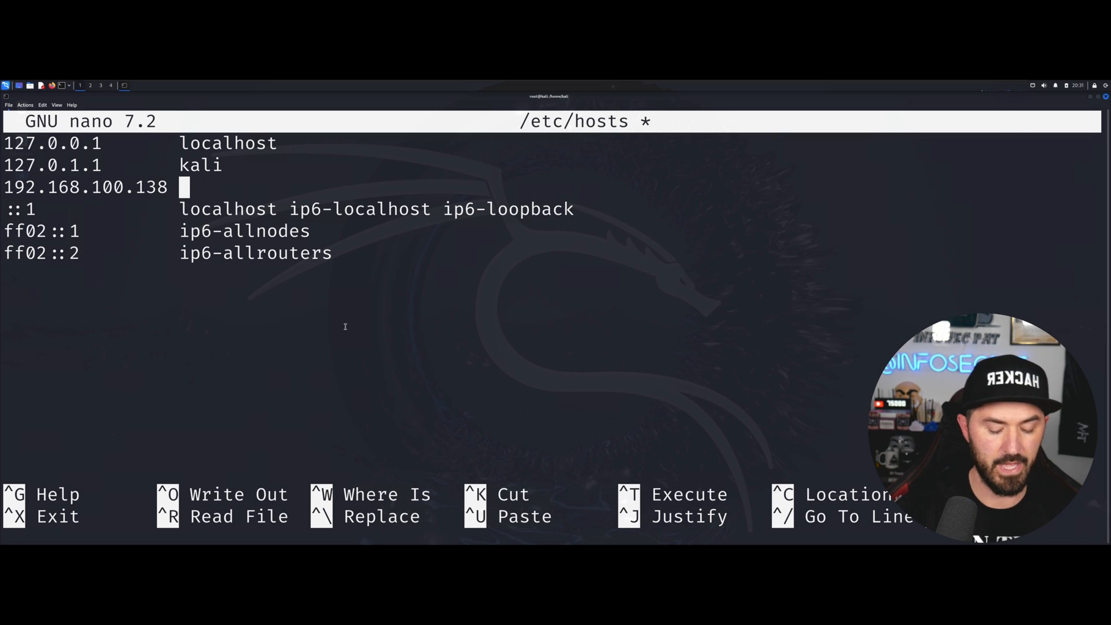
text(dc)
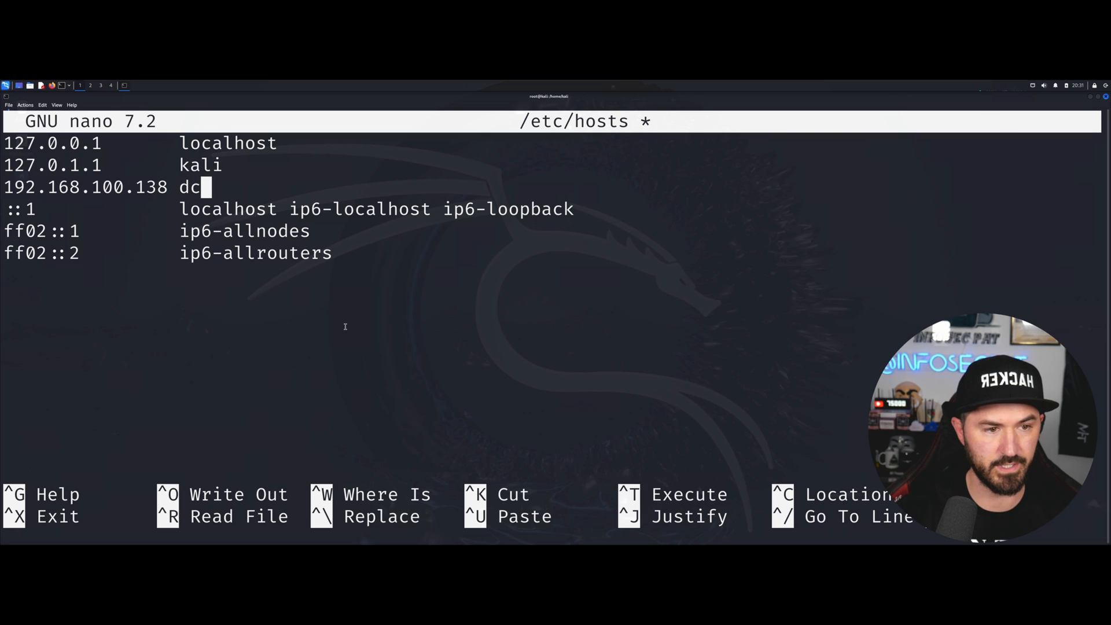
text(01)
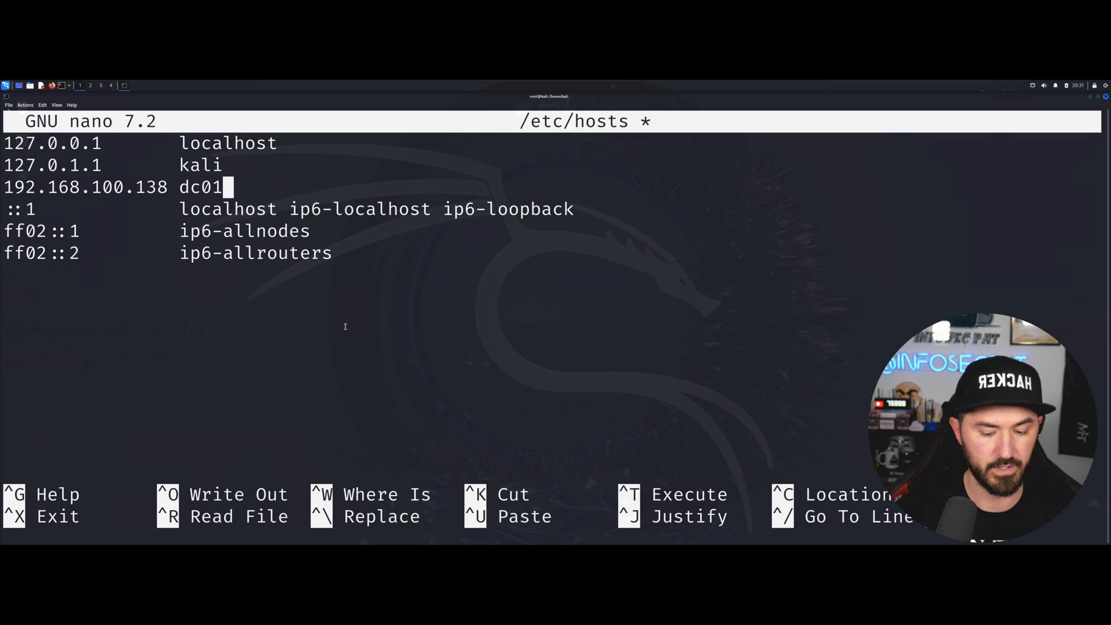
text(-vm)
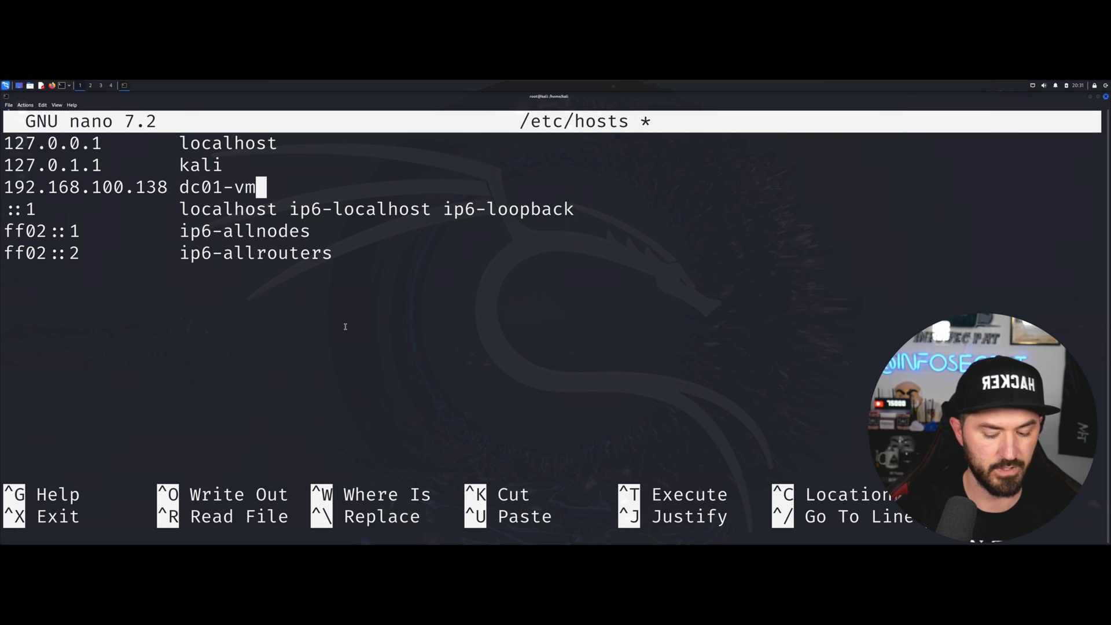
text(.you)
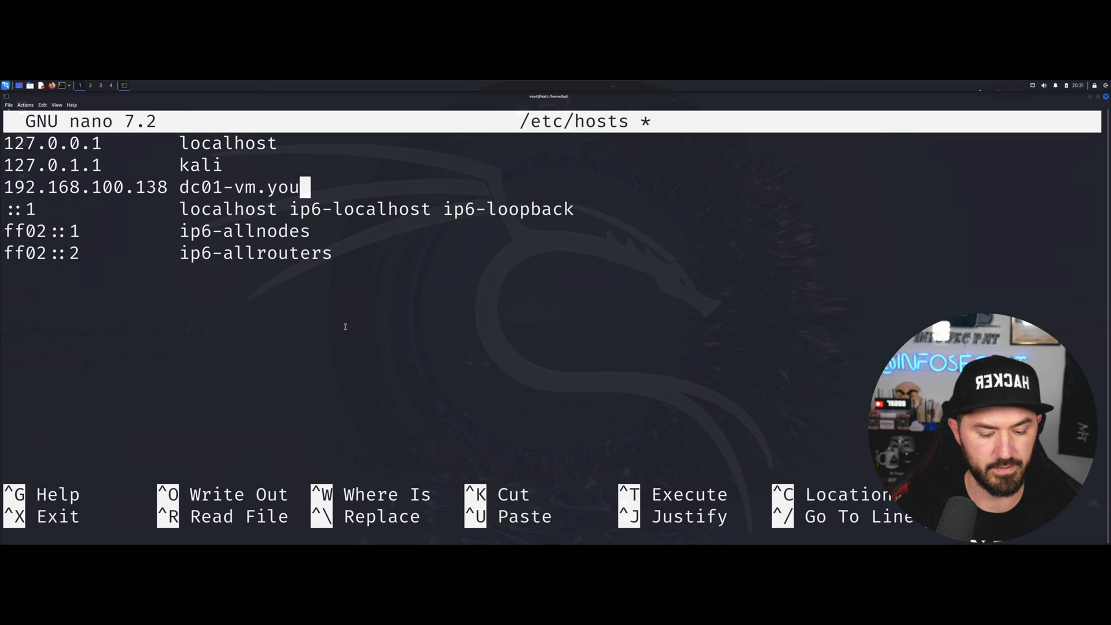
text(tube.local)
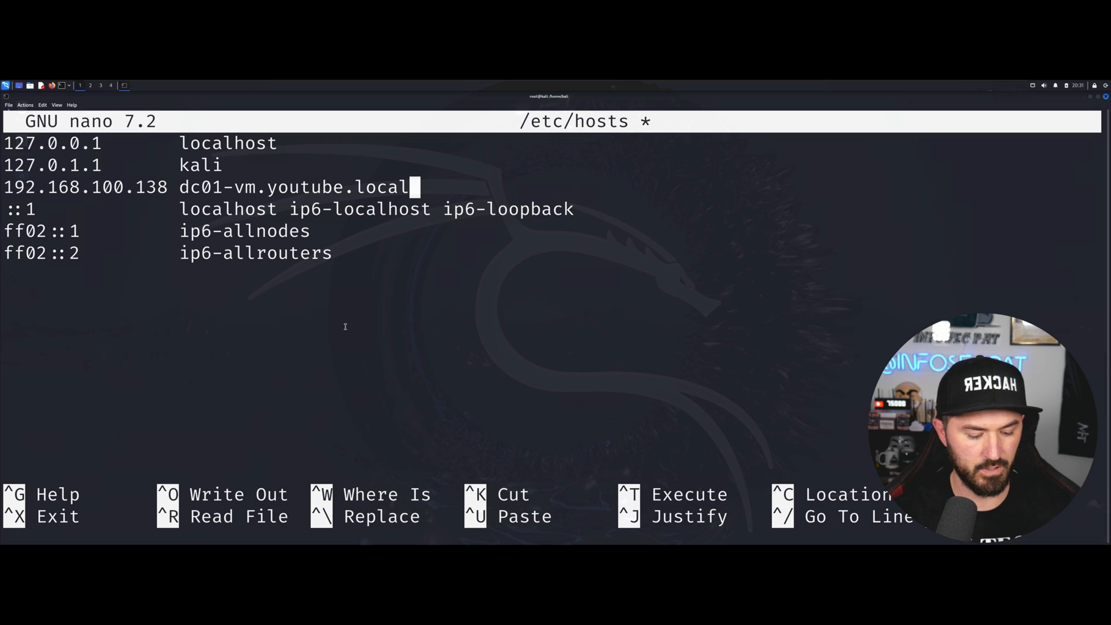
key(ctrl+x)
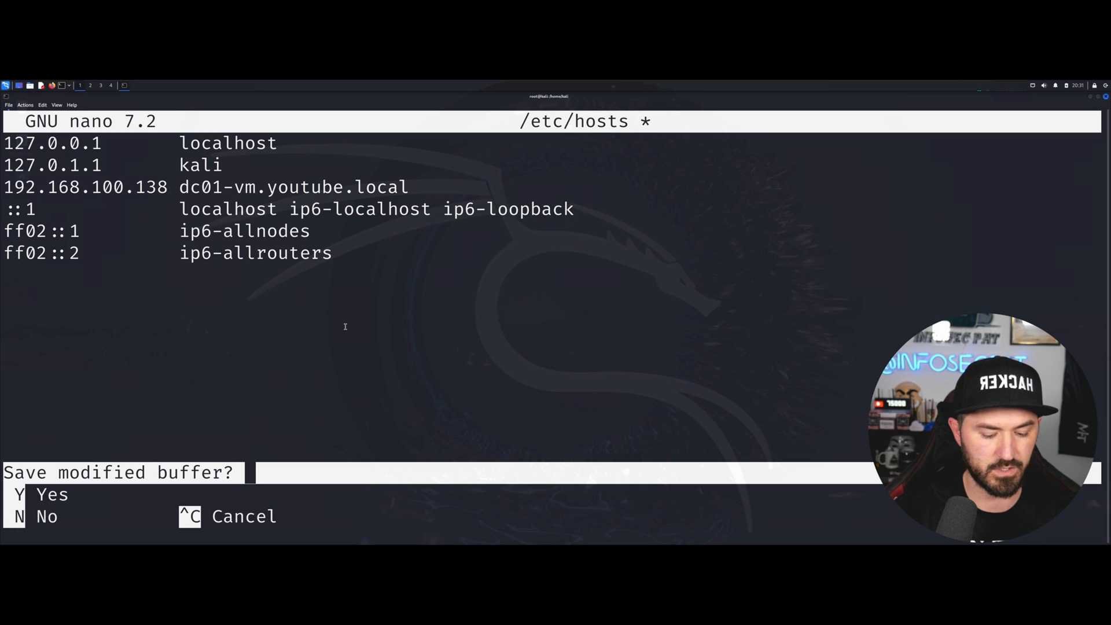
key(y)
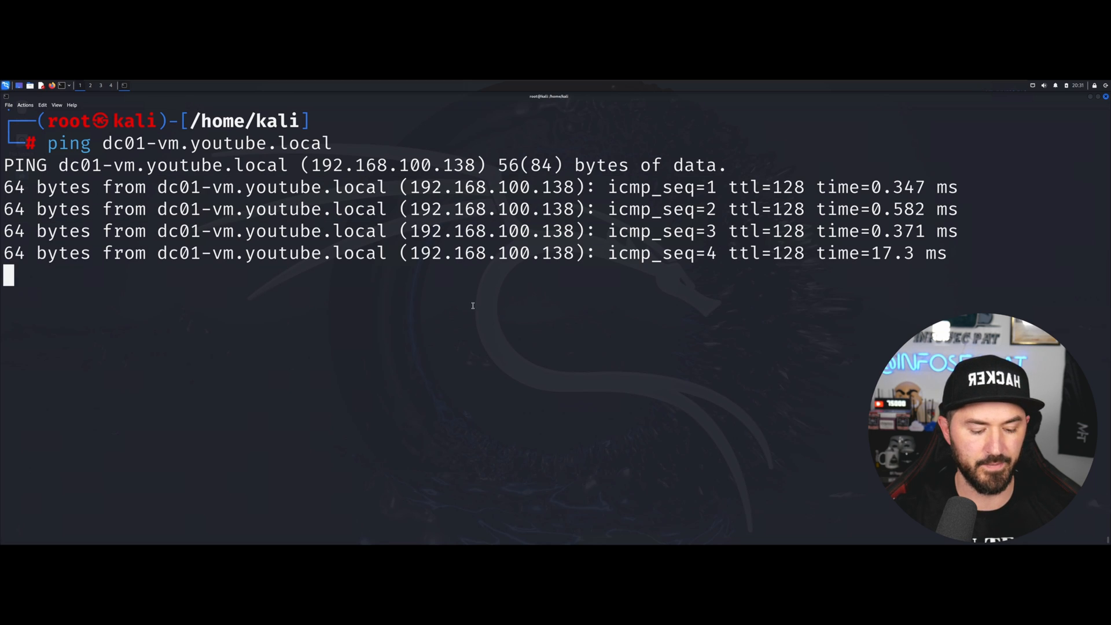
Step: Stop the dc01-vm.youtube.local ping once replies from 192.168.100.138 arrive
key(ctrl+c)
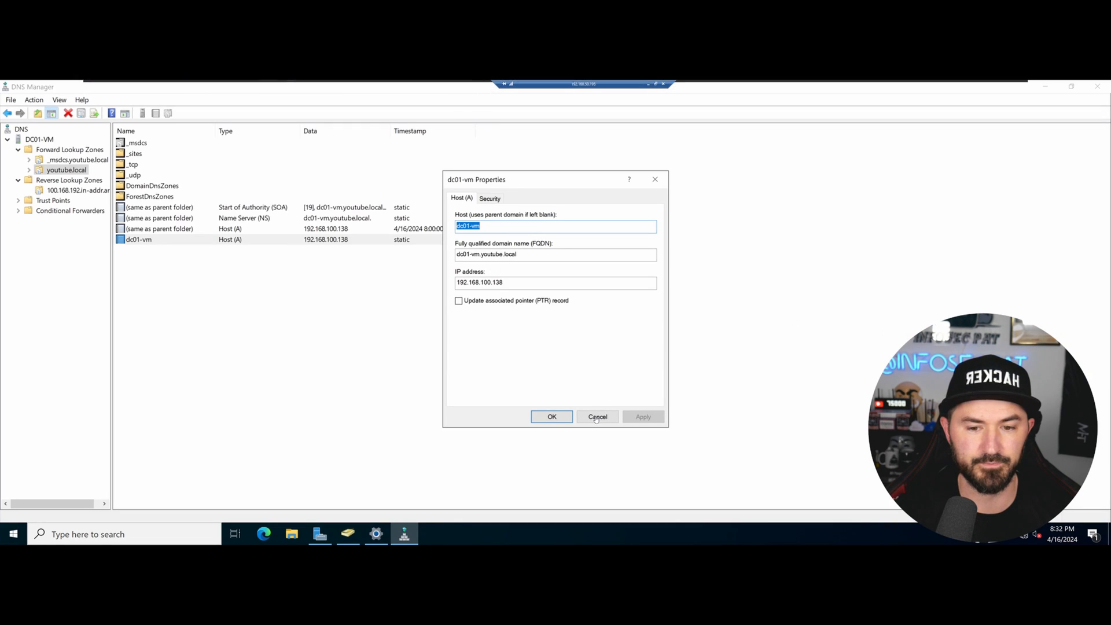
Step: Cancel the dc01-vm Properties dialog without making changes
click(597, 416)
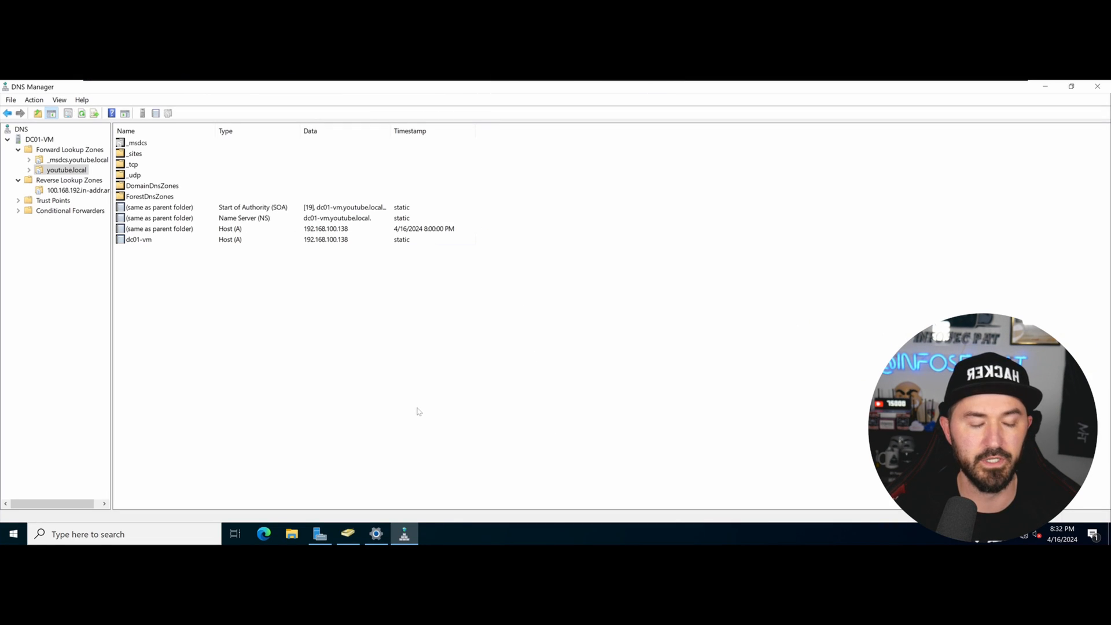